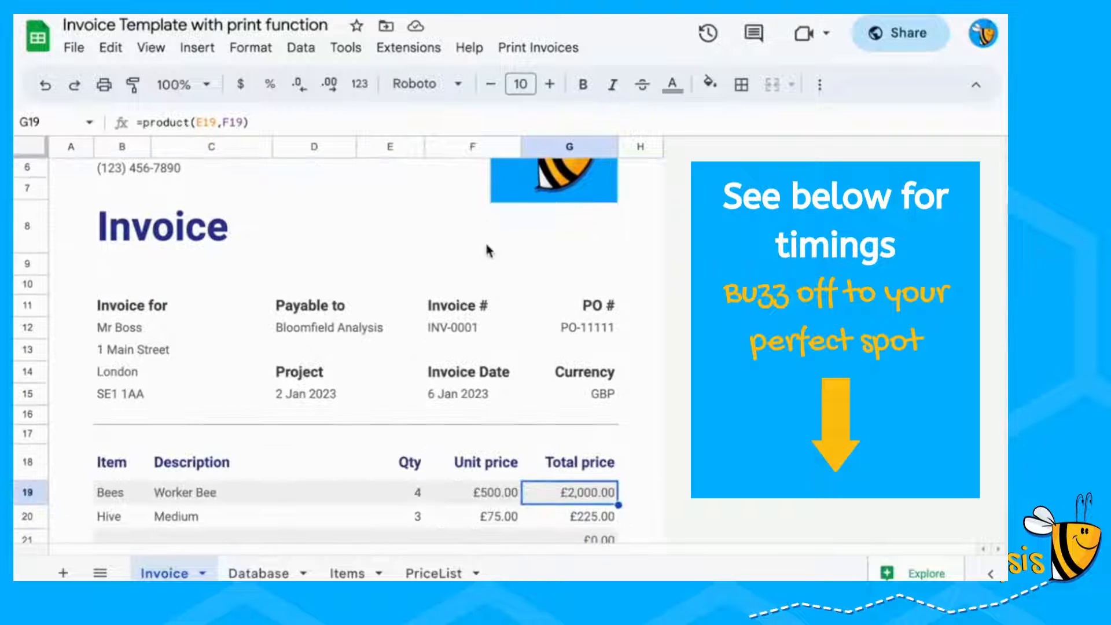
- Show invoice INV-0003 for Ms Boss (£612.00) and reveal the Print Invoices menu options
{"action": "scroll", "scroll_direction": "down", "scroll_amount": 3}
{"action": "type", "text": "2"}
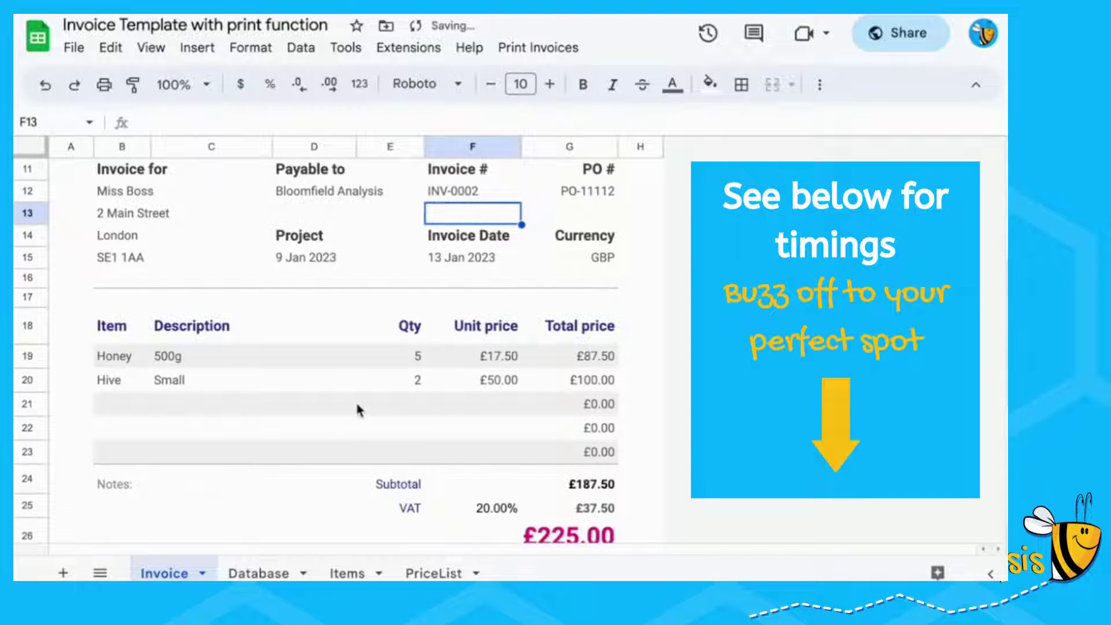
{"action": "left_click", "coordinate": [473, 190]}
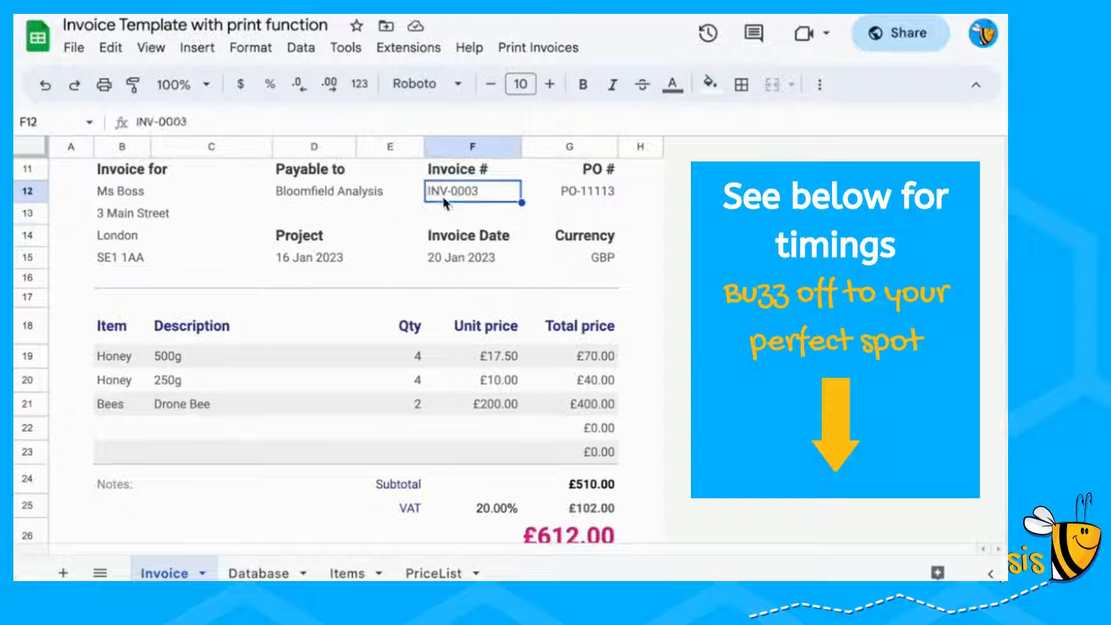
{"action": "mouse_move", "coordinate": [453, 202]}
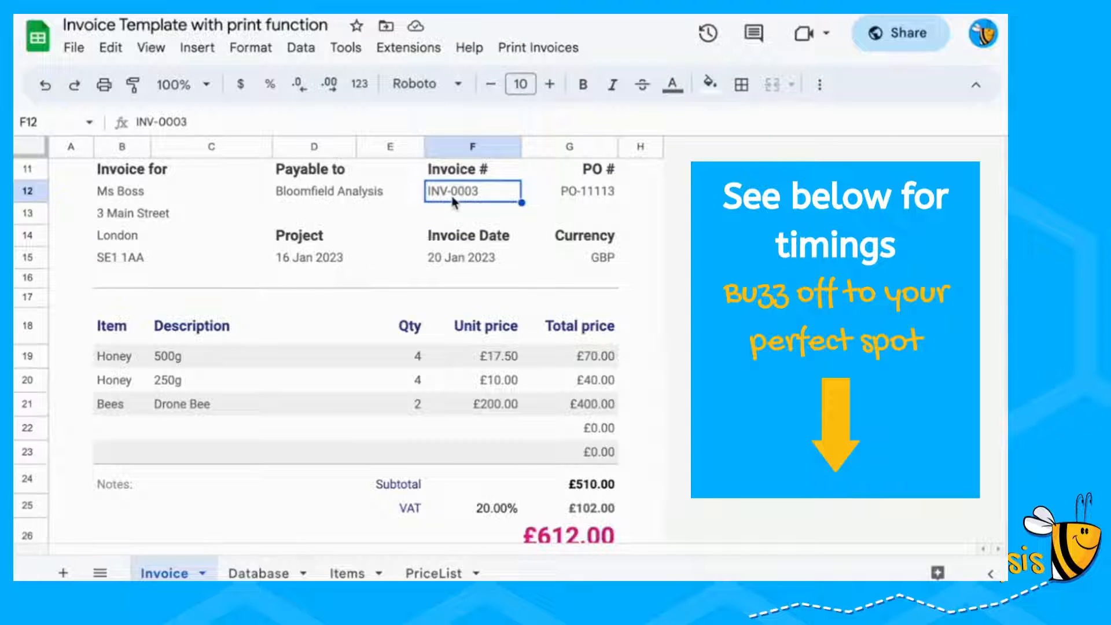
{"action": "left_click", "coordinate": [537, 48]}
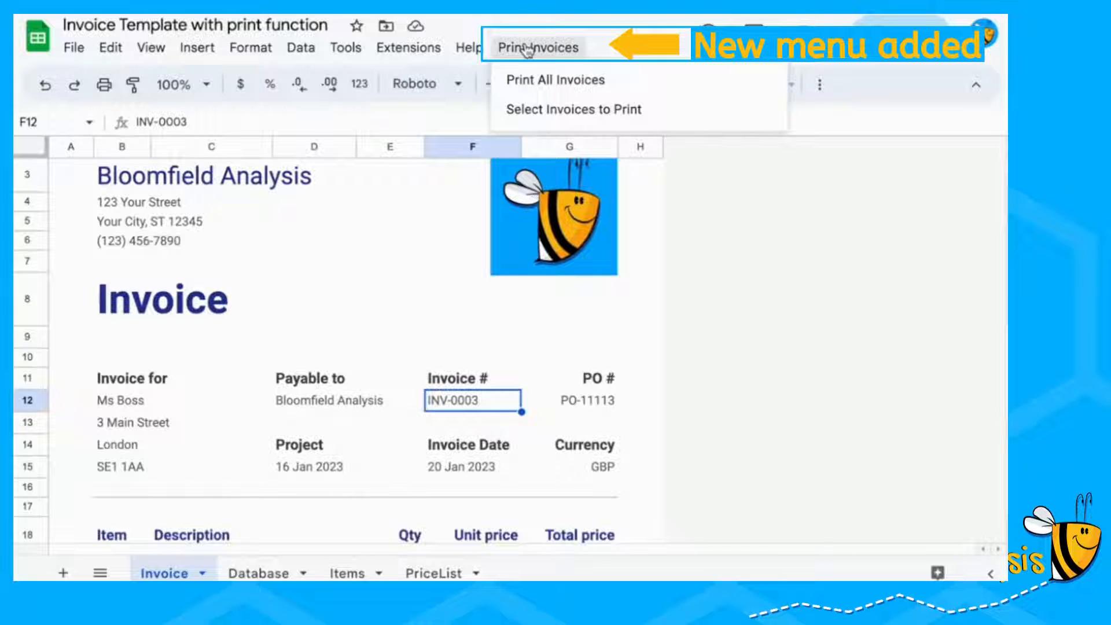
- Run Print All Invoices so the script cycles through and exports each invoice
{"action": "left_click", "coordinate": [555, 79]}
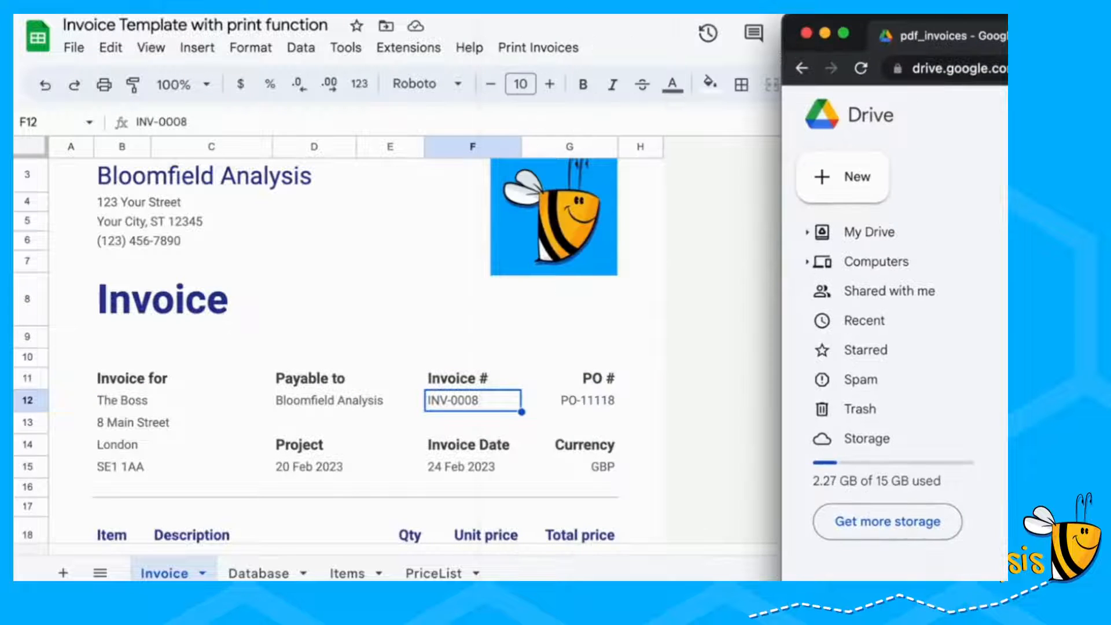
{"action": "left_click", "coordinate": [538, 47]}
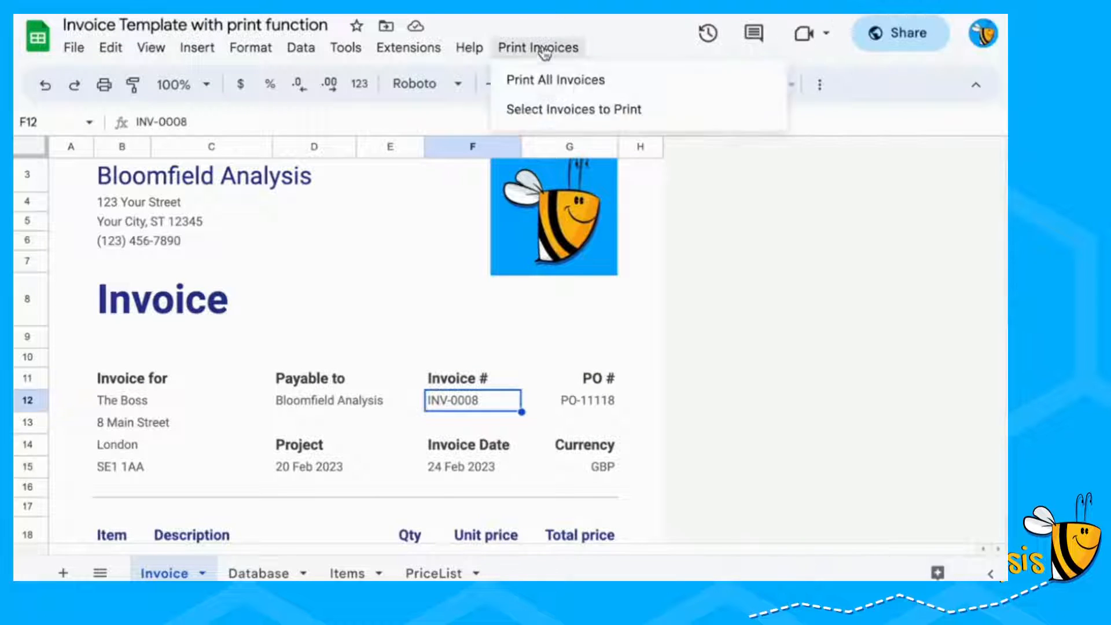
{"action": "left_click", "coordinate": [555, 80]}
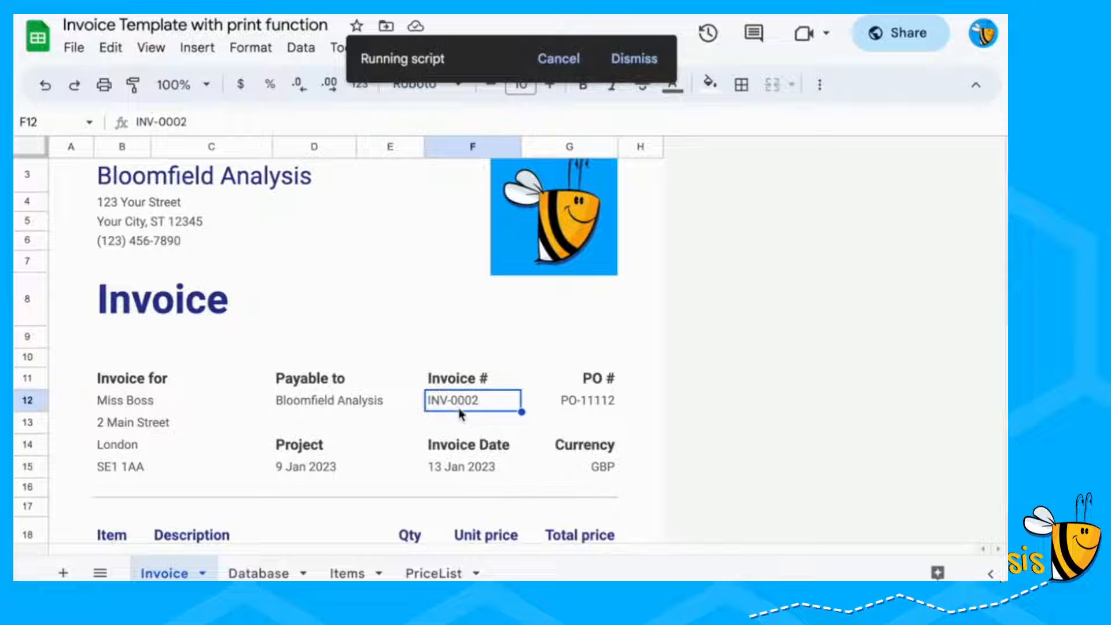
{"action": "mouse_move", "coordinate": [448, 396]}
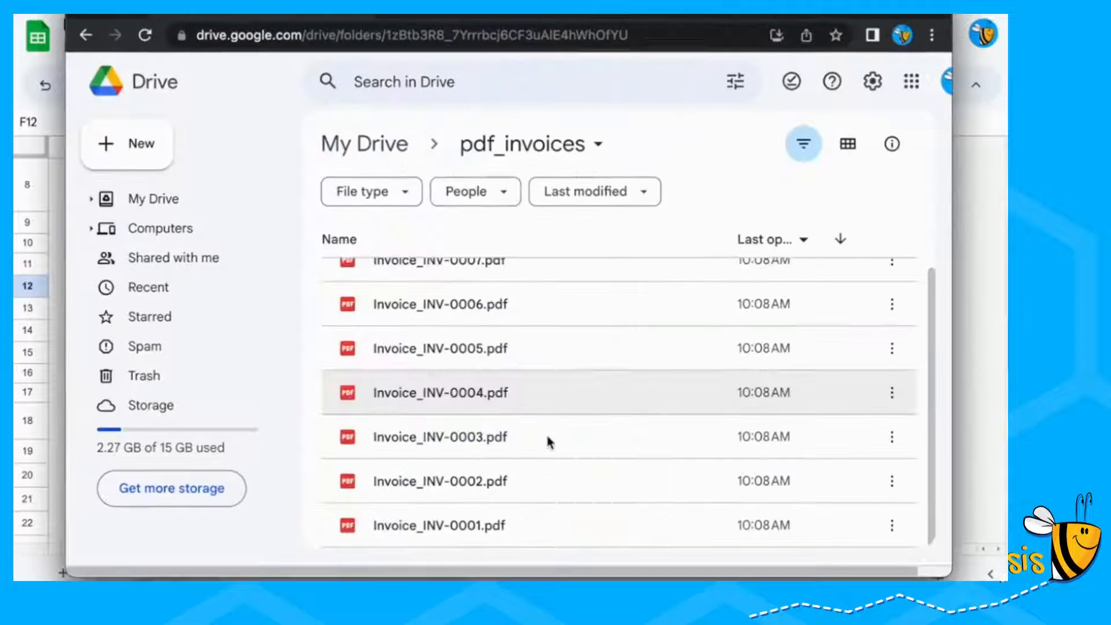
- Preview Invoice_INV-0001.pdf in pdf_invoices, then open Invoice_INV-0008.pdf showing Too Many Requests
{"action": "double_click", "coordinate": [432, 525]}
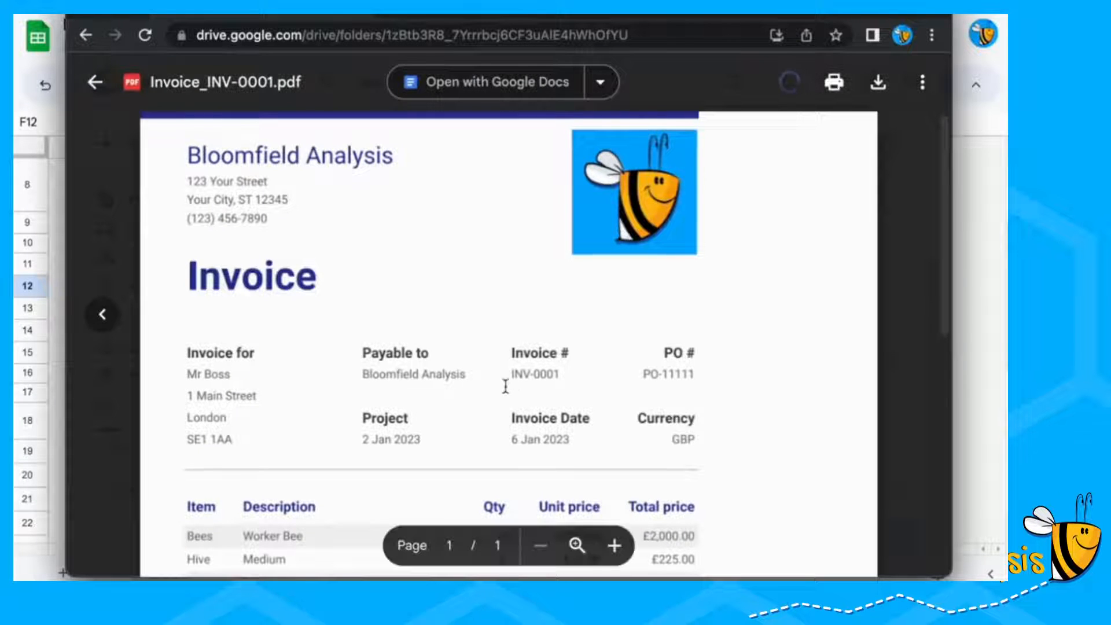
{"action": "scroll", "scroll_direction": "down", "scroll_amount": 3}
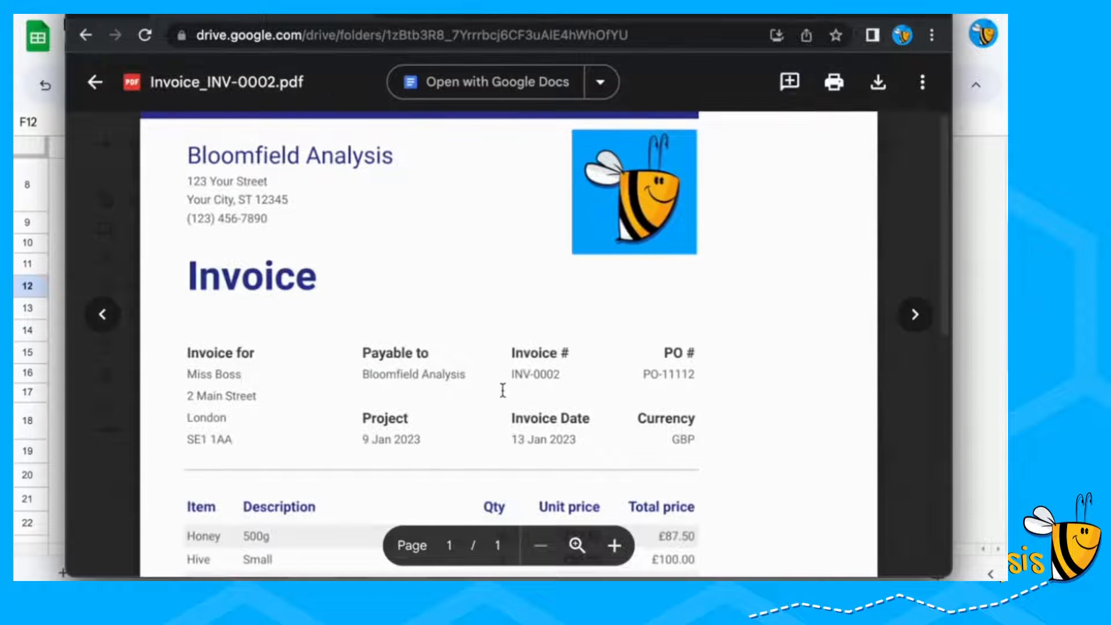
{"action": "scroll", "scroll_direction": "down", "scroll_amount": 3}
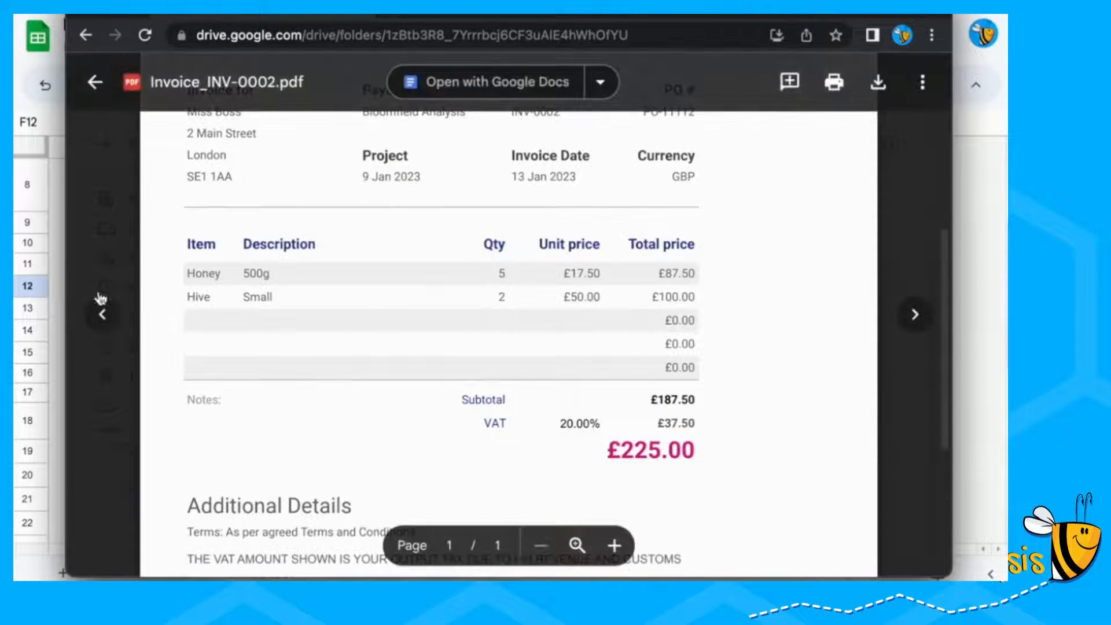
{"action": "left_click", "coordinate": [914, 315]}
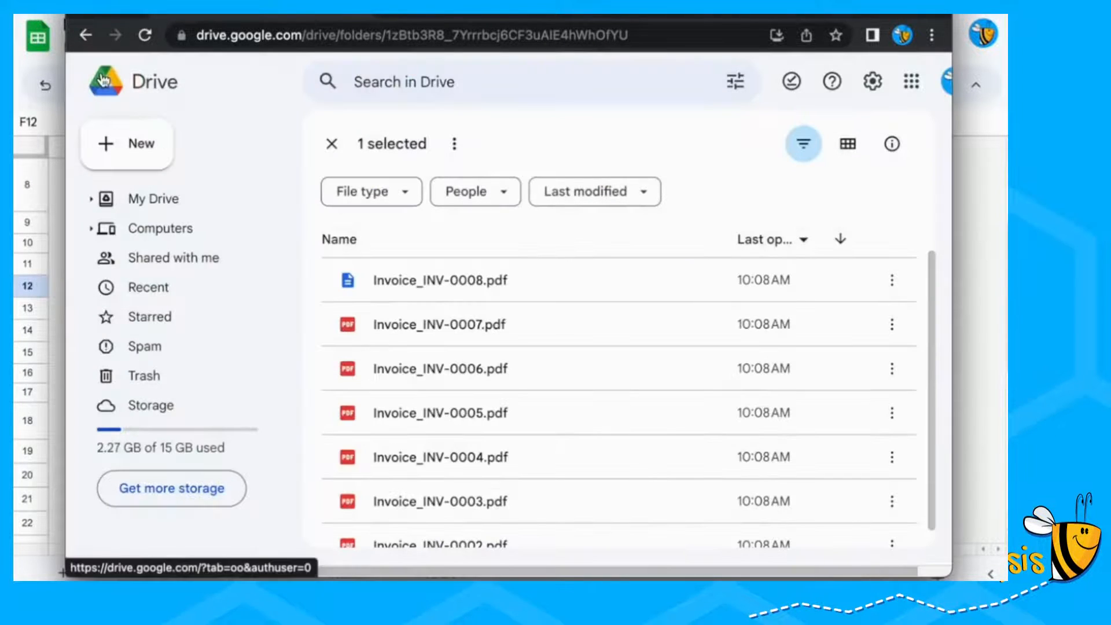
{"action": "mouse_move", "coordinate": [457, 285]}
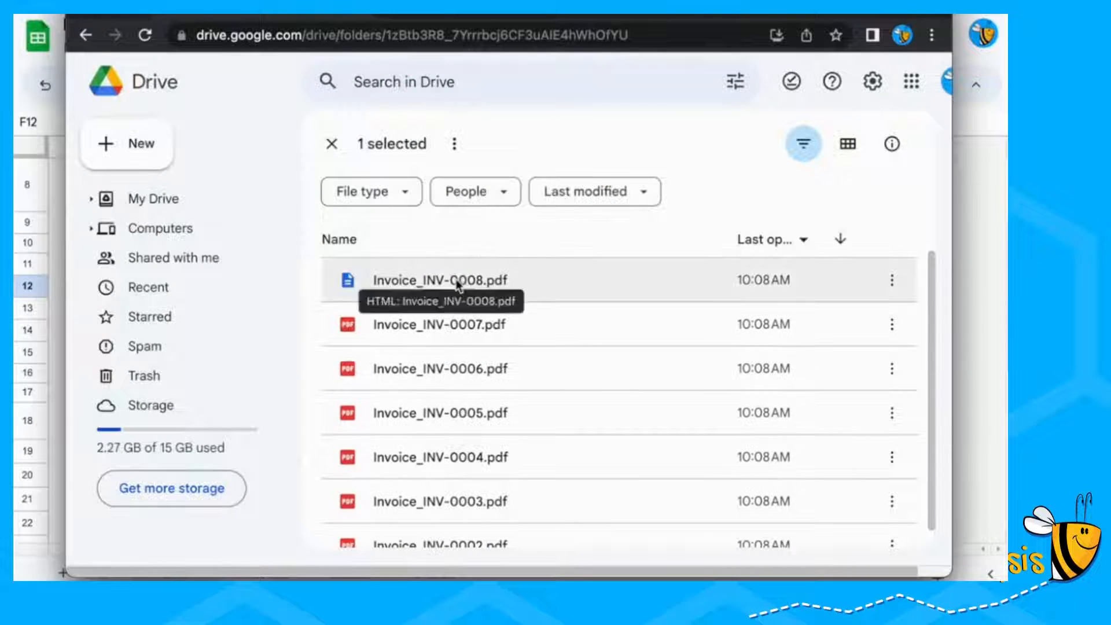
{"action": "double_click", "coordinate": [441, 280]}
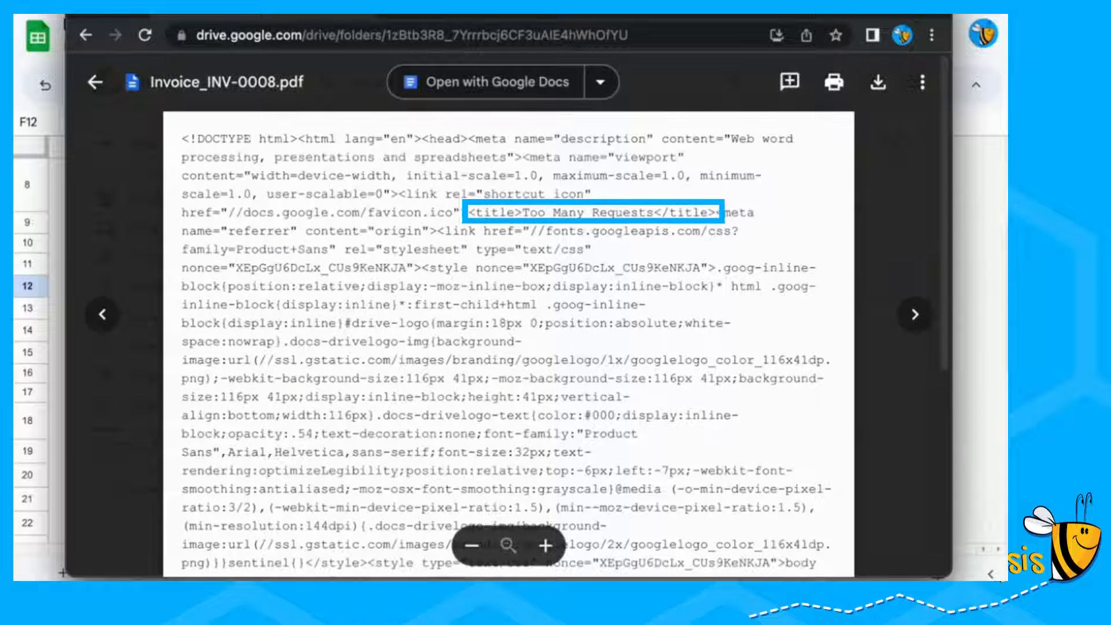
{"action": "mouse_move", "coordinate": [563, 193]}
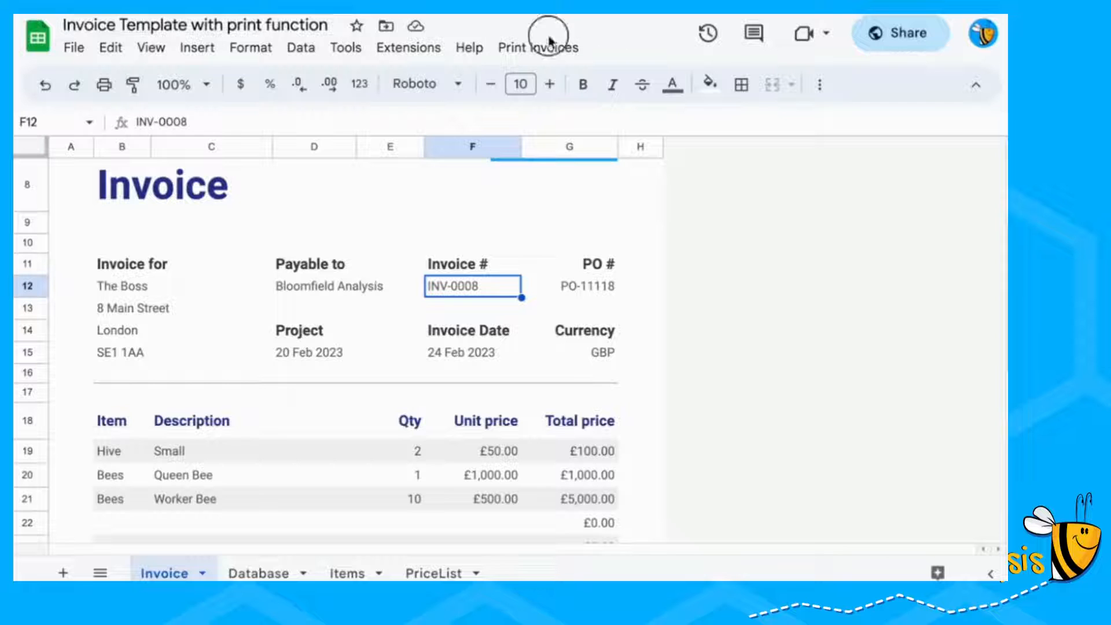
- Use Select Invoices to Print to export INV-0008, INV-0005 and INV-0006
{"action": "left_click", "coordinate": [537, 32]}
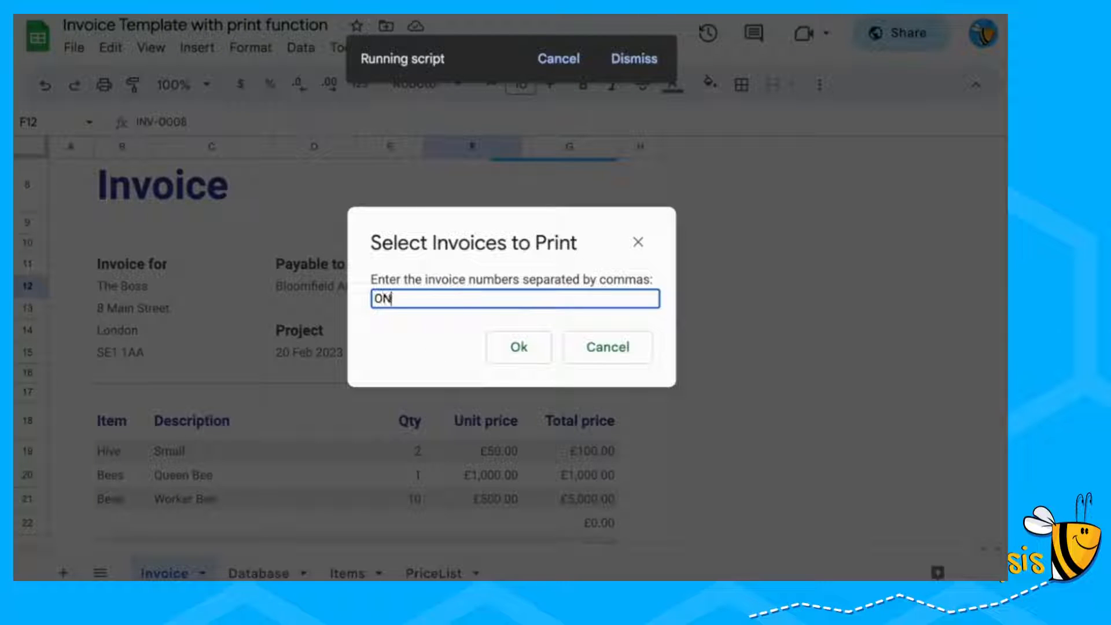
{"action": "type", "text": "INV-0008, INV-0005, INV-0006"}
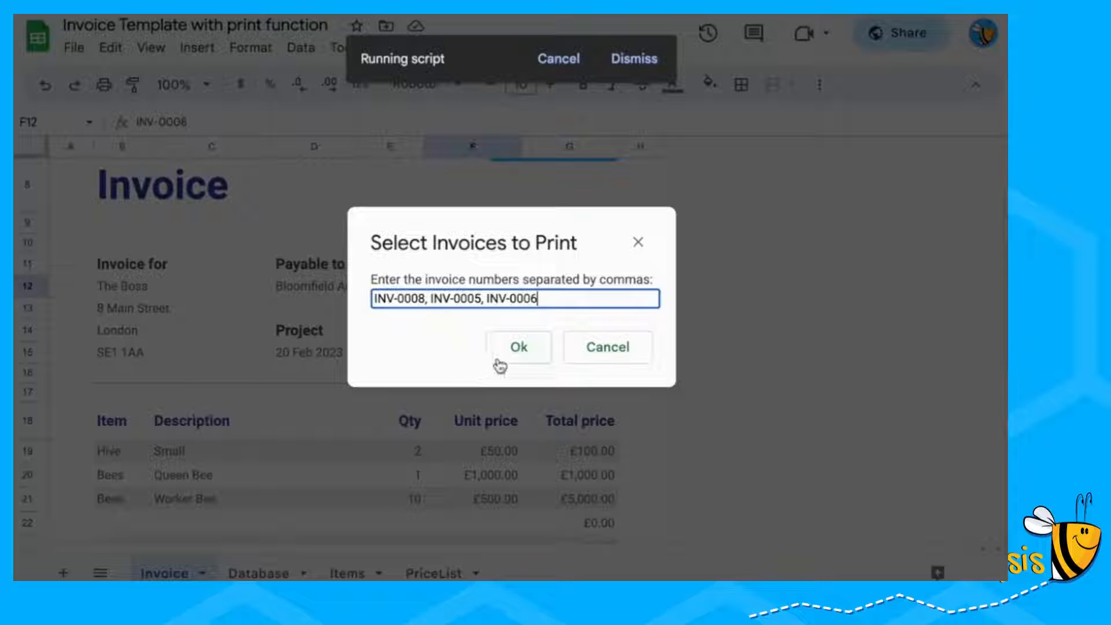
{"action": "left_click", "coordinate": [519, 347]}
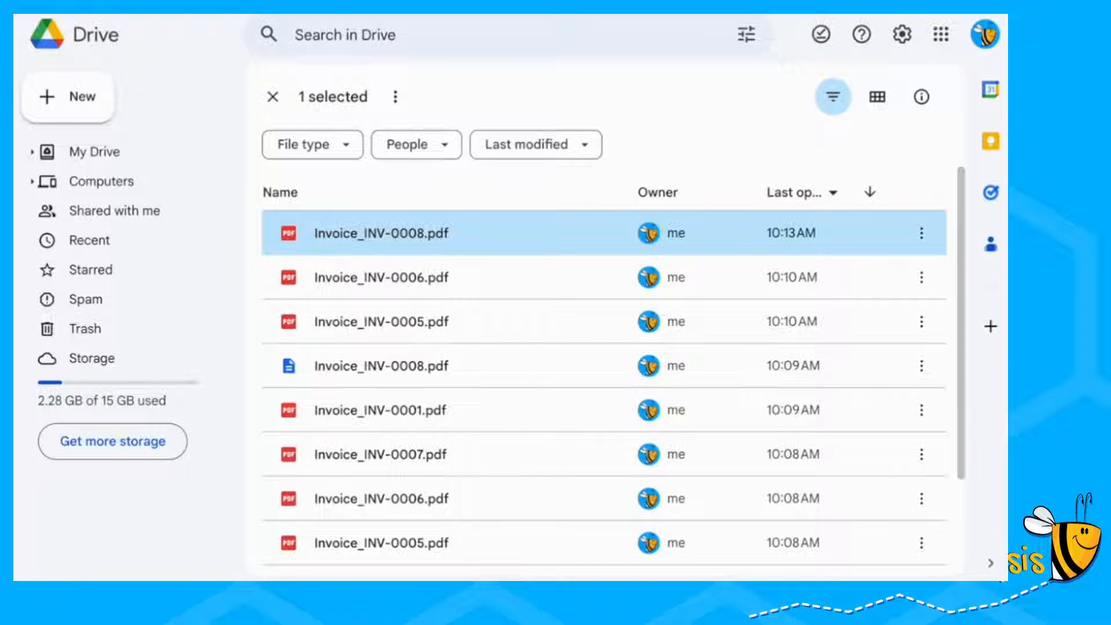
{"action": "mouse_move", "coordinate": [767, 129]}
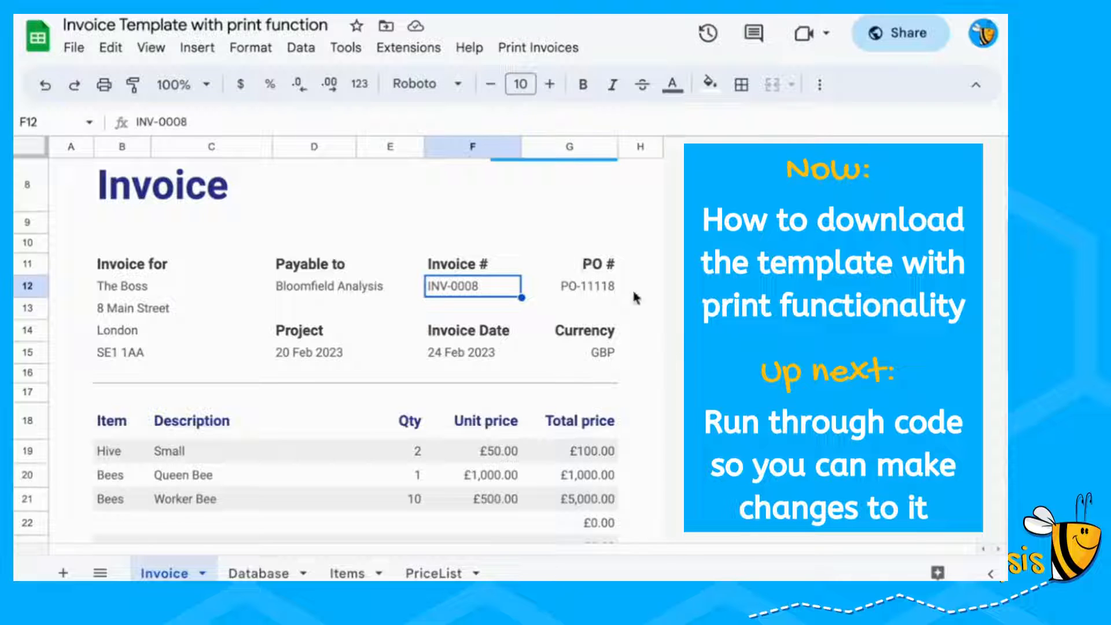
{"action": "mouse_move", "coordinate": [424, 299]}
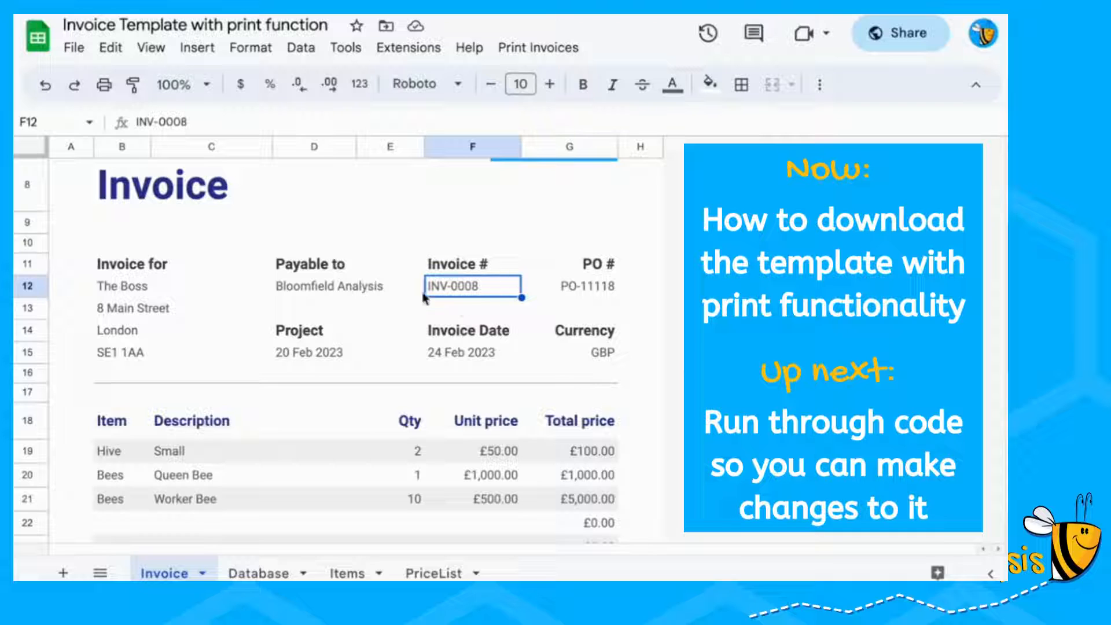
{"action": "mouse_move", "coordinate": [463, 308]}
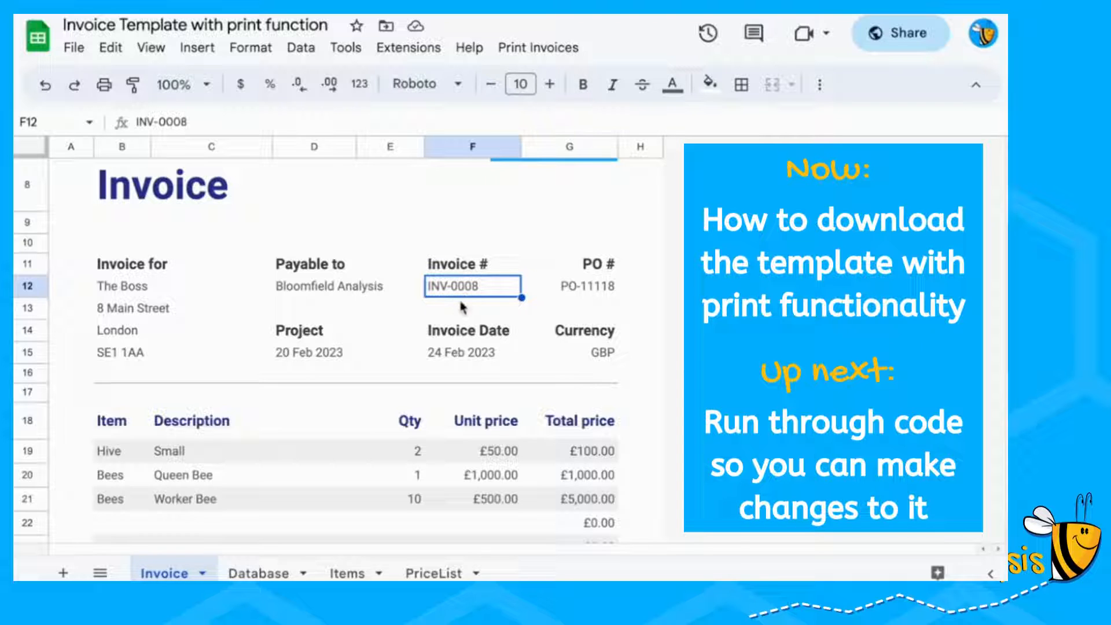
{"action": "mouse_move", "coordinate": [325, 433]}
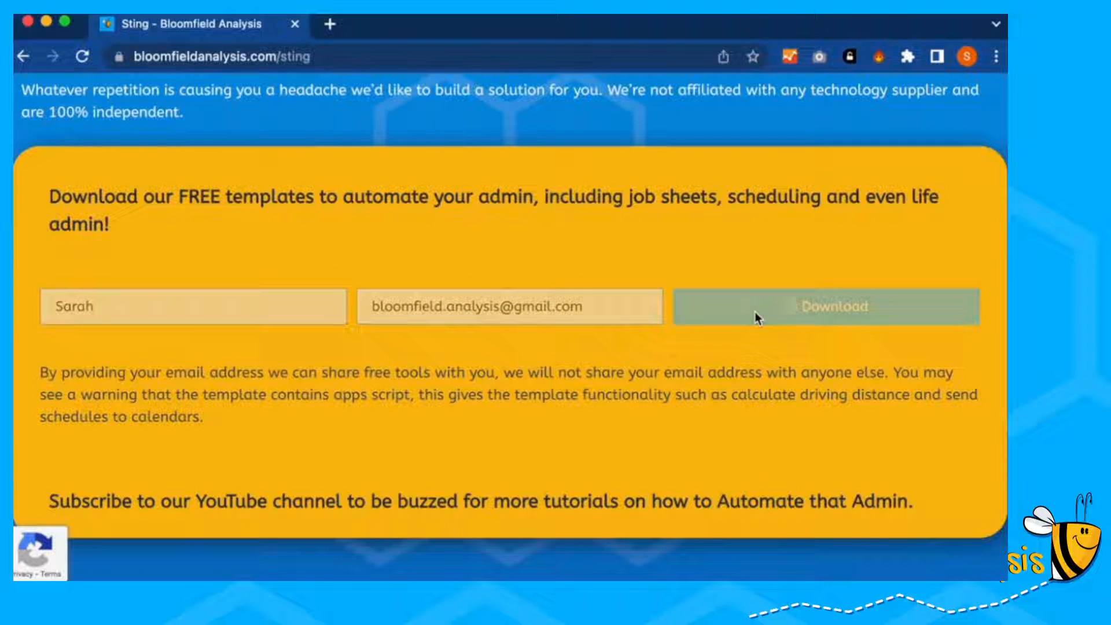
- Submit the Bloomfield Analysis download form and pick Invoice with print function
{"action": "left_click", "coordinate": [835, 307]}
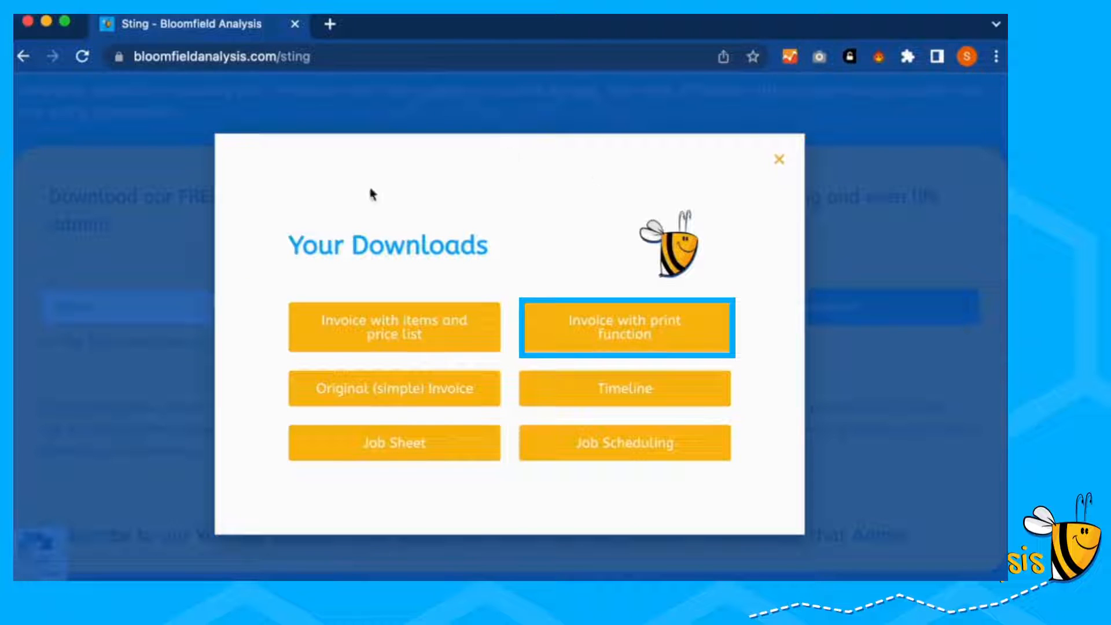
{"action": "mouse_move", "coordinate": [445, 437]}
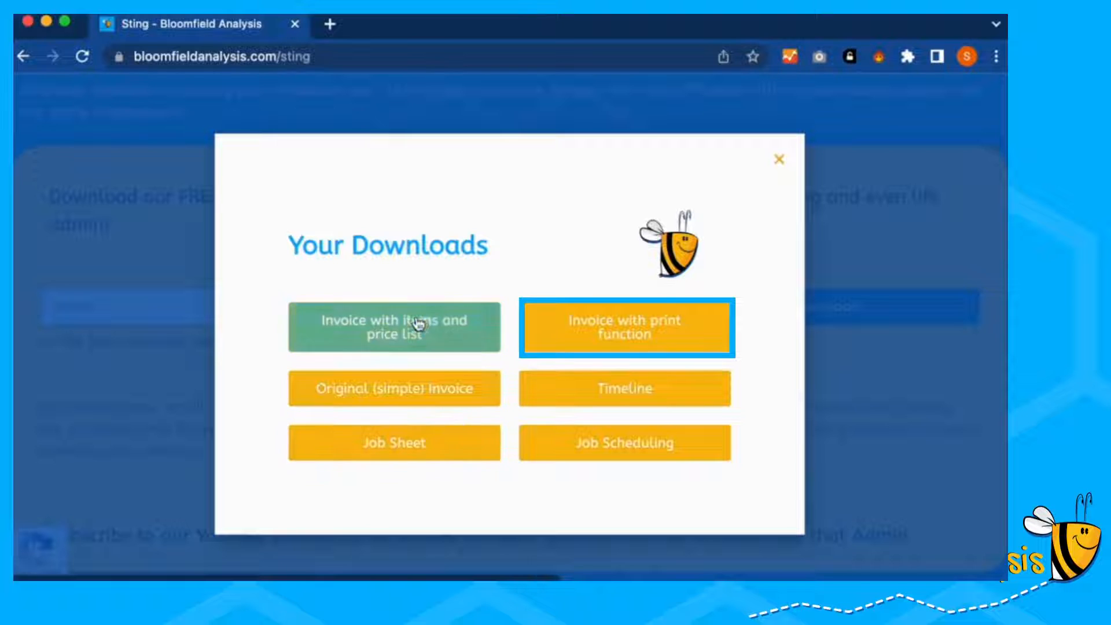
{"action": "mouse_move", "coordinate": [611, 335]}
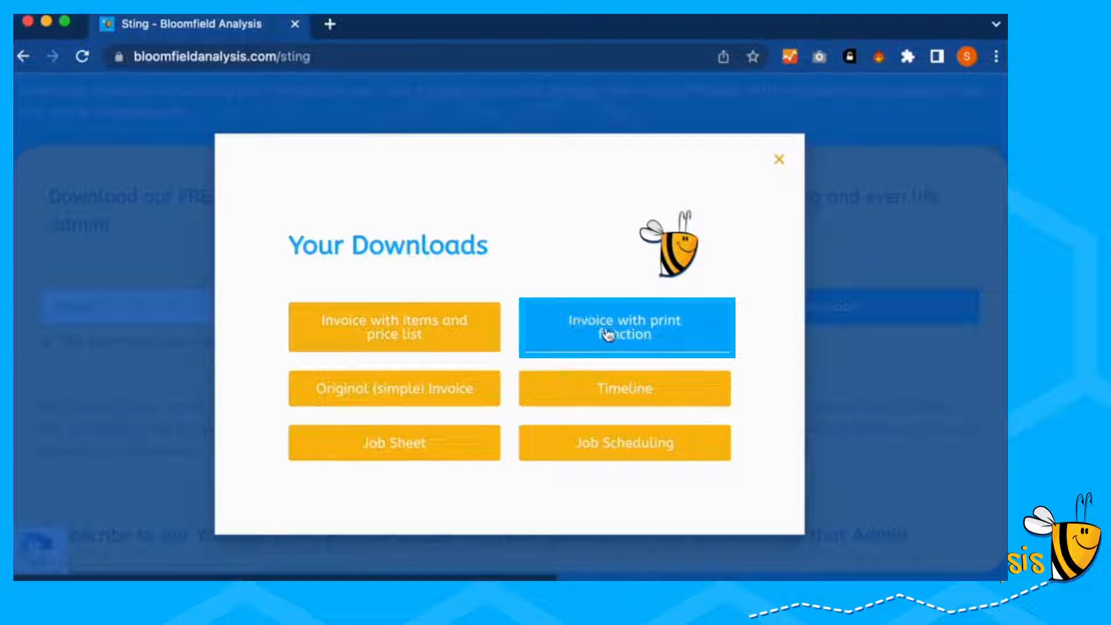
{"action": "left_click", "coordinate": [625, 328]}
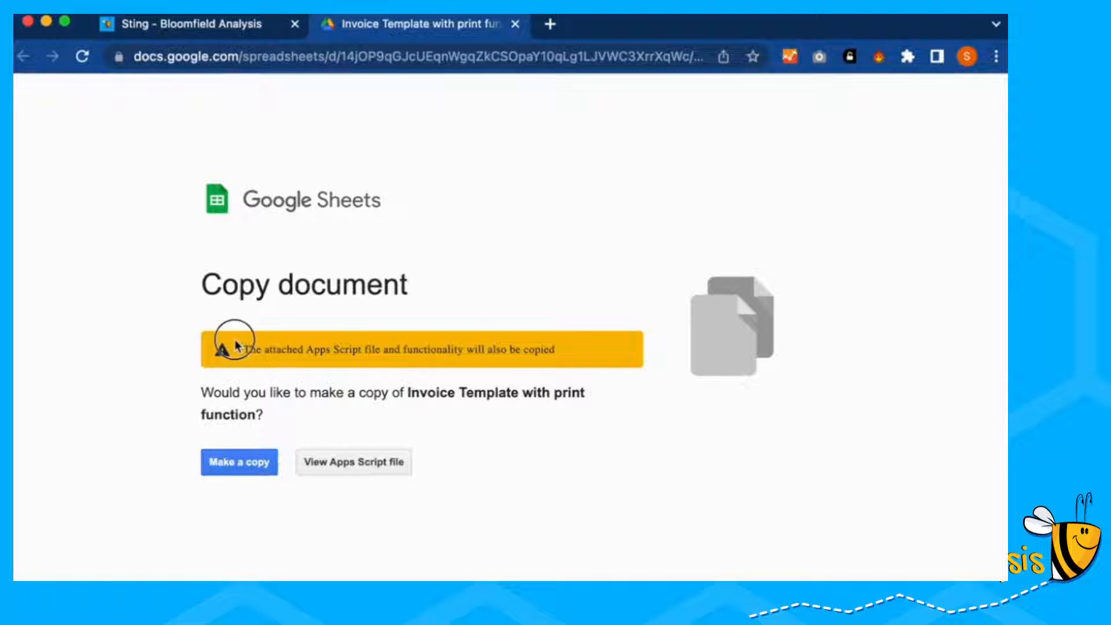
{"action": "mouse_move", "coordinate": [581, 351]}
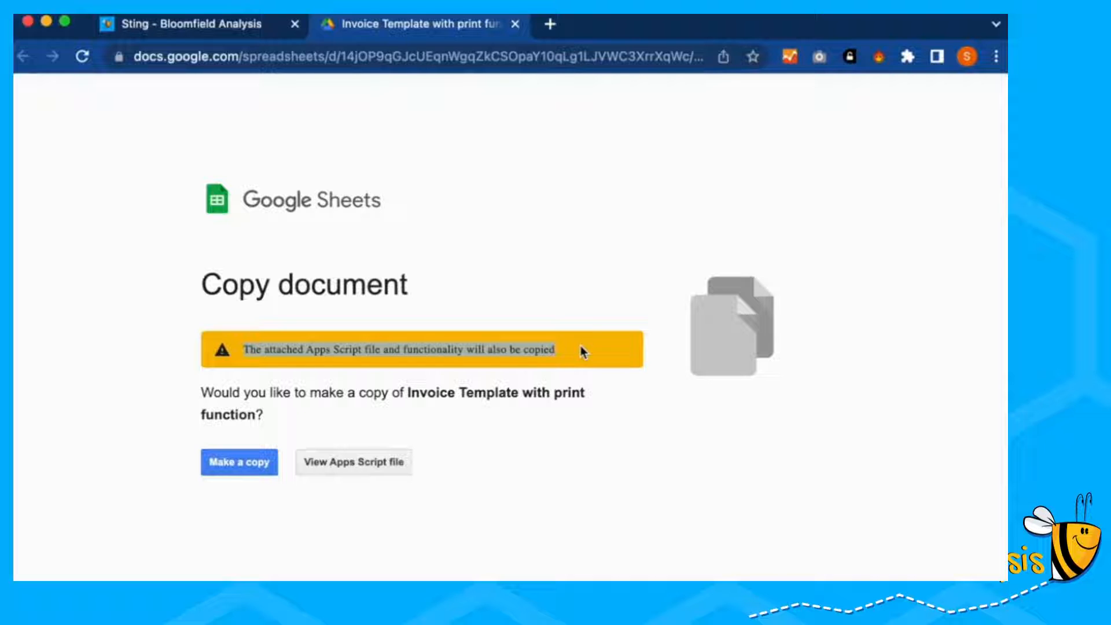
- View the template's printPDFs Apps Script code, then return and make a copy
{"action": "left_click", "coordinate": [239, 463]}
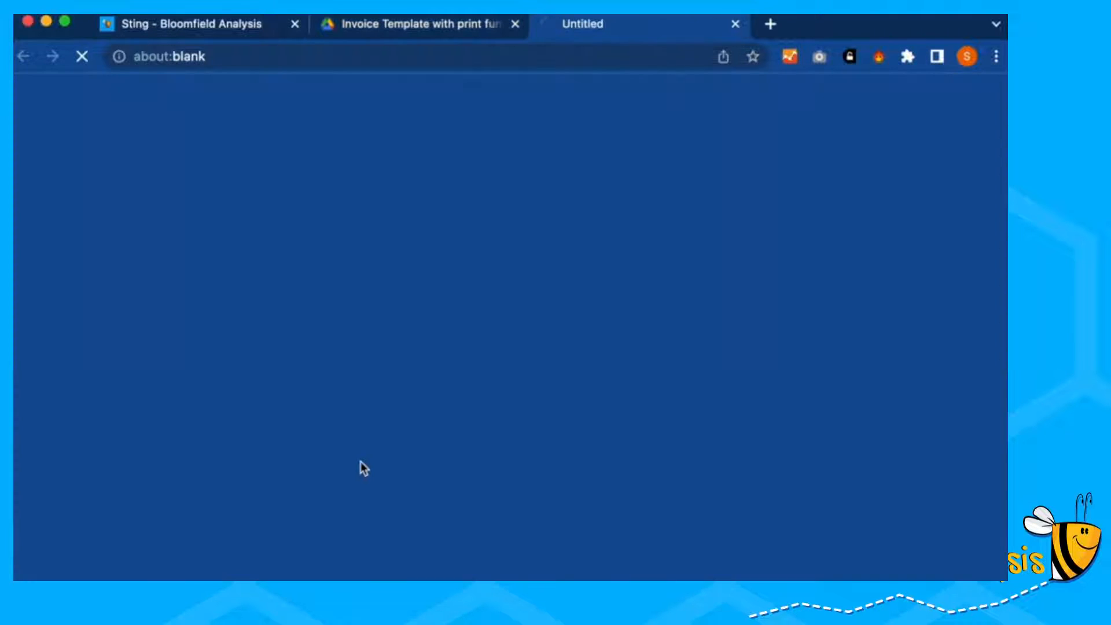
{"action": "mouse_move", "coordinate": [535, 368]}
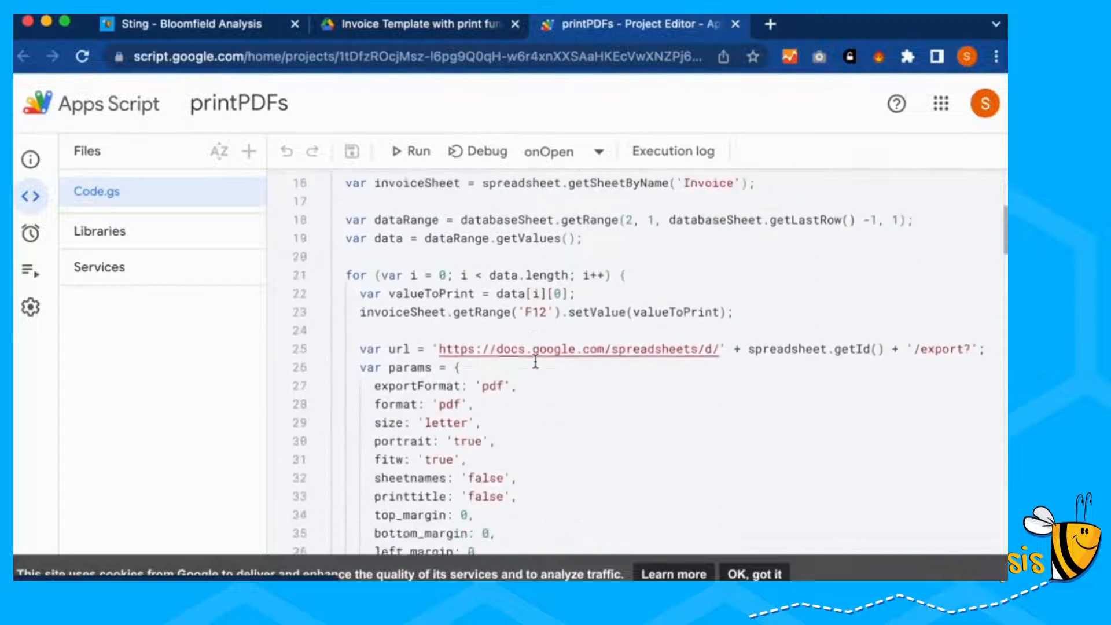
{"action": "scroll", "scroll_direction": "down", "scroll_amount": 3}
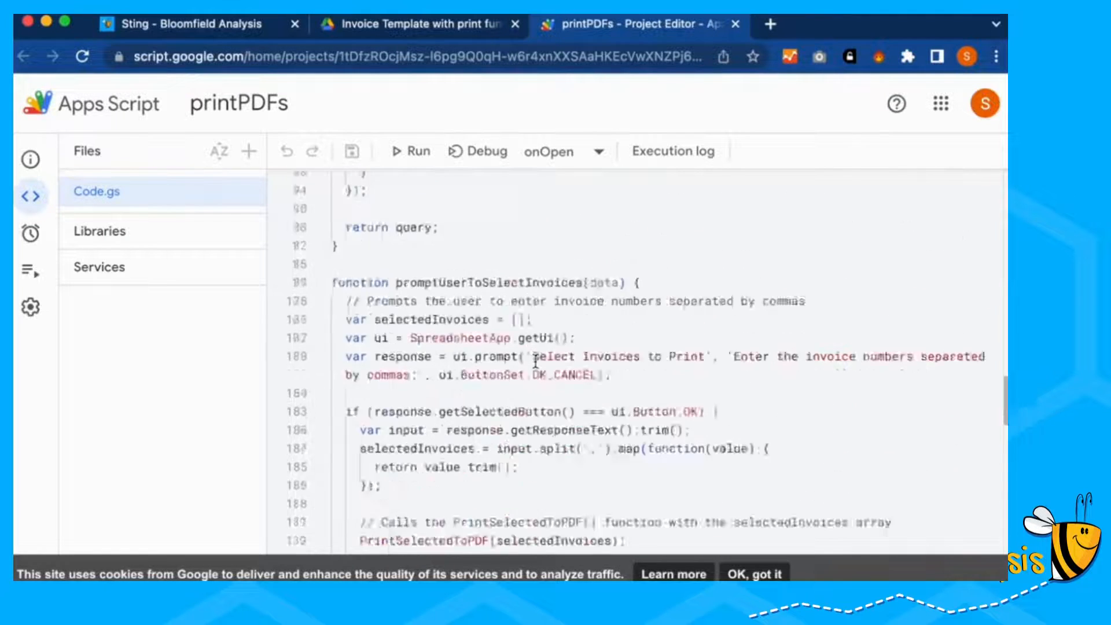
{"action": "left_click", "coordinate": [416, 24]}
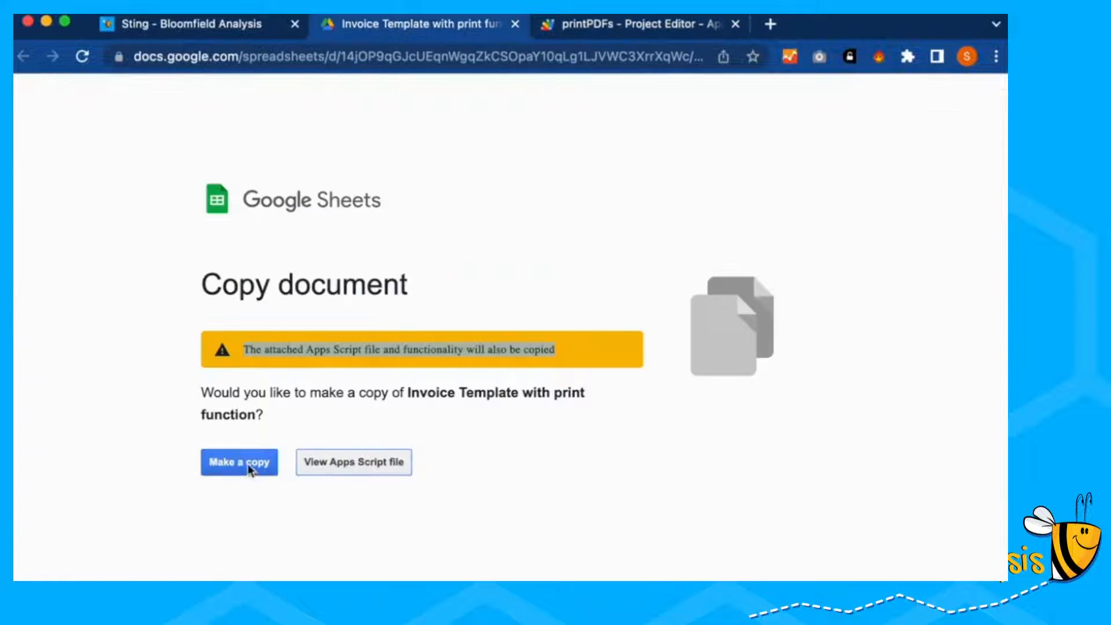
{"action": "left_click", "coordinate": [239, 462]}
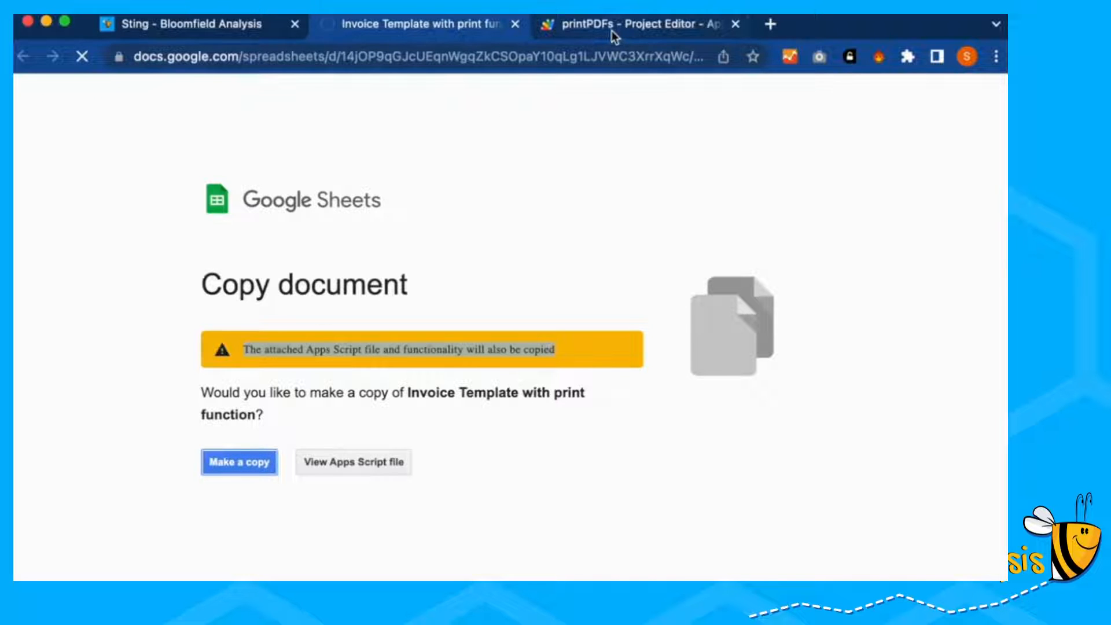
- Copy the template as 'My invoices that print' and show its Print Invoices options
{"action": "left_click", "coordinate": [239, 462]}
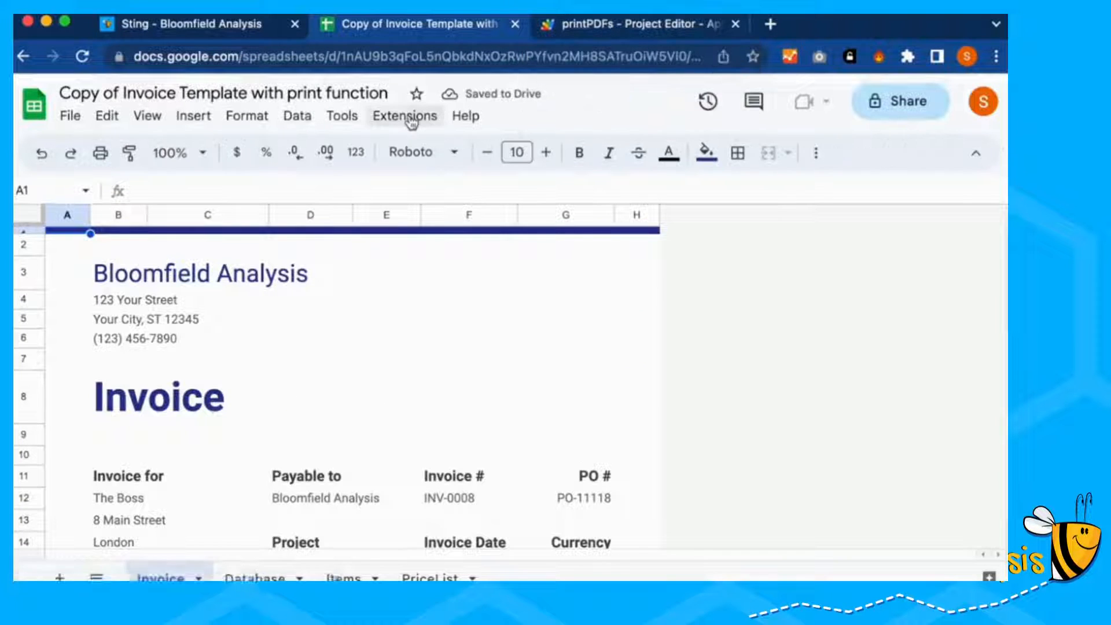
{"action": "left_click", "coordinate": [630, 23]}
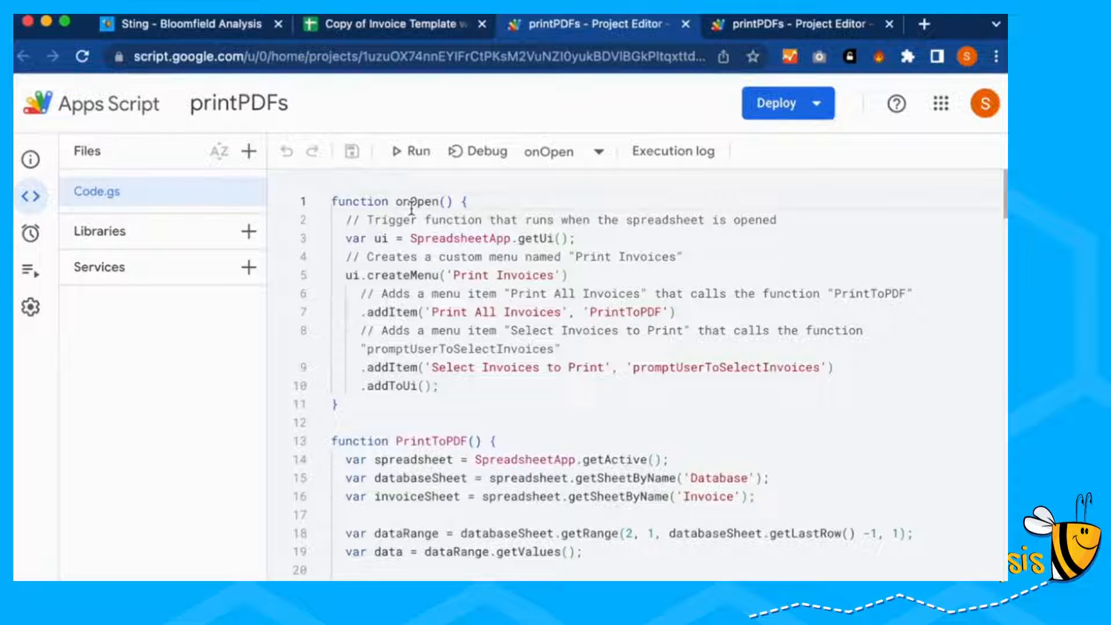
{"action": "mouse_move", "coordinate": [545, 379]}
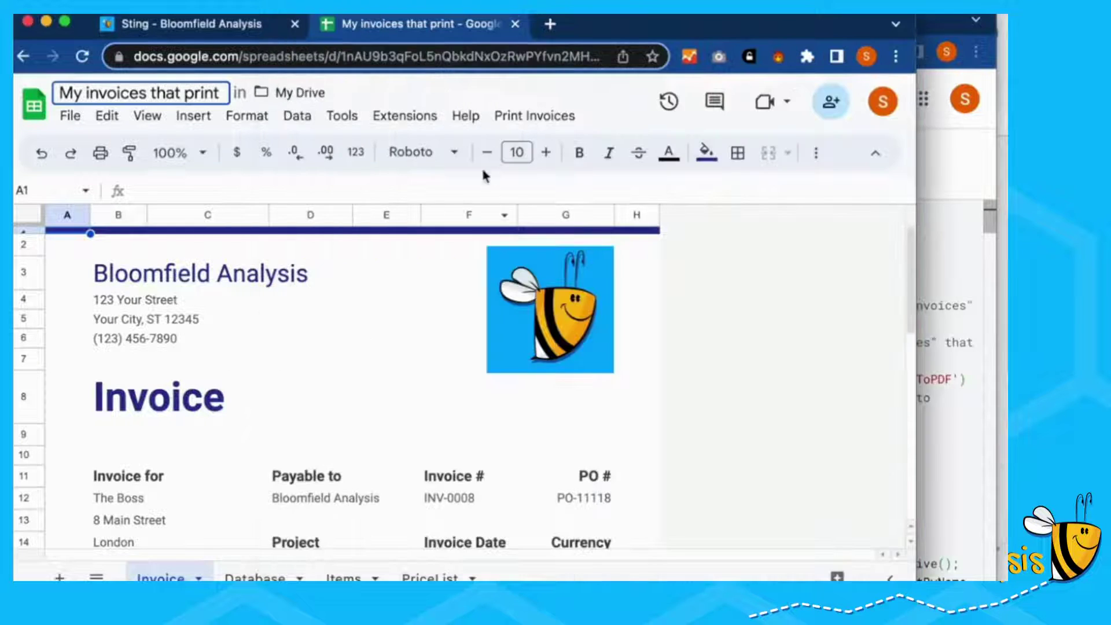
{"action": "left_click", "coordinate": [534, 116]}
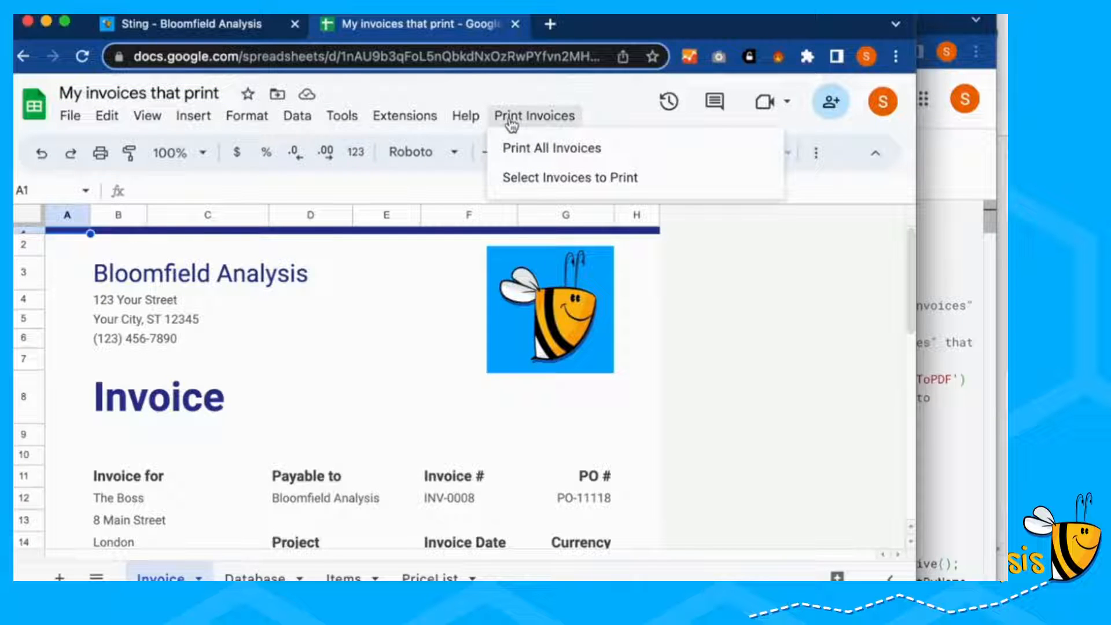
{"action": "mouse_move", "coordinate": [566, 178]}
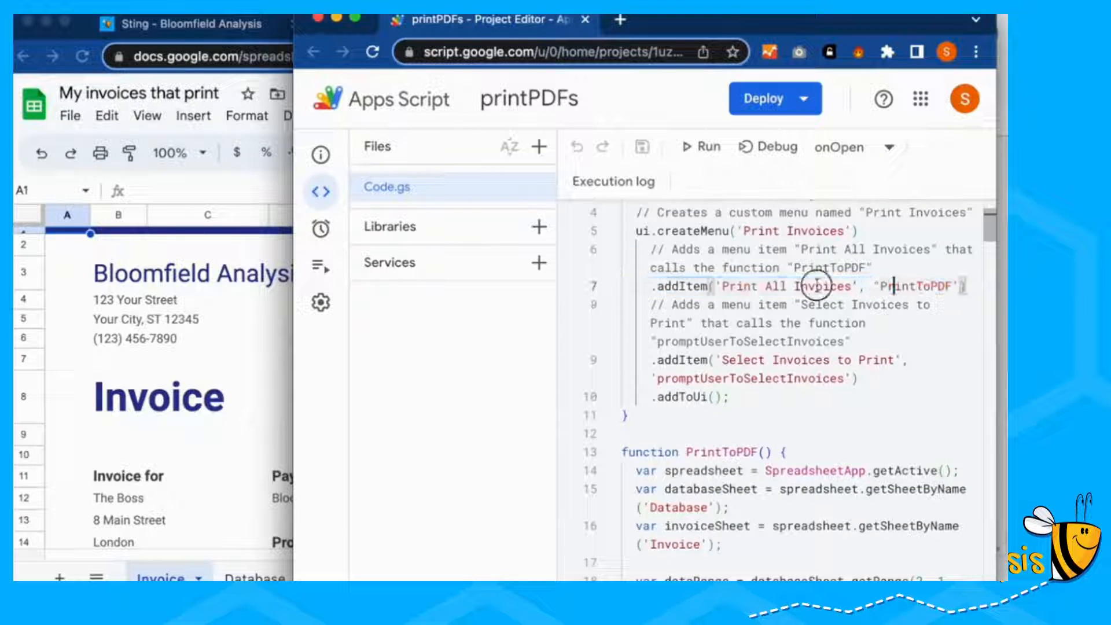
- Highlight onOpen's Print All Invoices and Select Invoices to Print addItem lines in printPDFs
{"action": "double_click", "coordinate": [923, 286]}
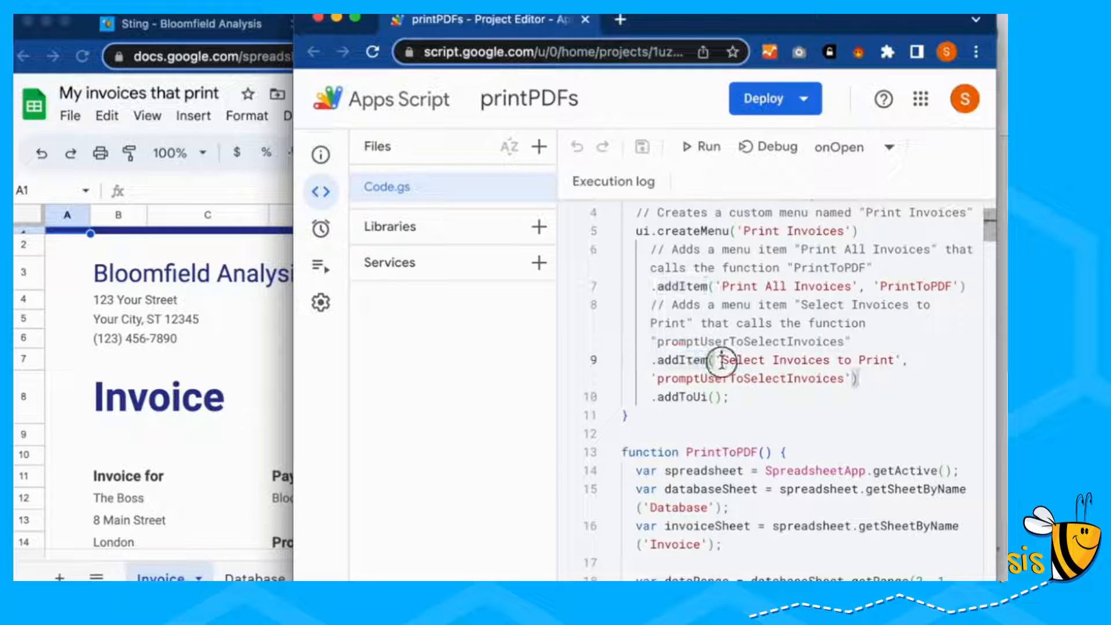
{"action": "left_click_drag", "start_coordinate": [723, 360], "coordinate": [850, 378]}
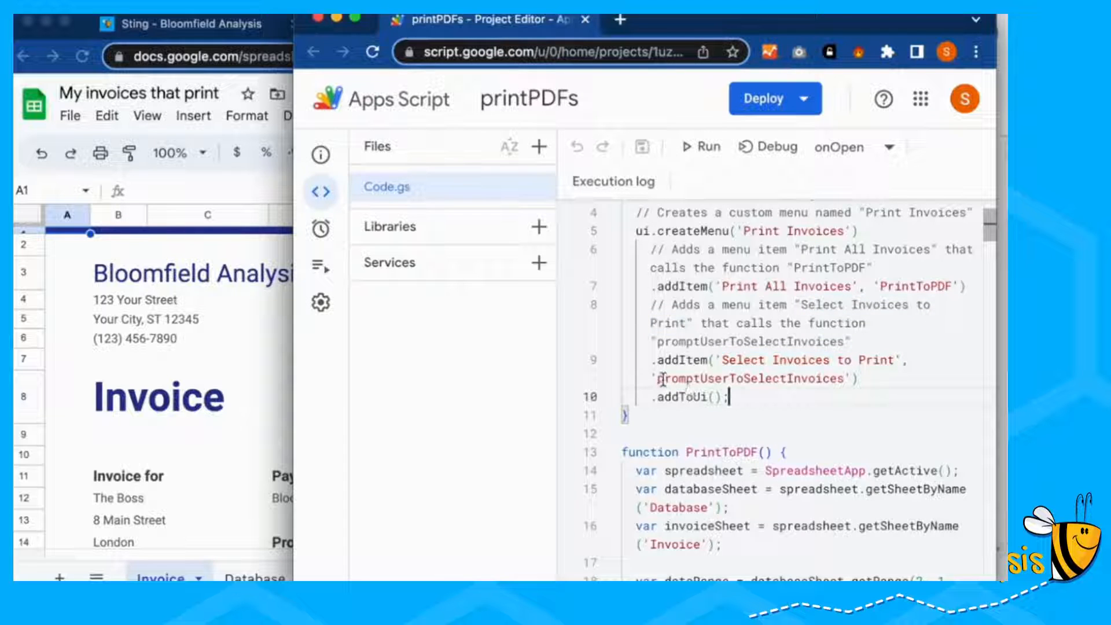
{"action": "double_click", "coordinate": [750, 379]}
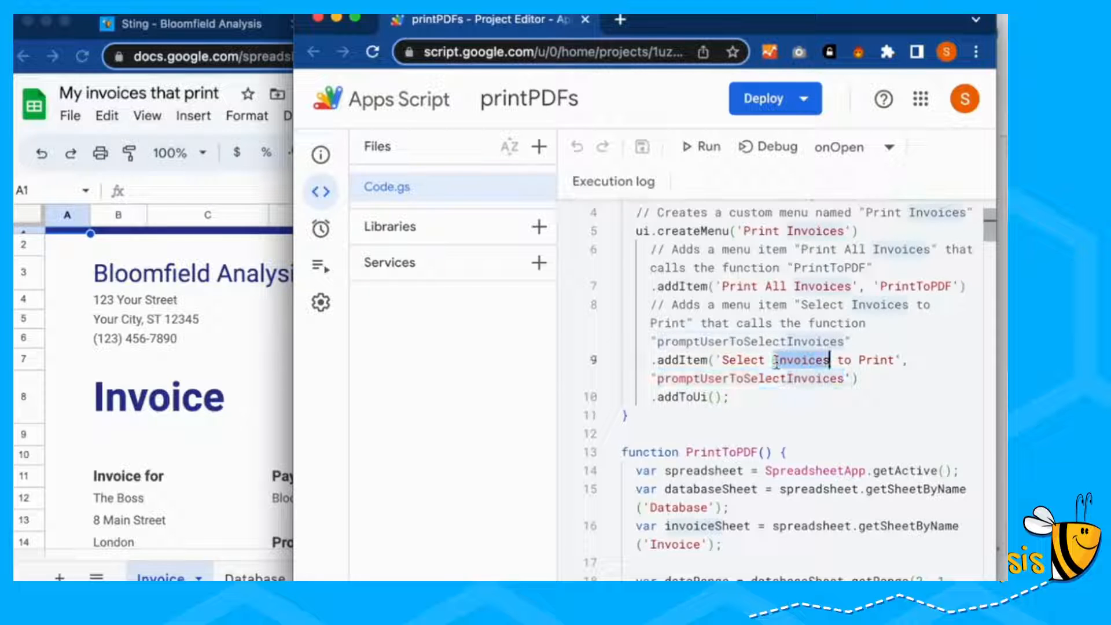
{"action": "double_click", "coordinate": [744, 378]}
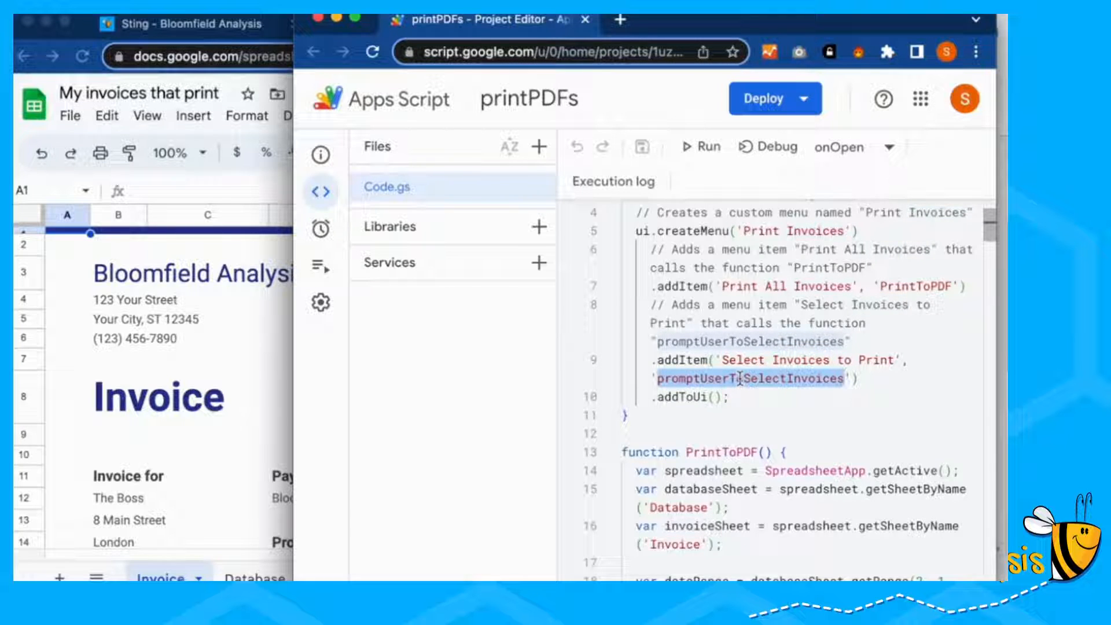
{"action": "scroll", "scroll_direction": "up", "scroll_amount": 3}
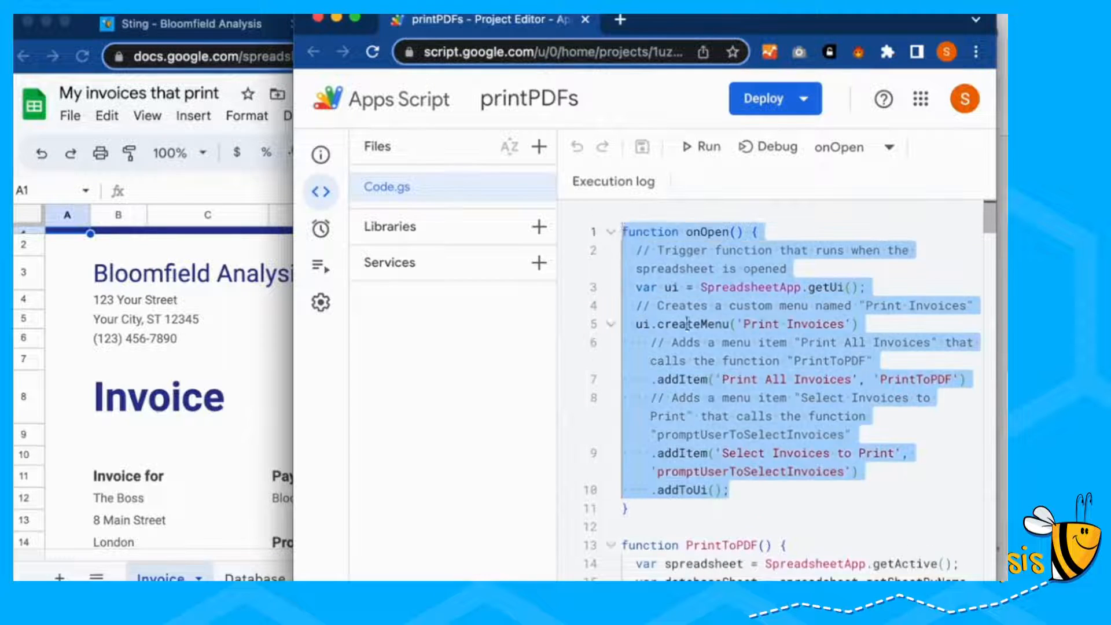
{"action": "scroll", "scroll_direction": "down", "scroll_amount": 3}
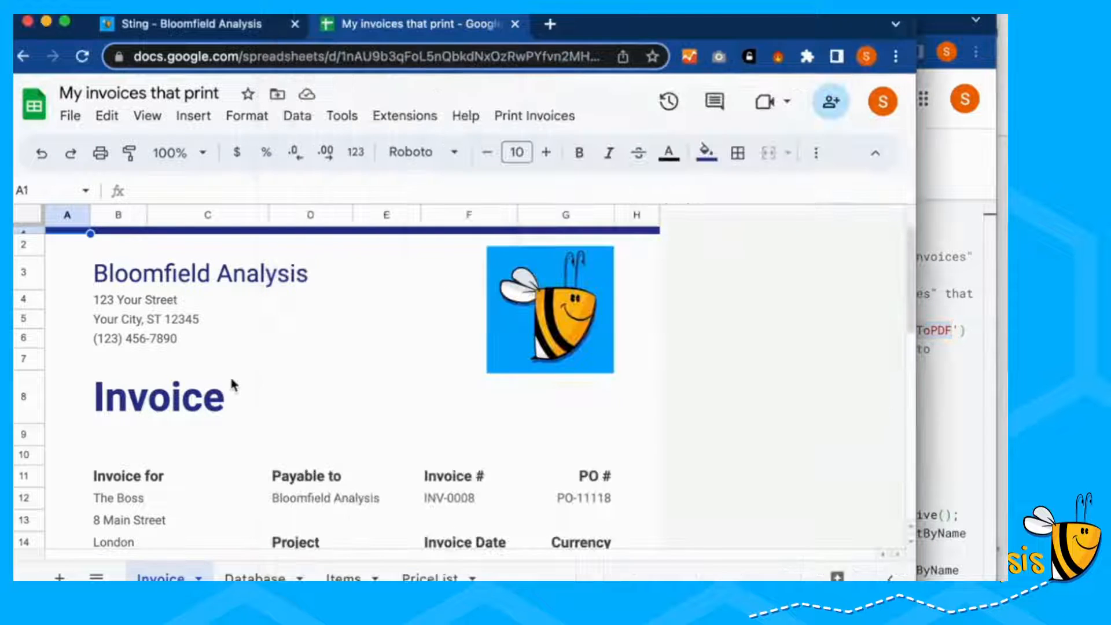
- Authorize printPDFs through Continue, account choice, Advanced, Go to printPDFs (unsafe) and Allow
{"action": "left_click", "coordinate": [534, 115]}
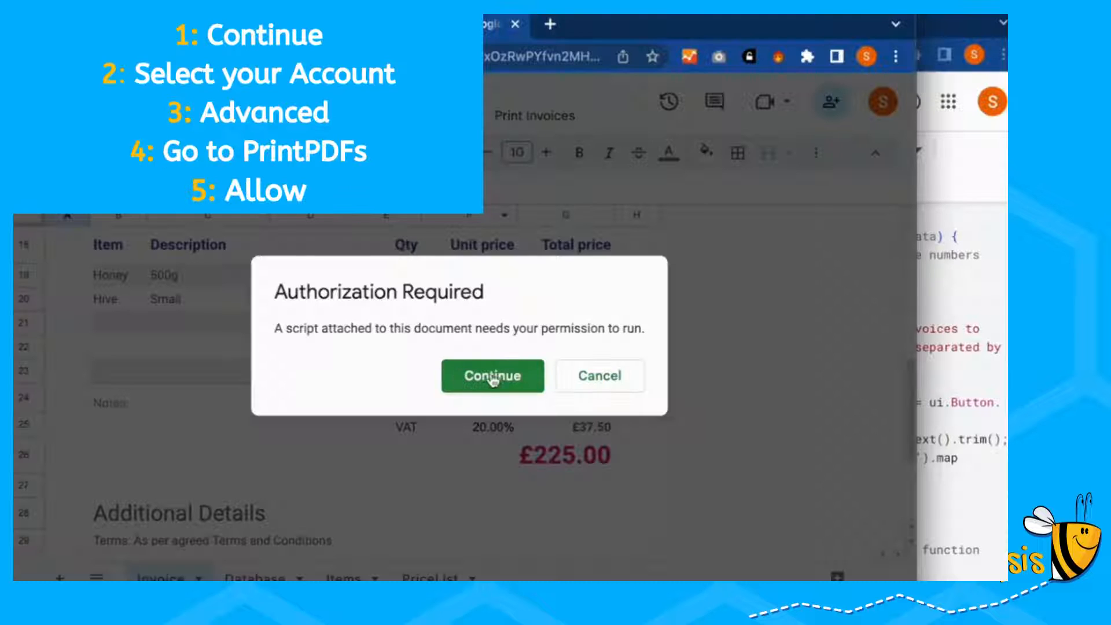
{"action": "left_click", "coordinate": [493, 376]}
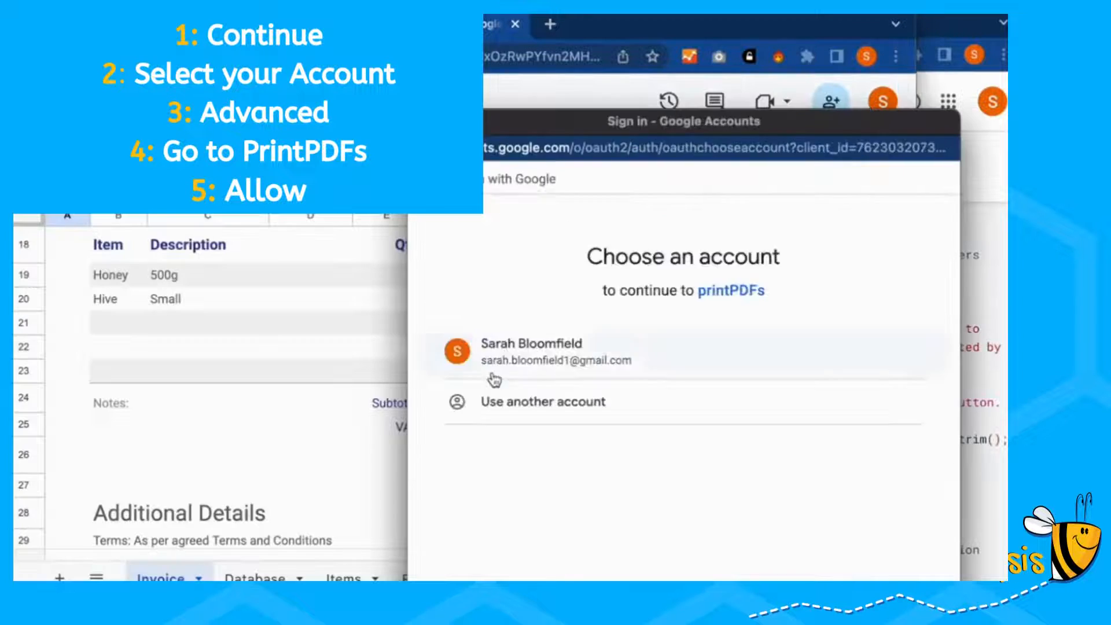
{"action": "left_click", "coordinate": [531, 352]}
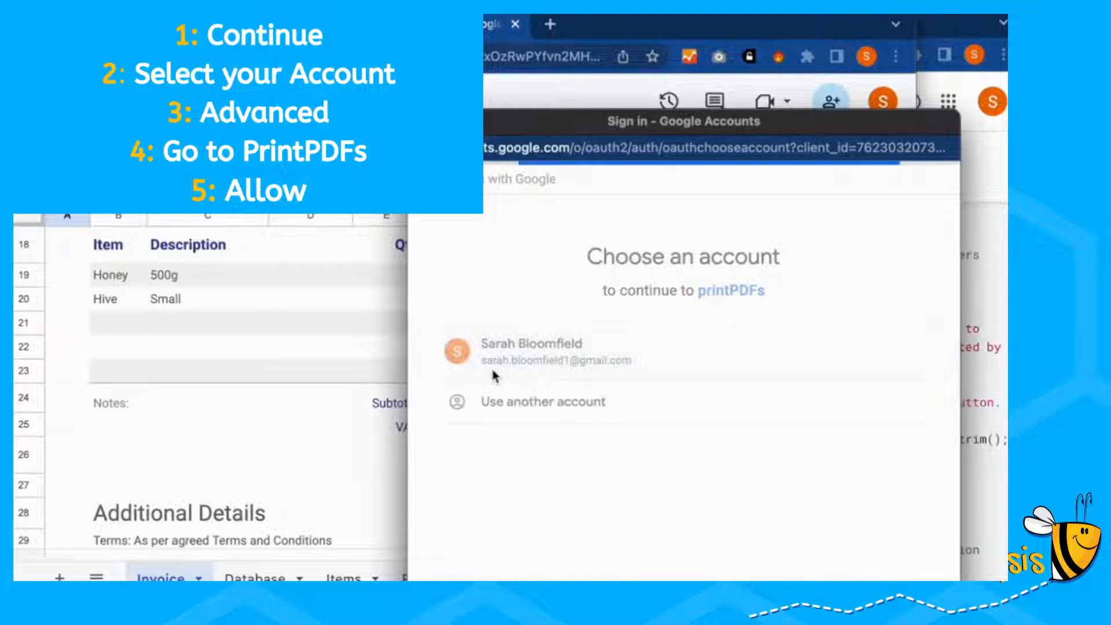
{"action": "left_click", "coordinate": [549, 353]}
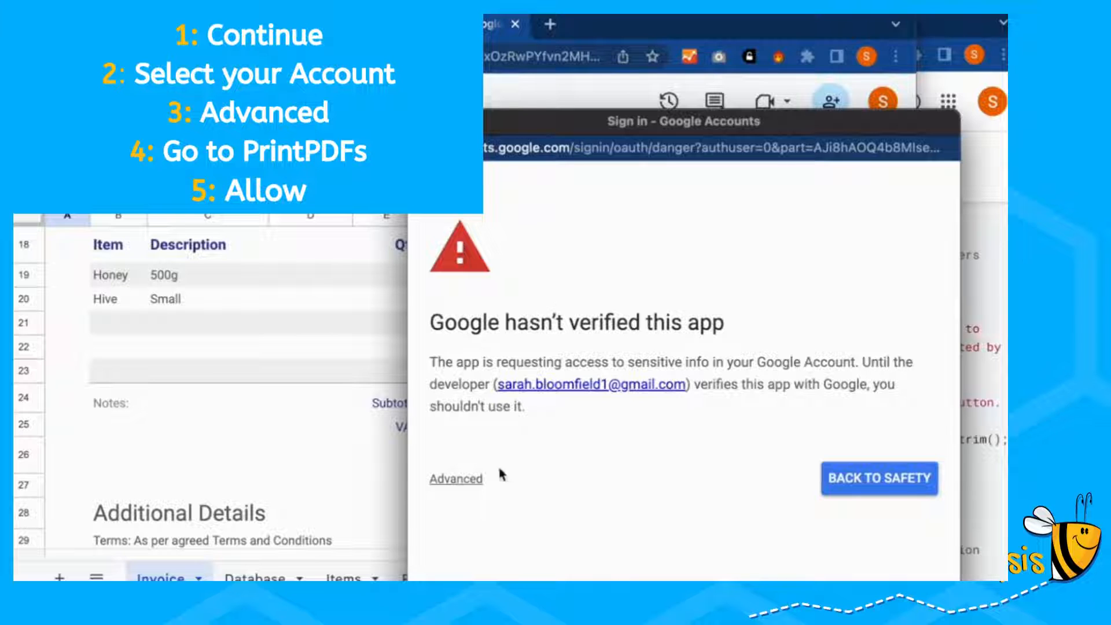
{"action": "left_click", "coordinate": [456, 479]}
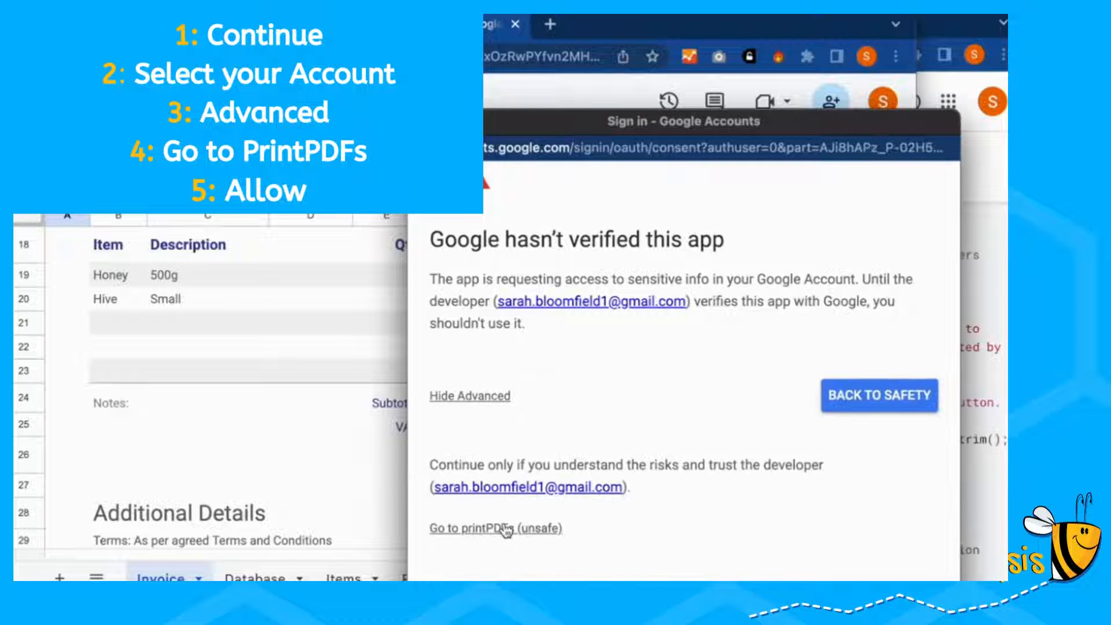
{"action": "left_click", "coordinate": [496, 528]}
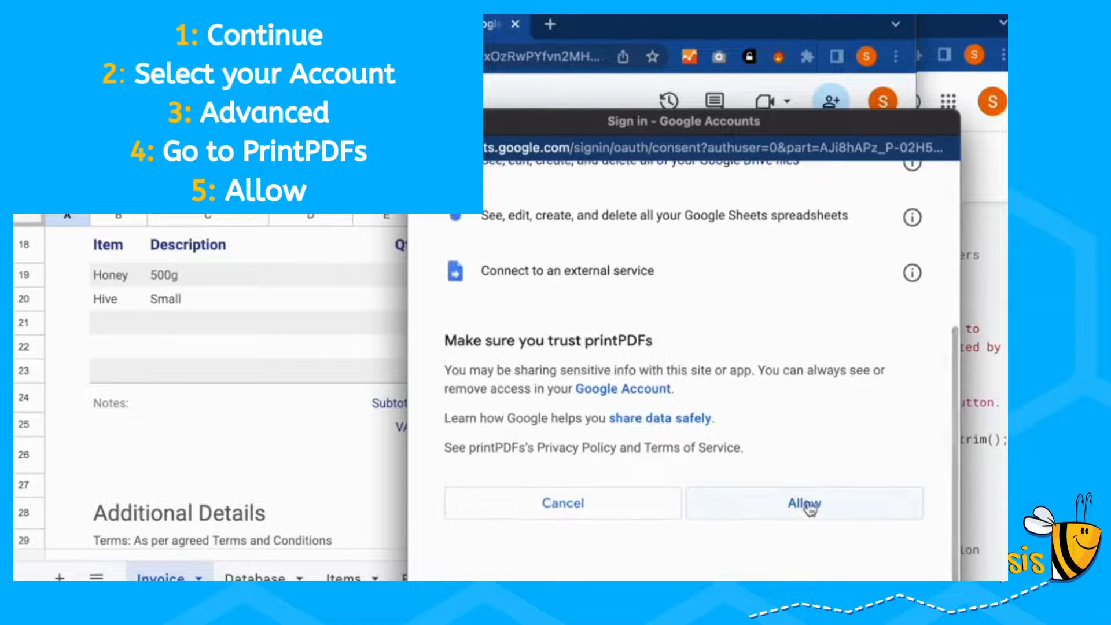
{"action": "left_click", "coordinate": [804, 504]}
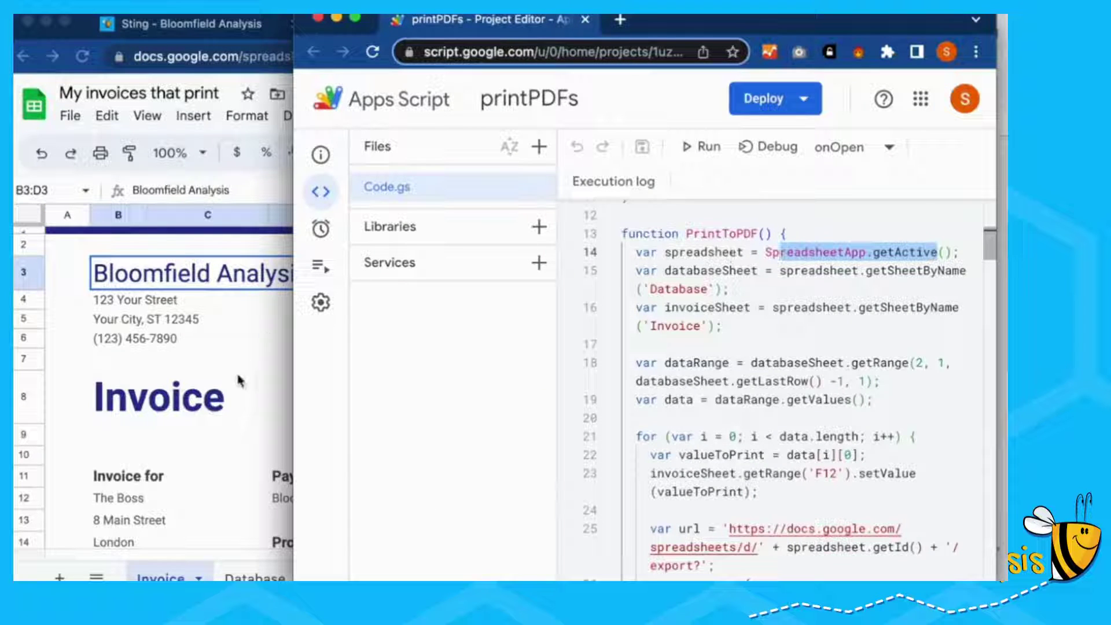
{"action": "mouse_move", "coordinate": [315, 396]}
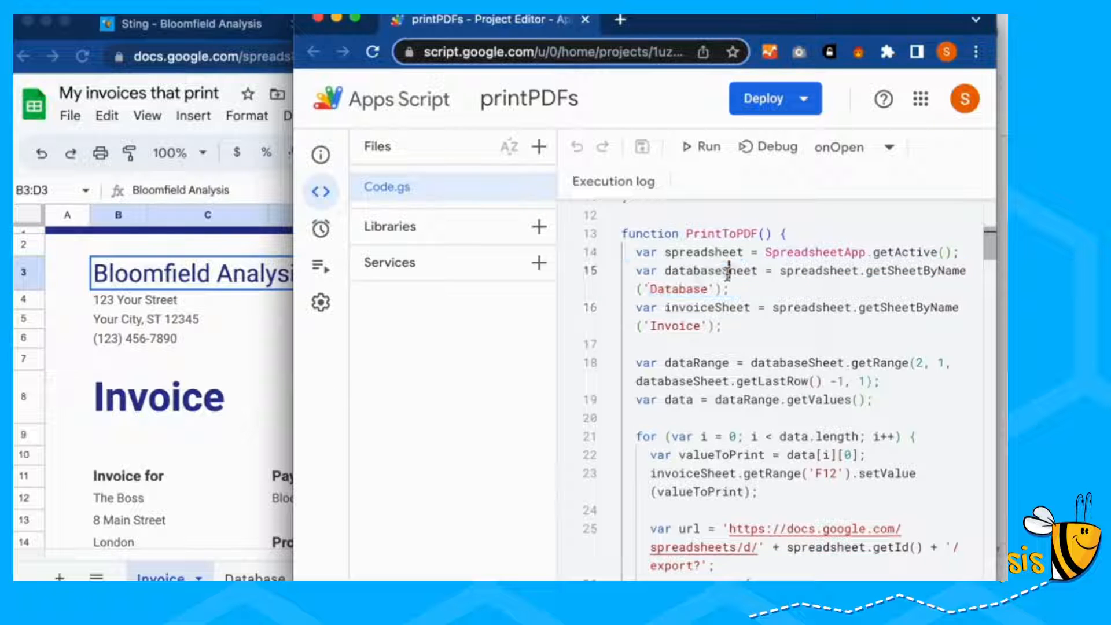
- Point out PrintToPDF's databaseSheet and invoiceSheet lines beside the Database sheet
{"action": "left_click", "coordinate": [412, 24]}
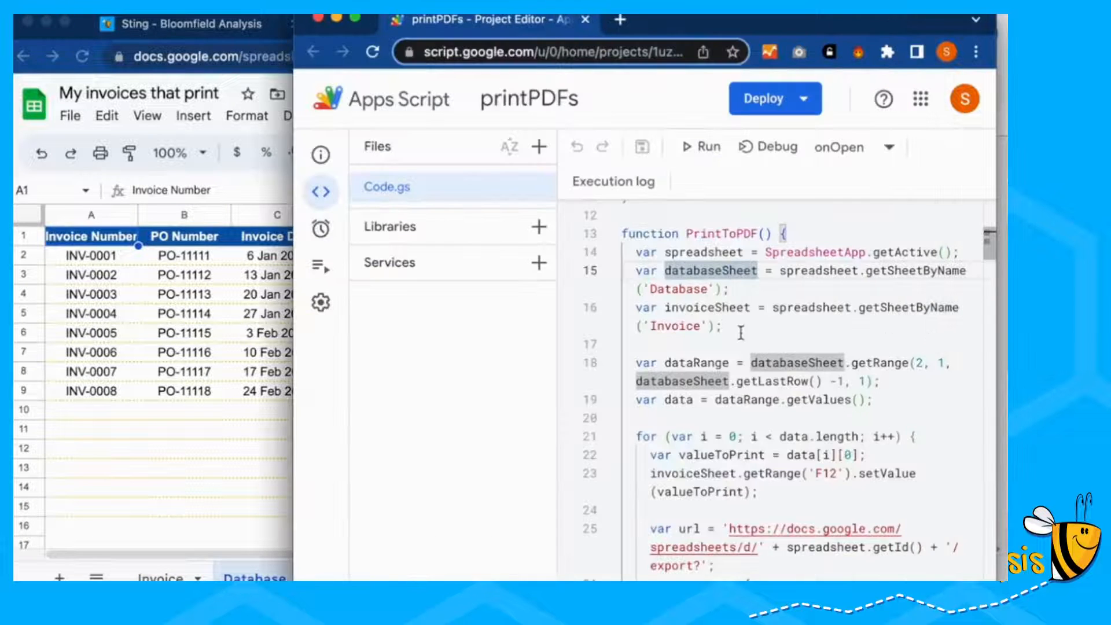
{"action": "left_click", "coordinate": [417, 22]}
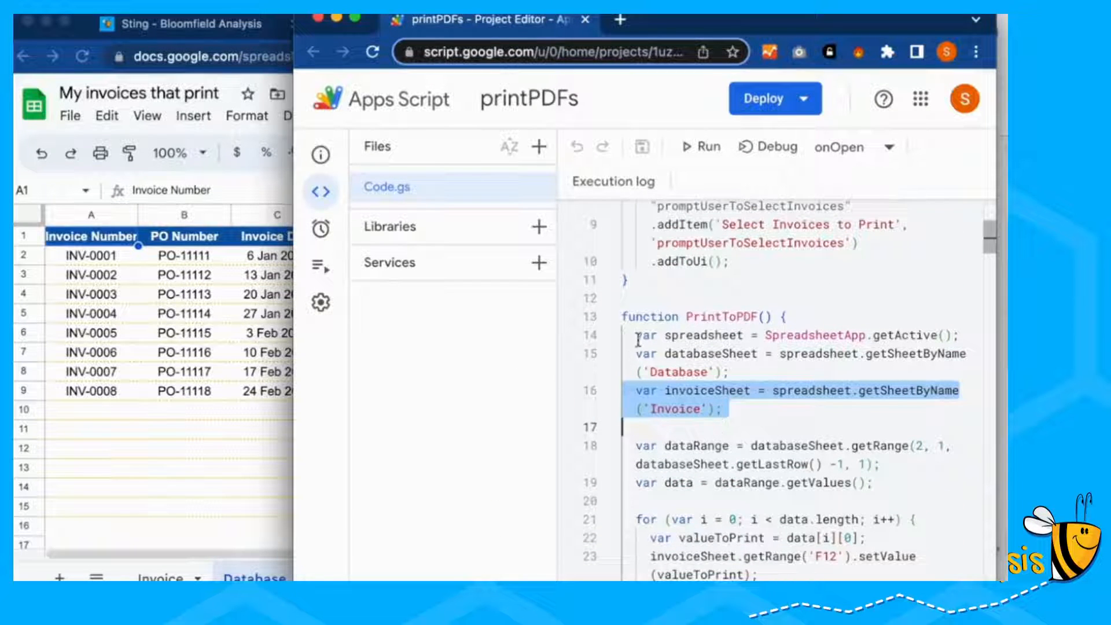
- Switch between the Database and Invoice sheets so the invoice shows INV-0002 for Miss Boss
{"action": "left_click", "coordinate": [410, 24]}
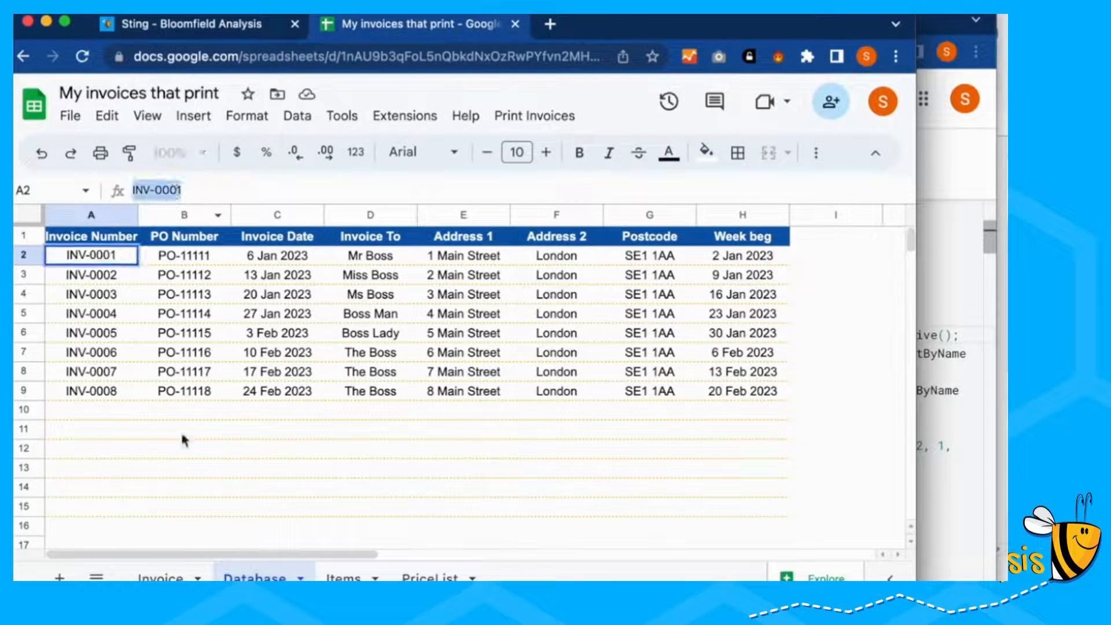
{"action": "left_click", "coordinate": [164, 579]}
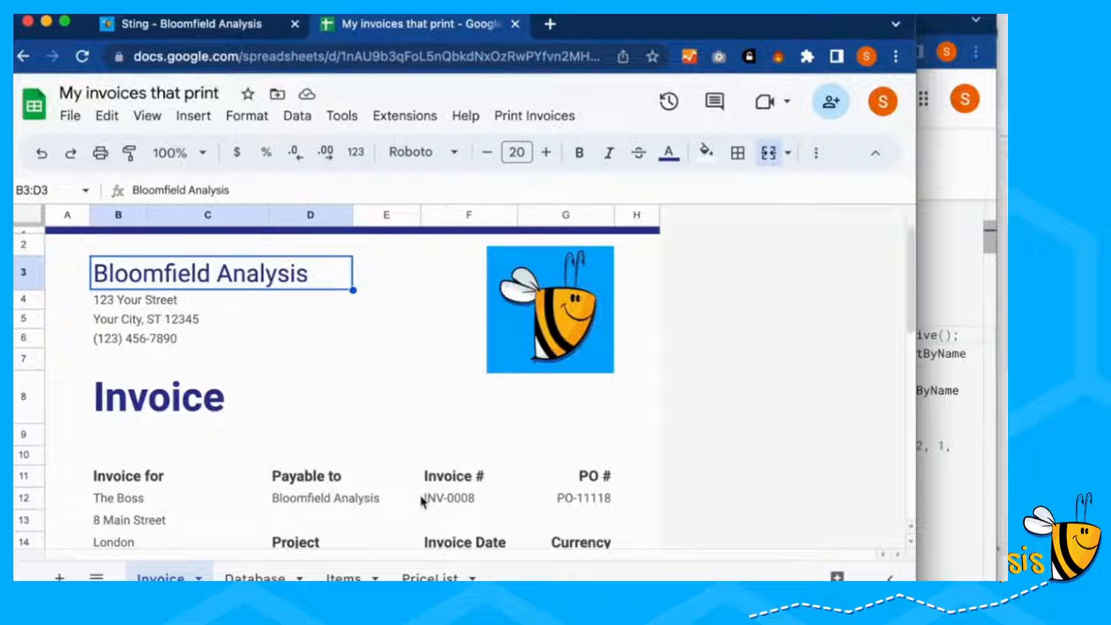
{"action": "left_click", "coordinate": [469, 498]}
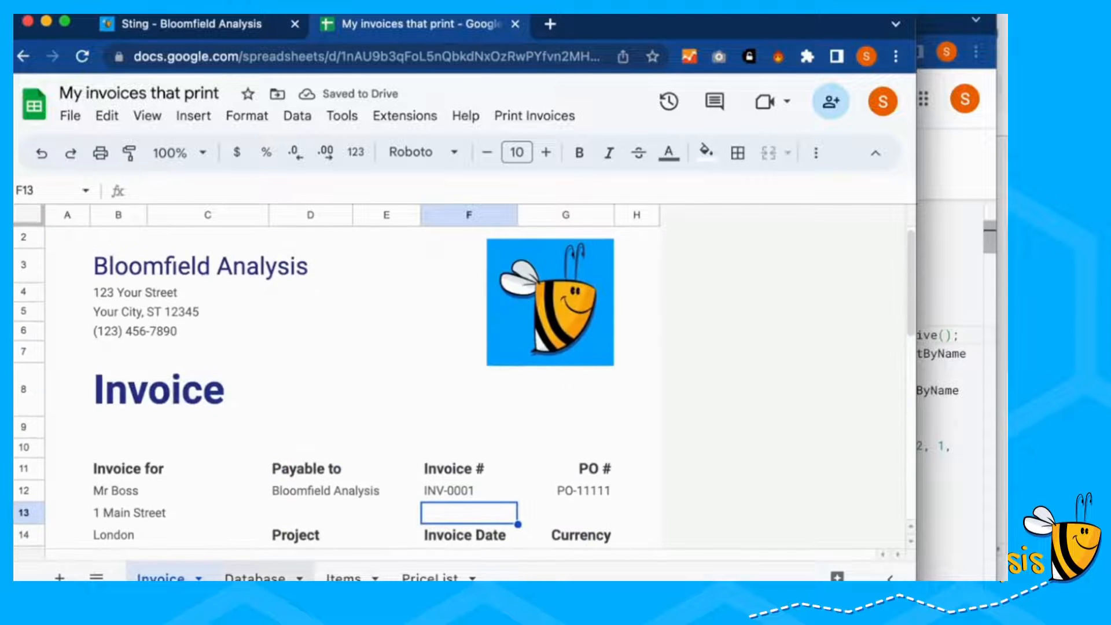
{"action": "left_click", "coordinate": [254, 577]}
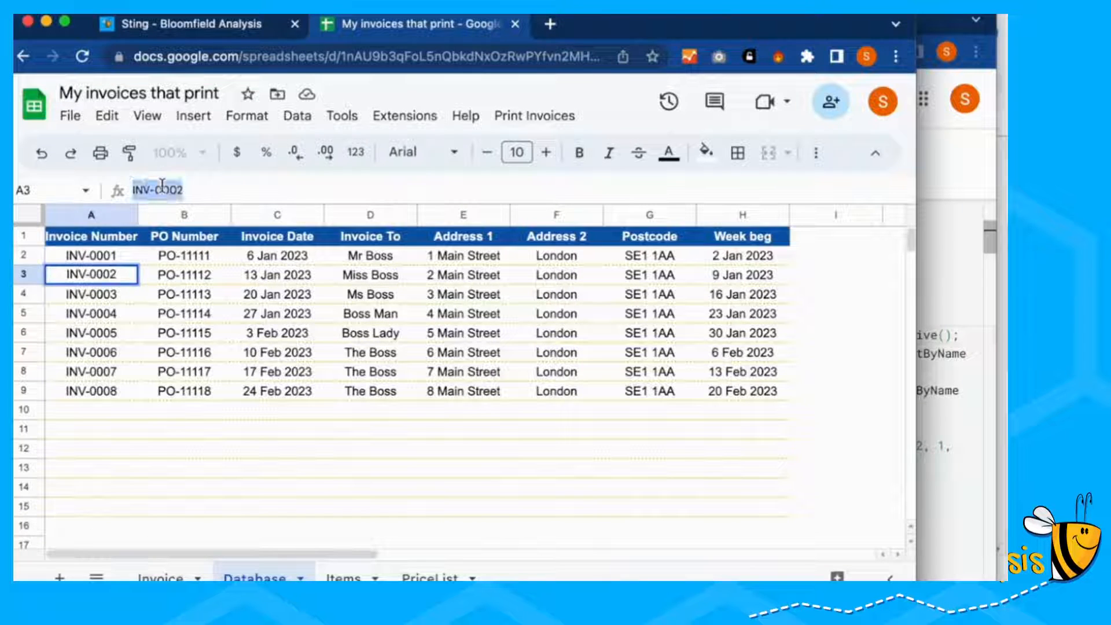
{"action": "left_click", "coordinate": [162, 578]}
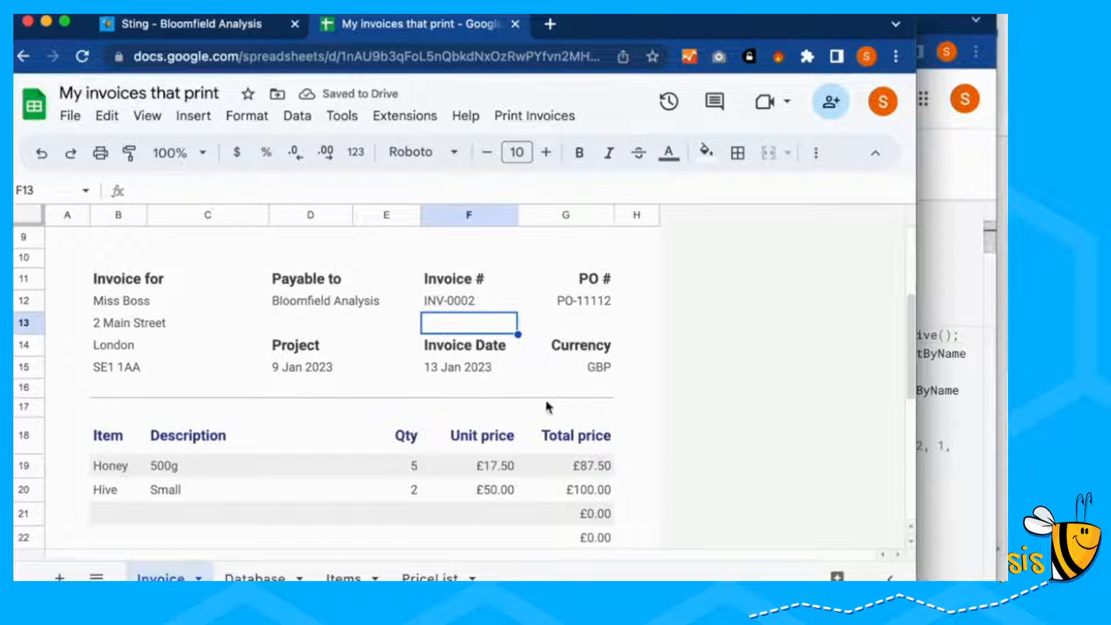
{"action": "left_click", "coordinate": [254, 577]}
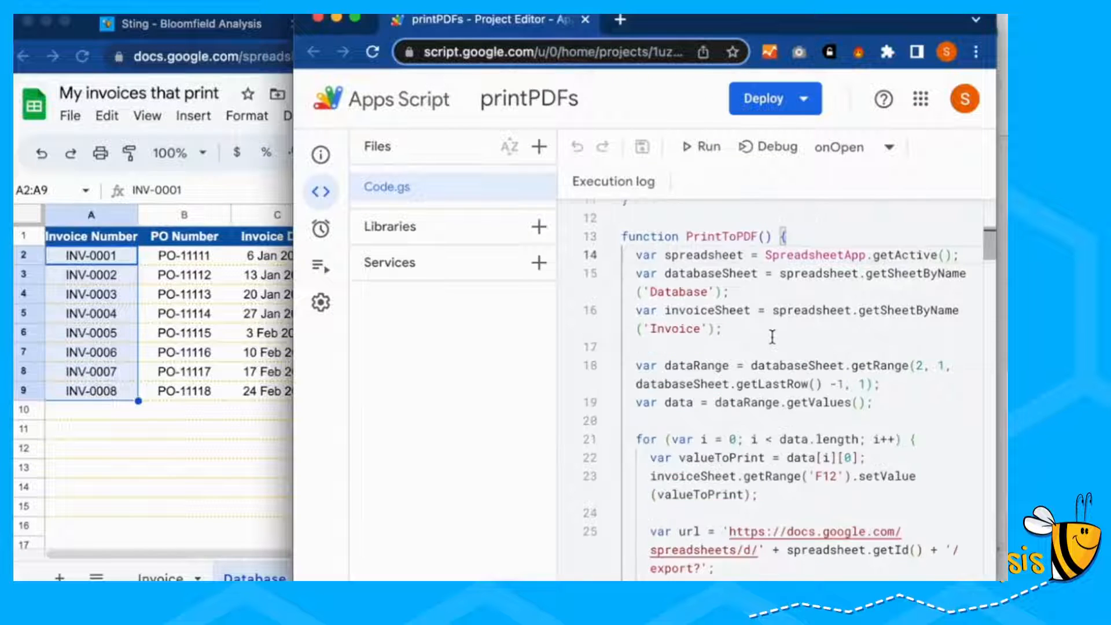
{"action": "left_click_drag", "start_coordinate": [636, 365], "coordinate": [879, 384]}
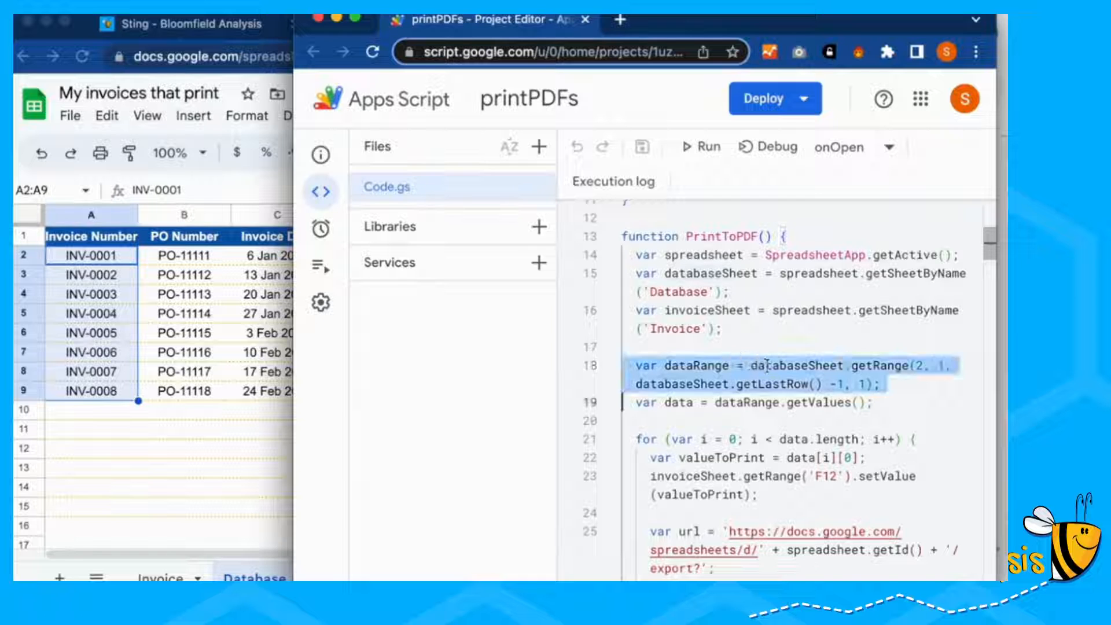
{"action": "left_click", "coordinate": [405, 23]}
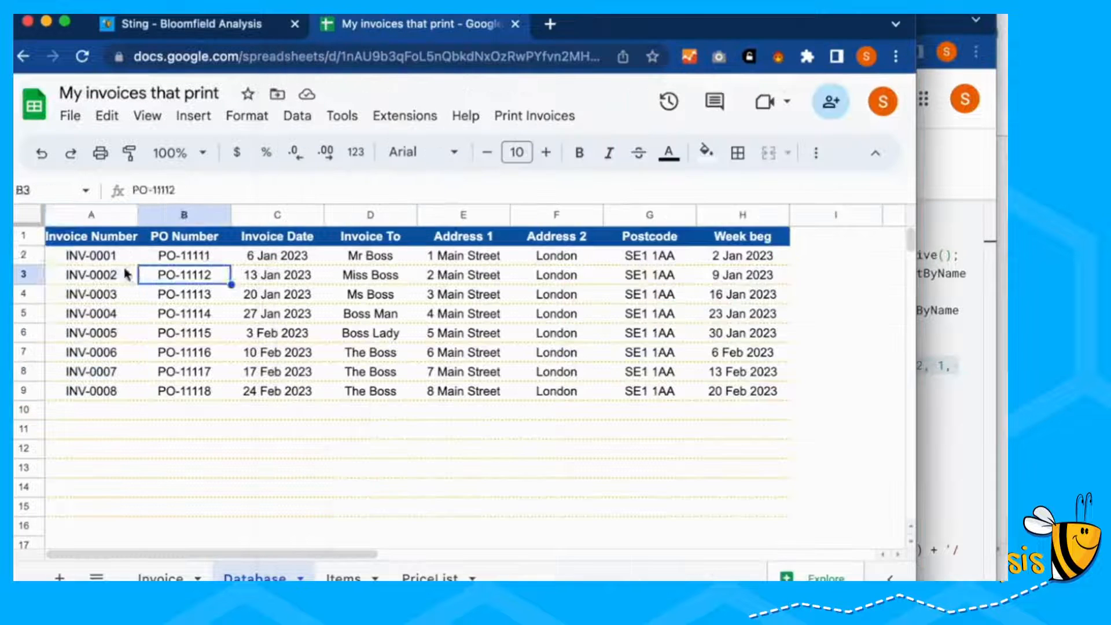
{"action": "left_click_drag", "start_coordinate": [91, 256], "coordinate": [91, 391]}
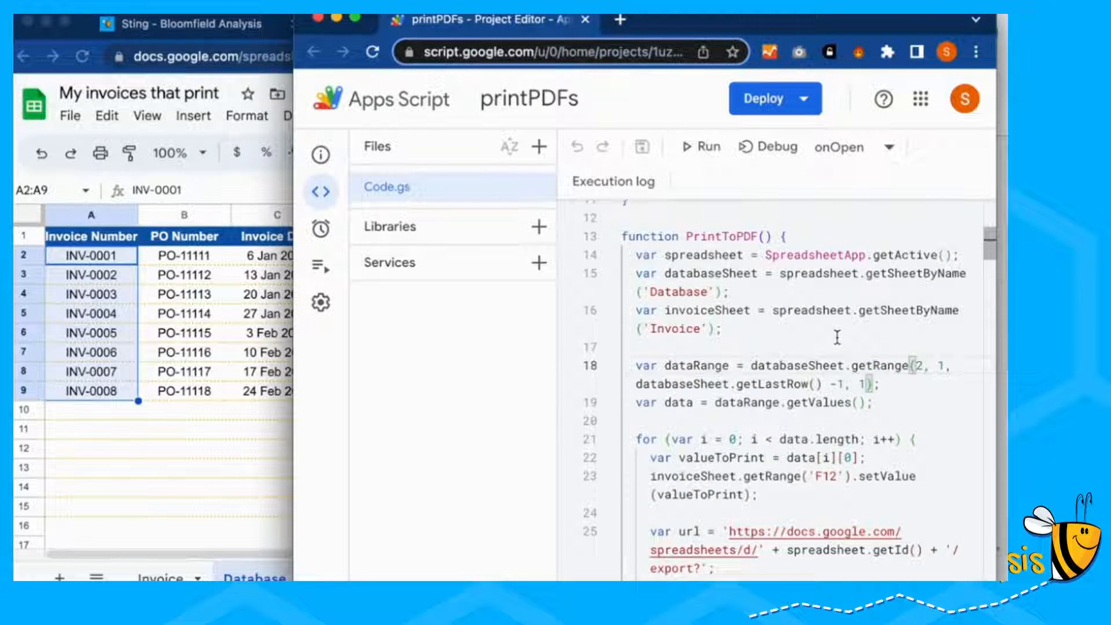
{"action": "left_click", "coordinate": [91, 352]}
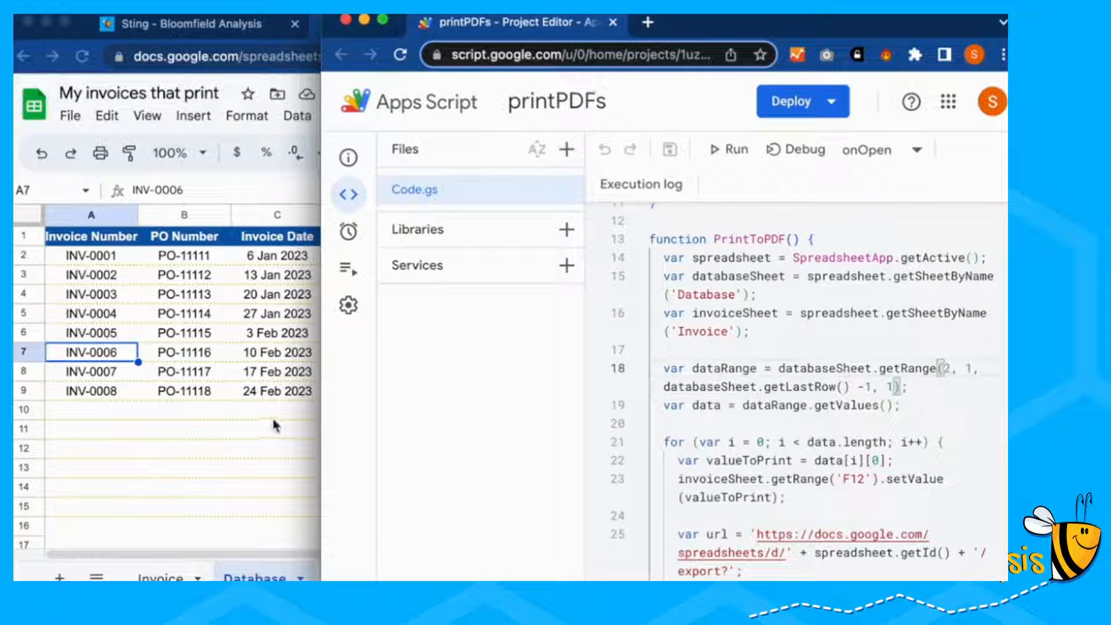
{"action": "left_click", "coordinate": [404, 23]}
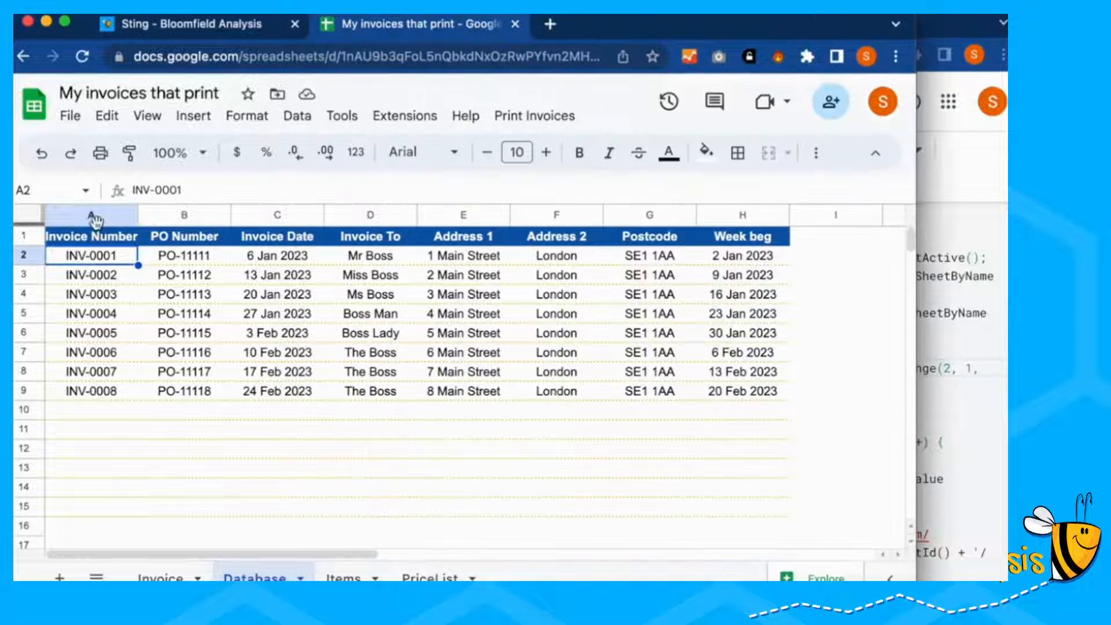
{"action": "left_click", "coordinate": [90, 215]}
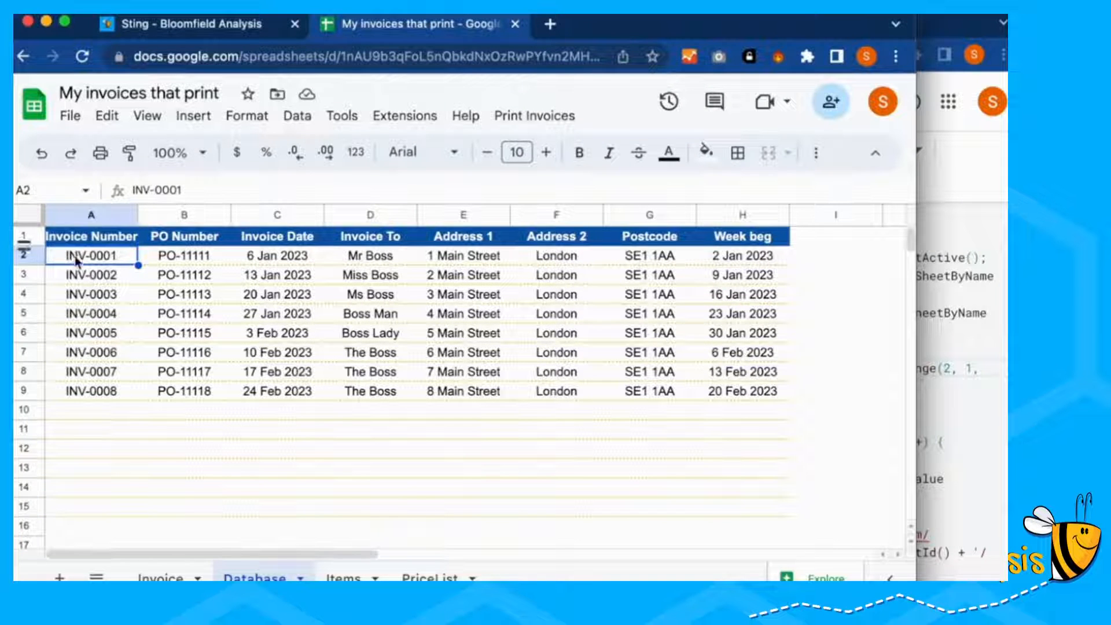
{"action": "mouse_move", "coordinate": [961, 378]}
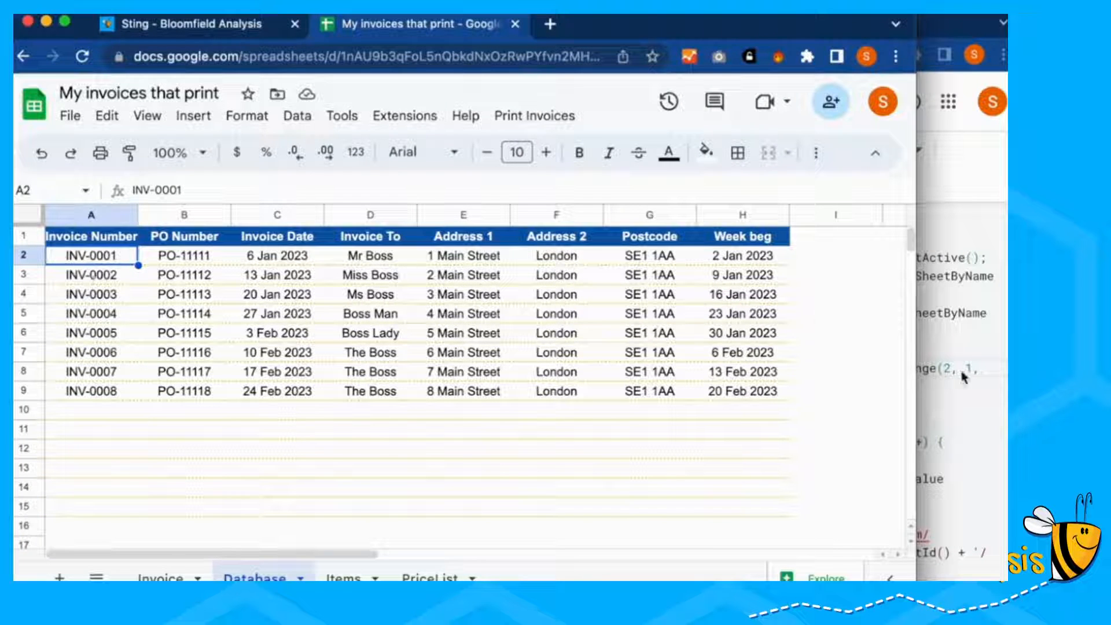
{"action": "left_click_drag", "start_coordinate": [91, 256], "coordinate": [91, 391]}
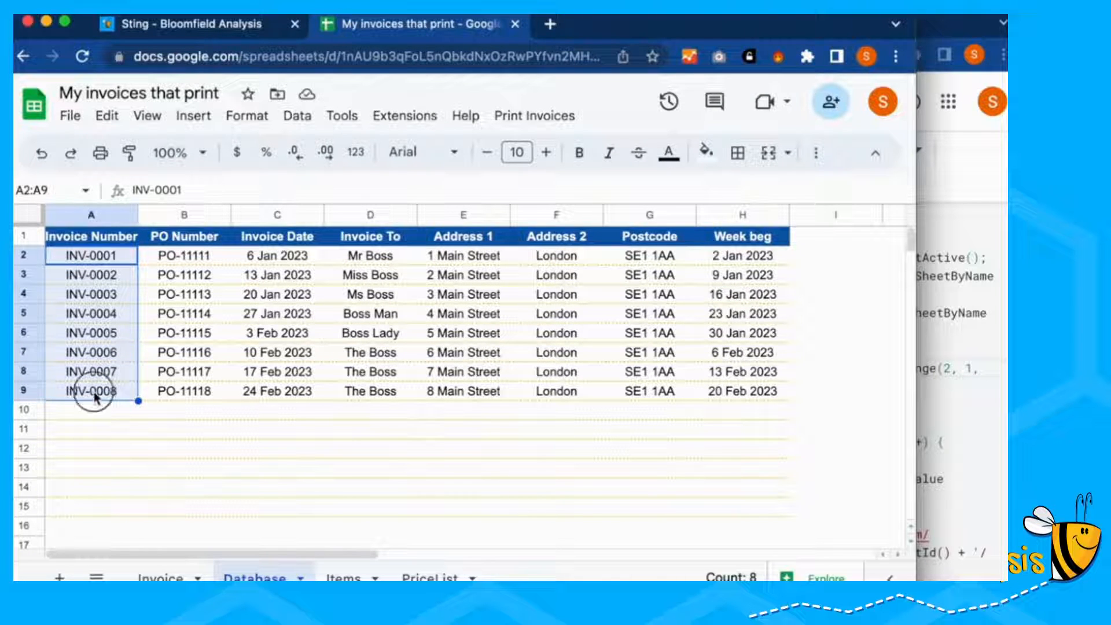
{"action": "left_click", "coordinate": [90, 236]}
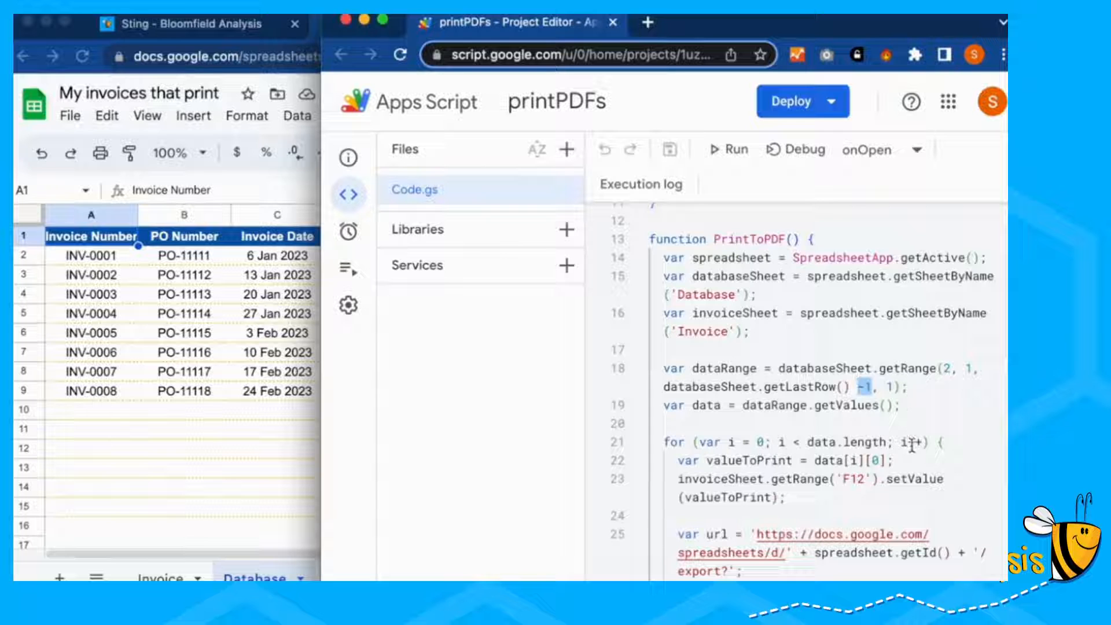
{"action": "mouse_move", "coordinate": [917, 412]}
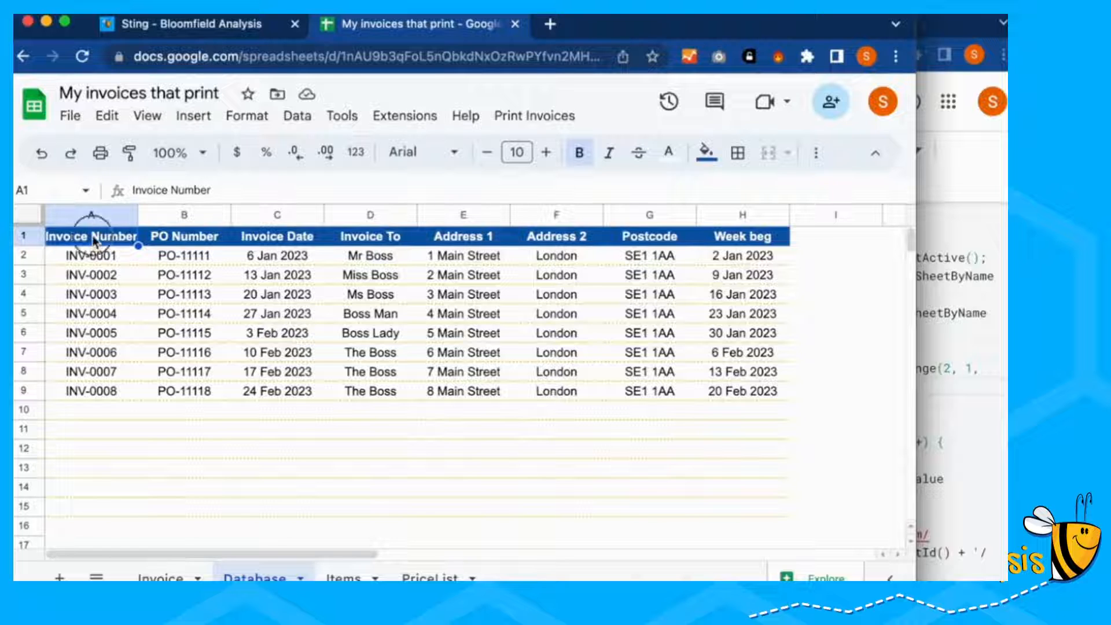
{"action": "left_click_drag", "start_coordinate": [91, 236], "coordinate": [91, 409]}
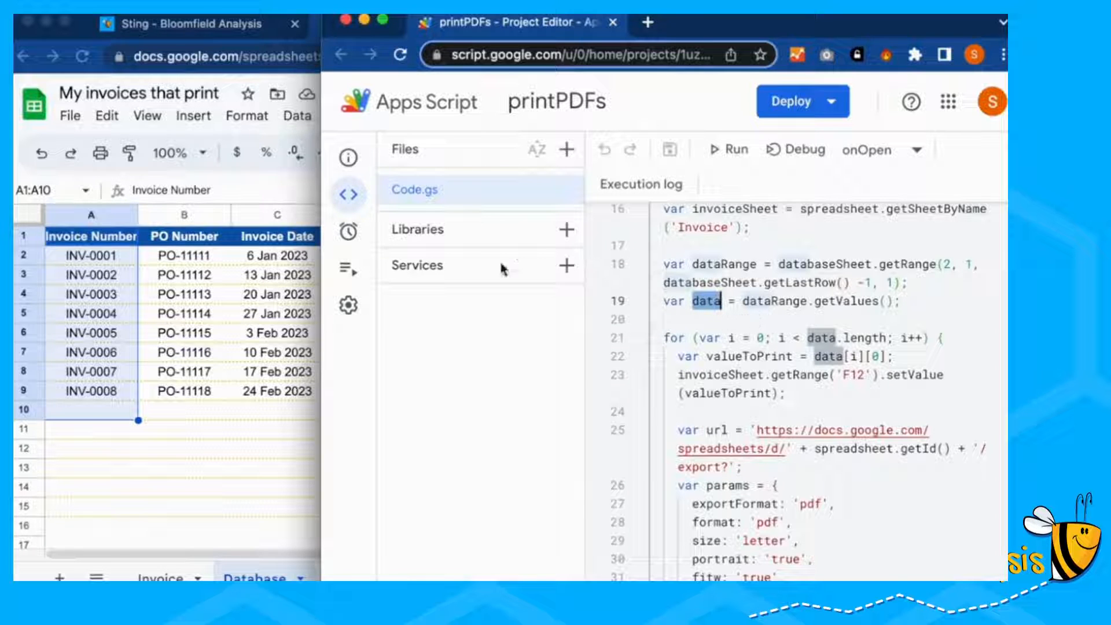
{"action": "left_click", "coordinate": [405, 23]}
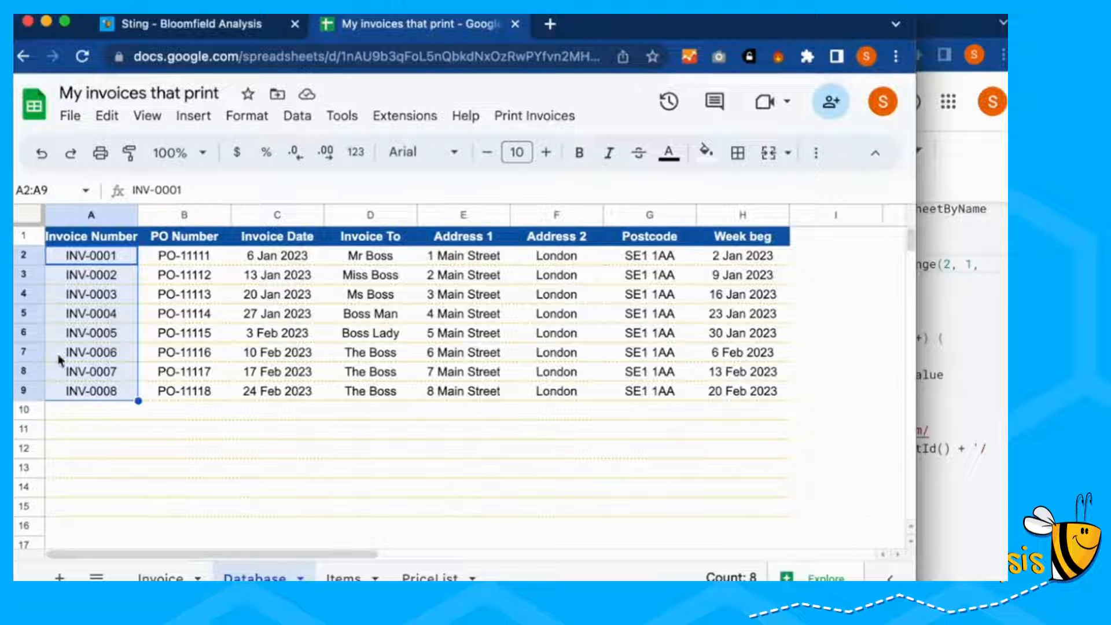
{"action": "mouse_move", "coordinate": [586, 440]}
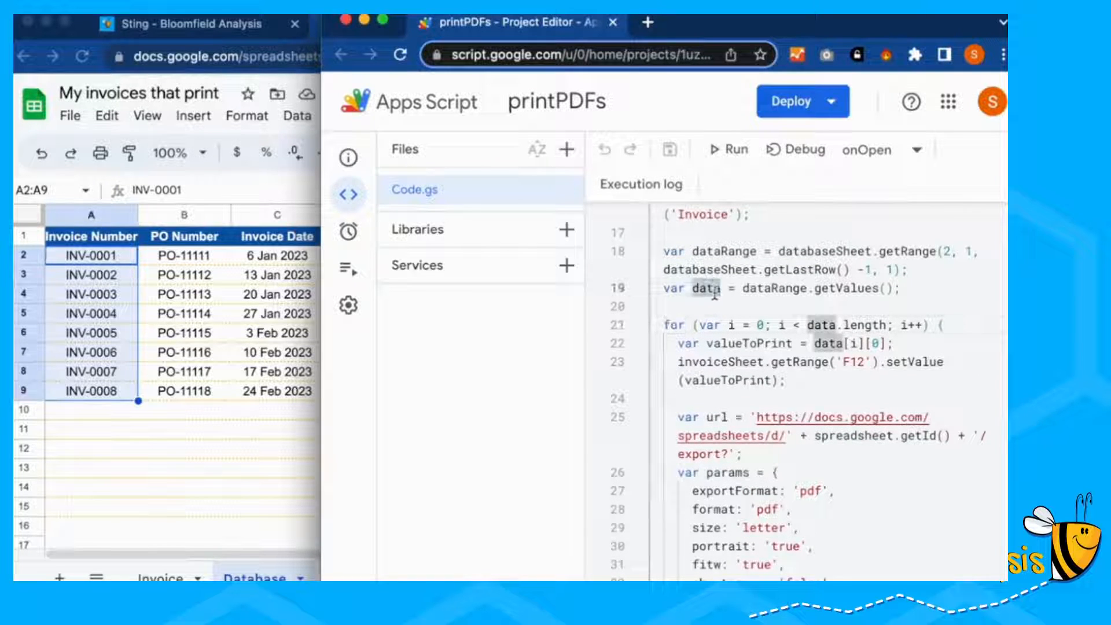
{"action": "mouse_move", "coordinate": [813, 321]}
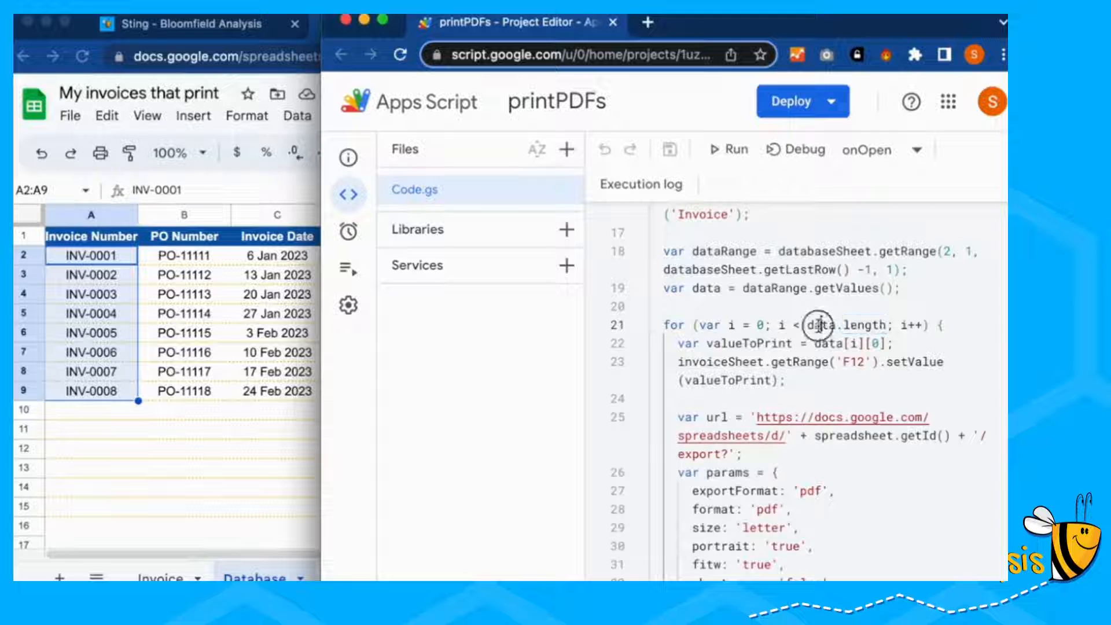
{"action": "double_click", "coordinate": [865, 324]}
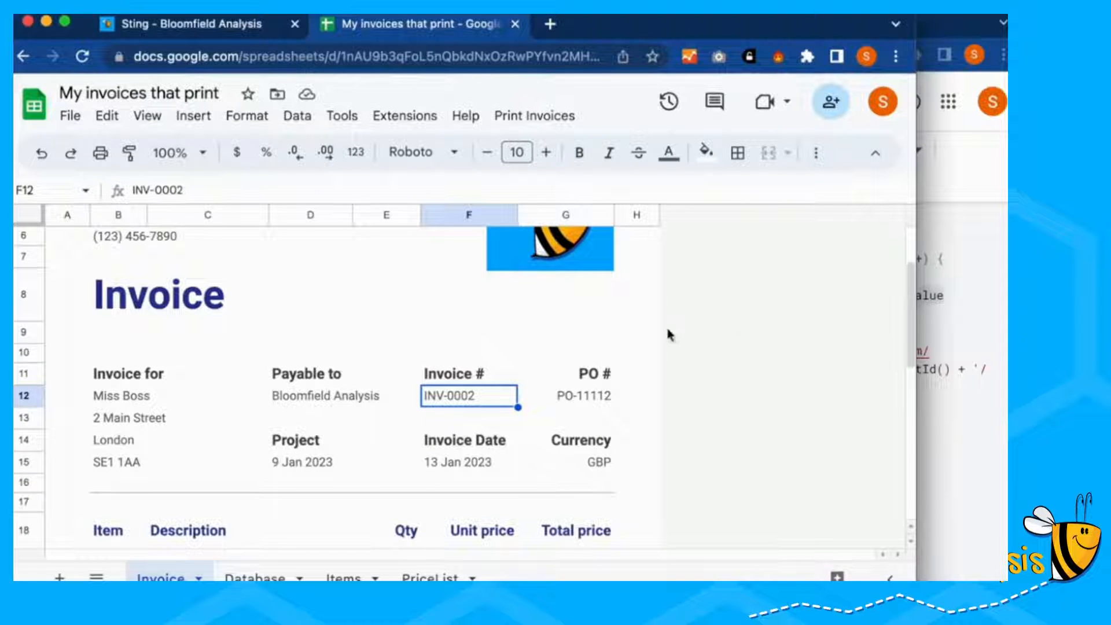
{"action": "mouse_move", "coordinate": [662, 329]}
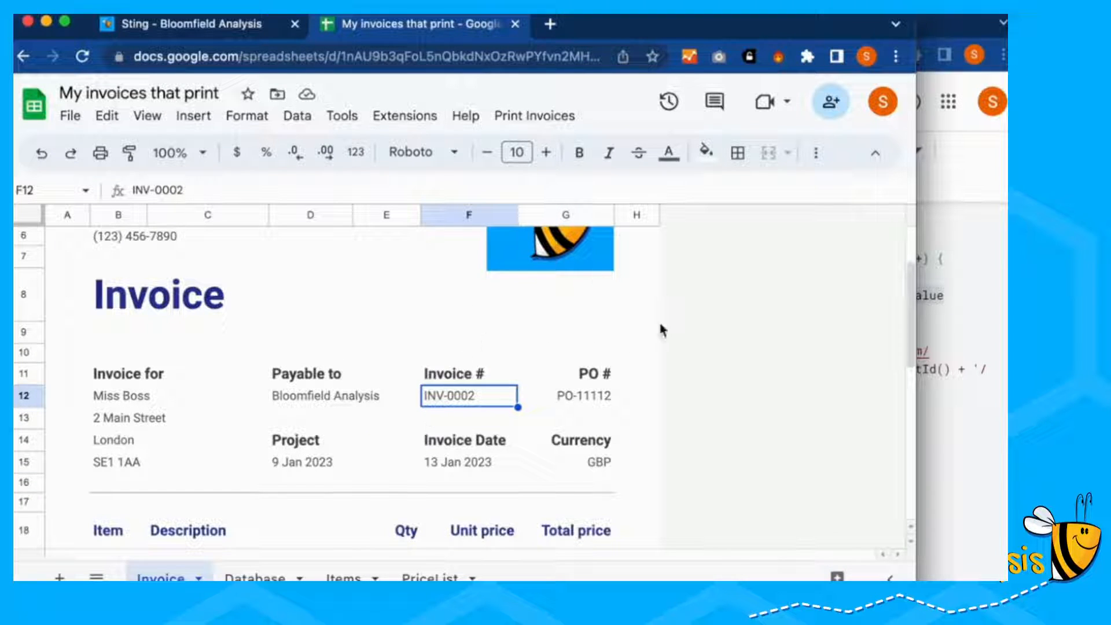
{"action": "mouse_move", "coordinate": [812, 442]}
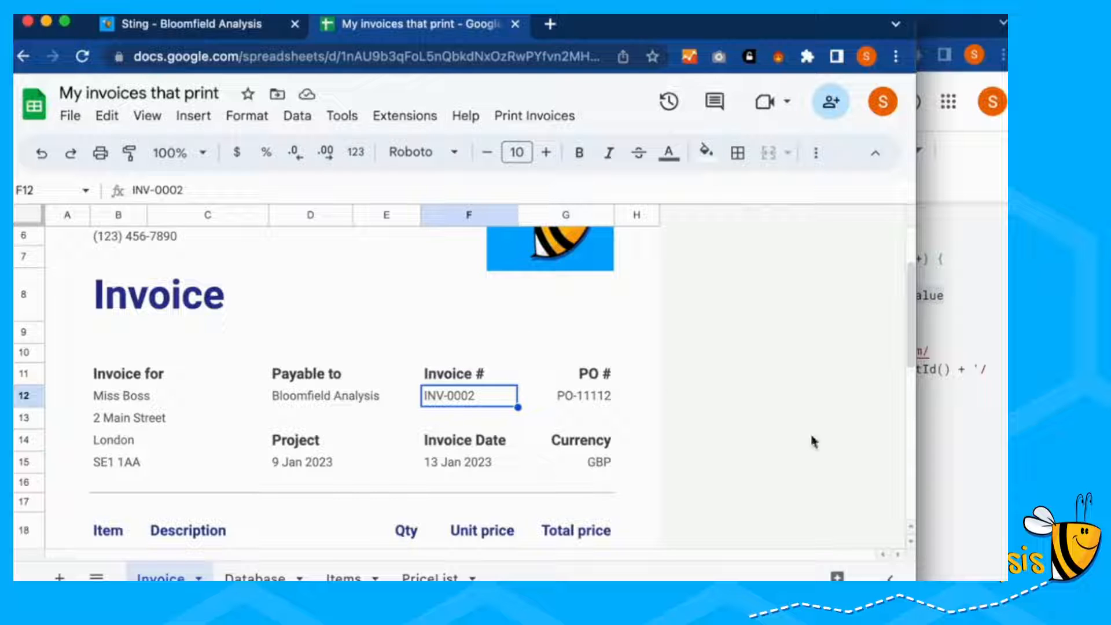
{"action": "mouse_move", "coordinate": [641, 391]}
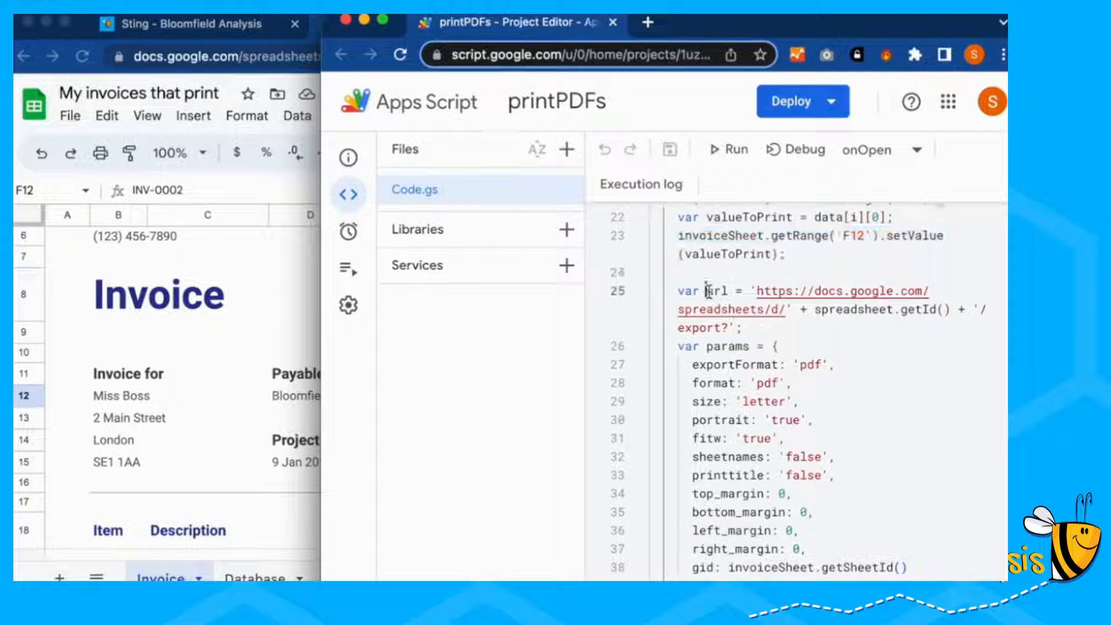
{"action": "scroll", "scroll_direction": "down", "scroll_amount": 3}
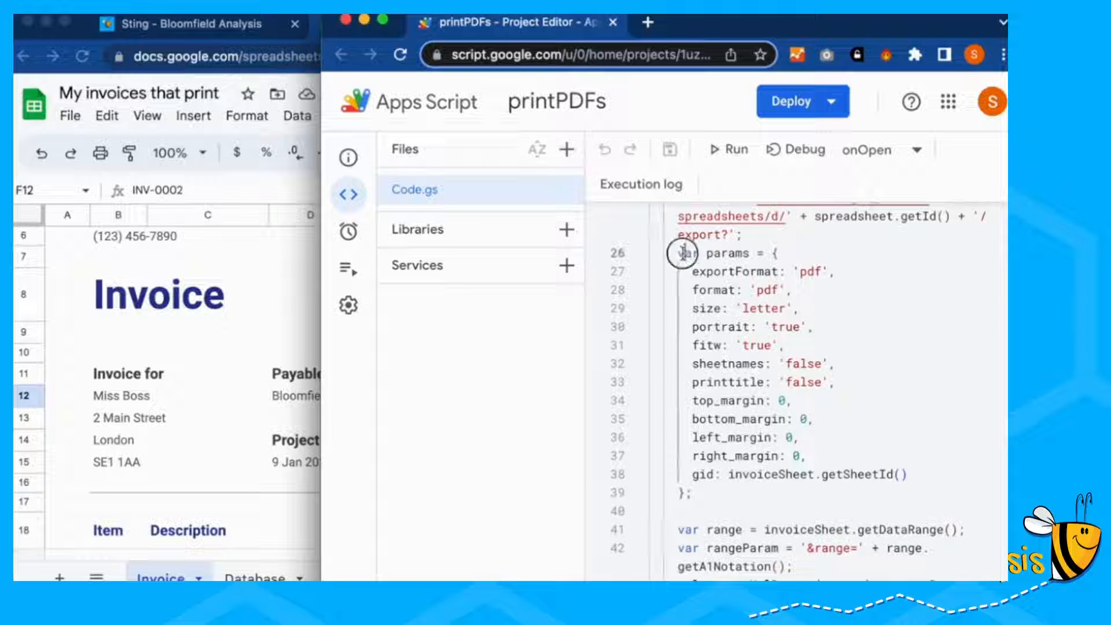
{"action": "left_click_drag", "start_coordinate": [681, 252], "coordinate": [687, 489]}
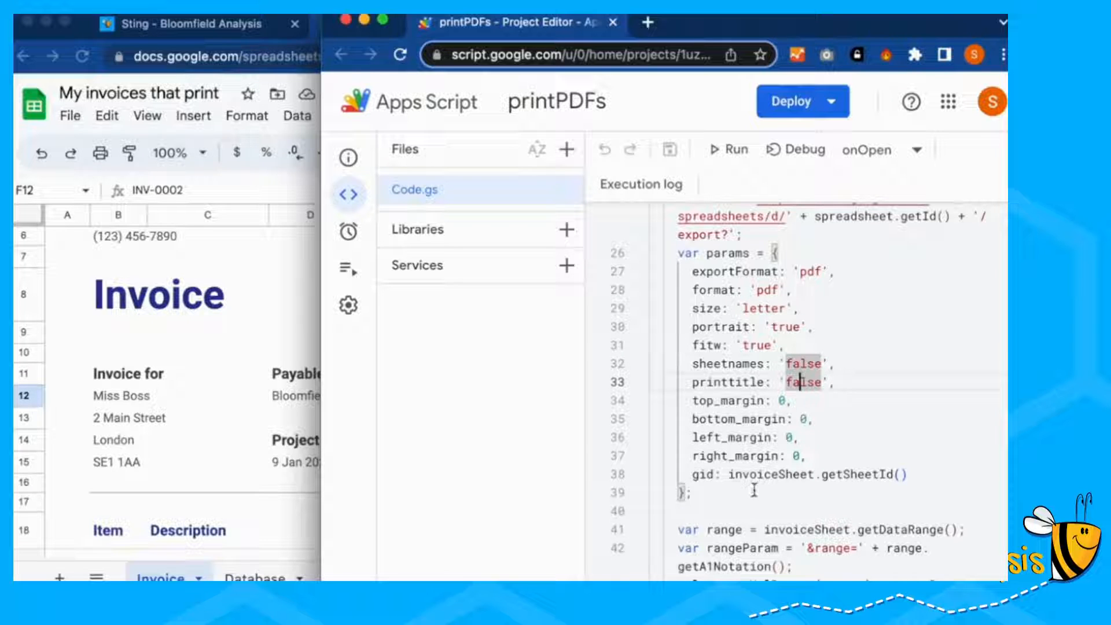
{"action": "scroll", "scroll_direction": "down", "scroll_amount": 3}
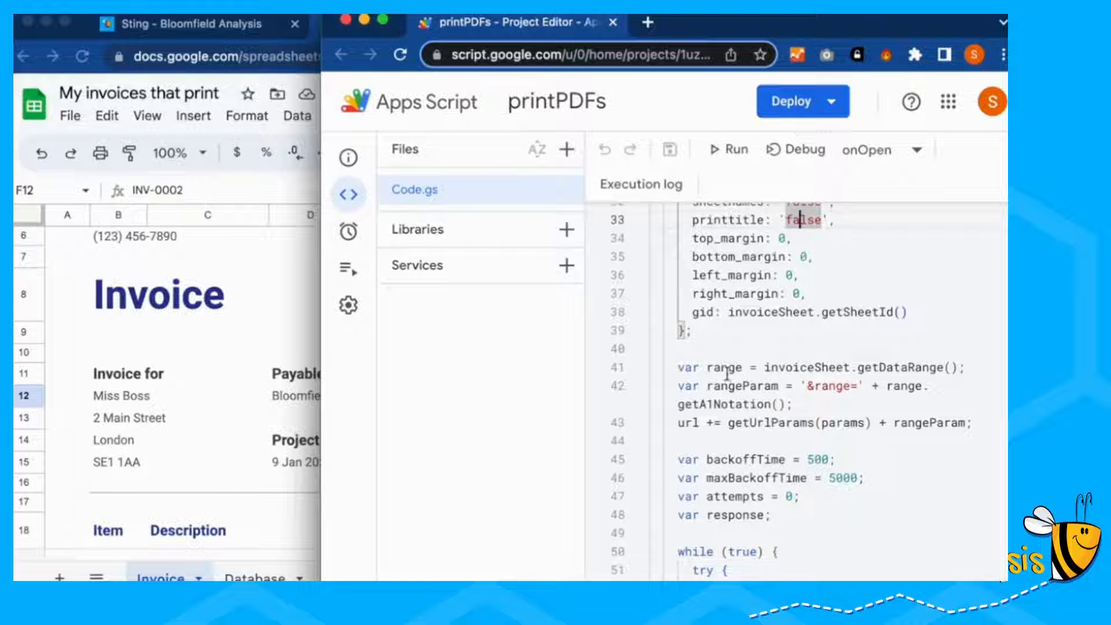
{"action": "scroll", "scroll_direction": "down", "scroll_amount": 3}
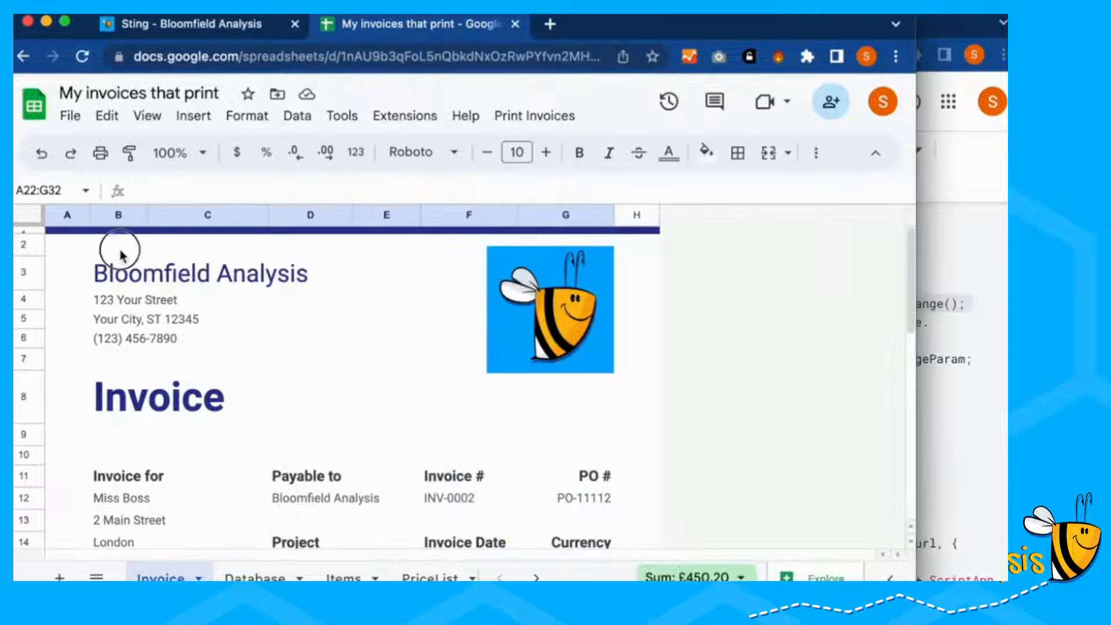
{"action": "scroll", "scroll_direction": "down", "scroll_amount": 3}
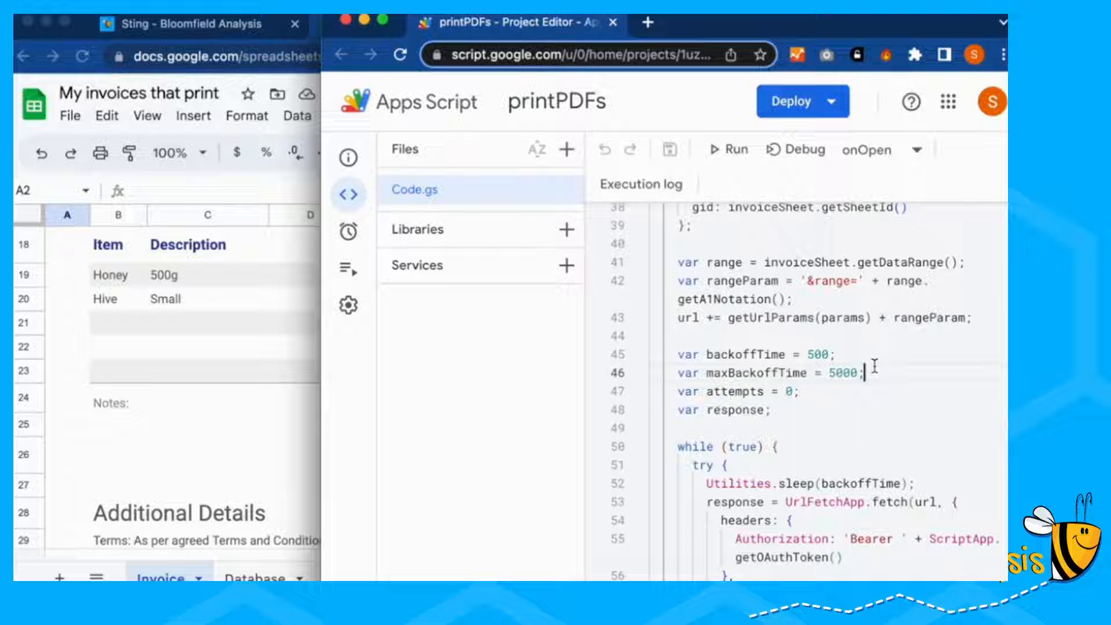
{"action": "left_click_drag", "start_coordinate": [681, 226], "coordinate": [978, 318]}
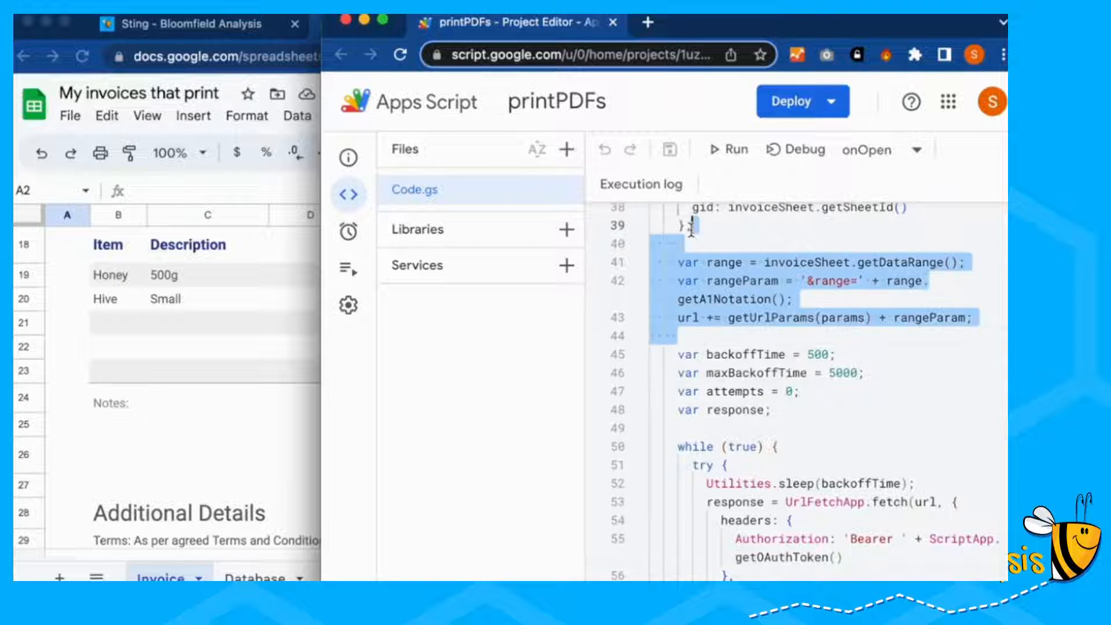
{"action": "scroll", "scroll_direction": "down", "scroll_amount": 3}
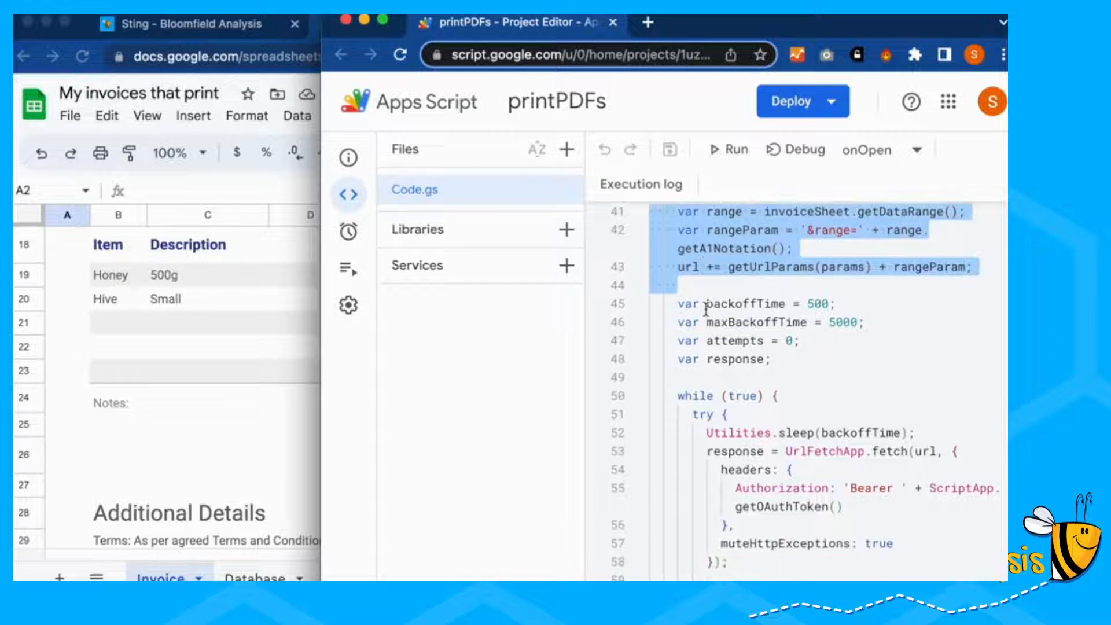
{"action": "scroll", "scroll_direction": "down", "scroll_amount": 3}
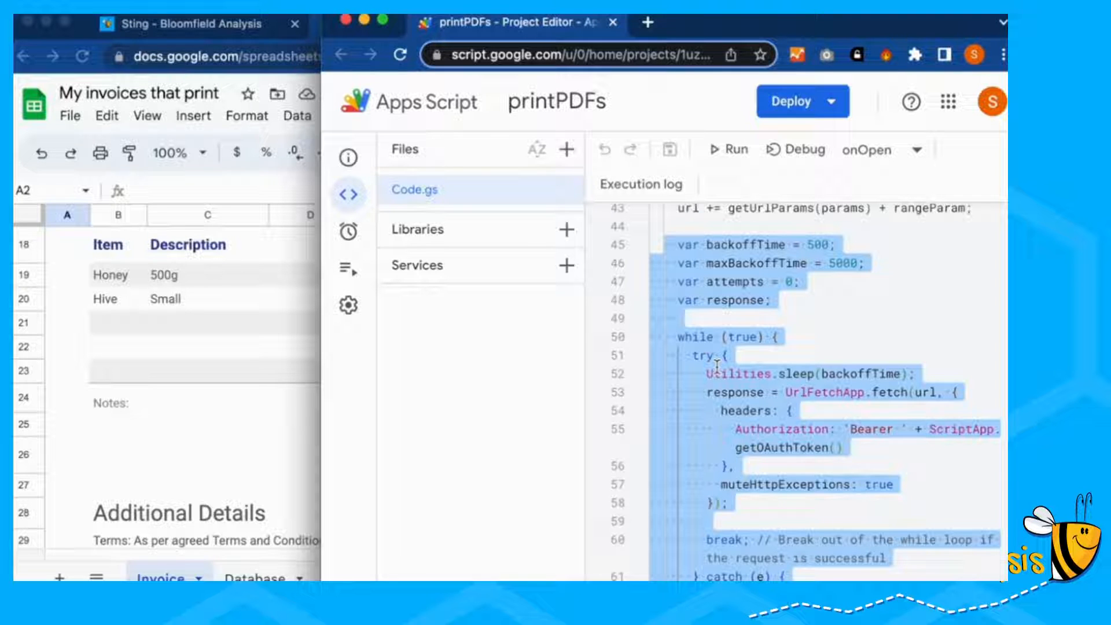
{"action": "scroll", "scroll_direction": "down", "scroll_amount": 3}
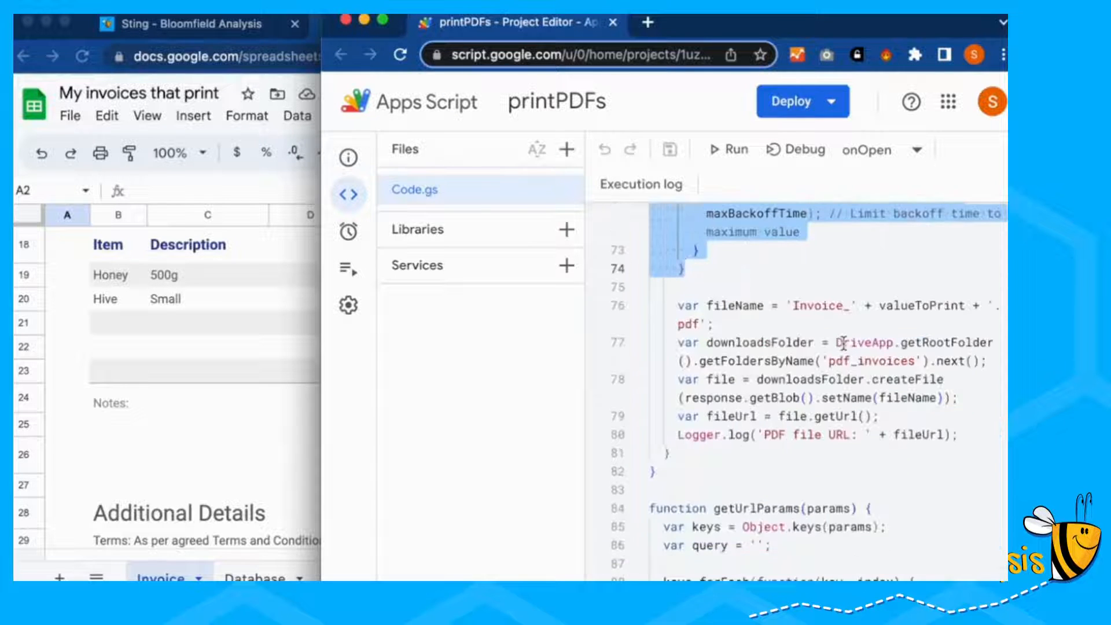
{"action": "left_click", "coordinate": [676, 306]}
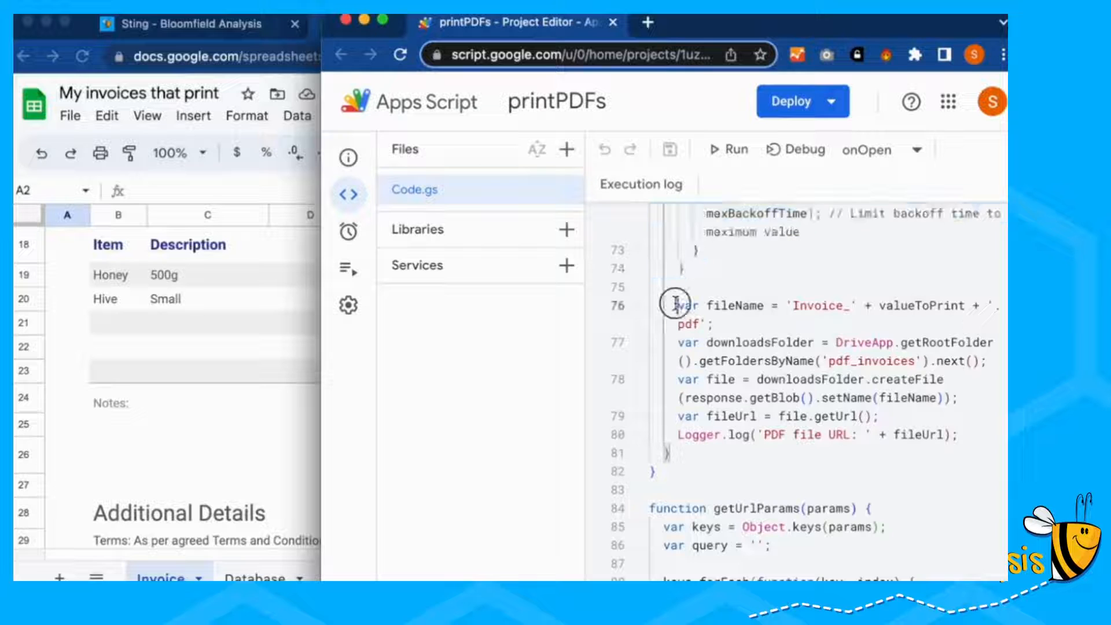
{"action": "double_click", "coordinate": [820, 305]}
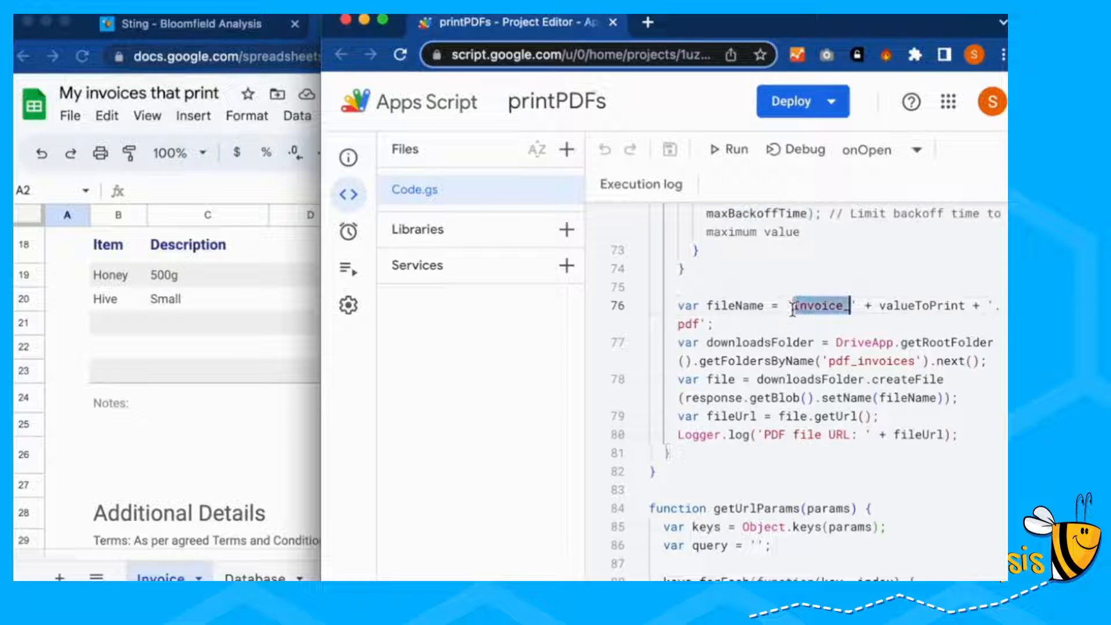
{"action": "double_click", "coordinate": [821, 306]}
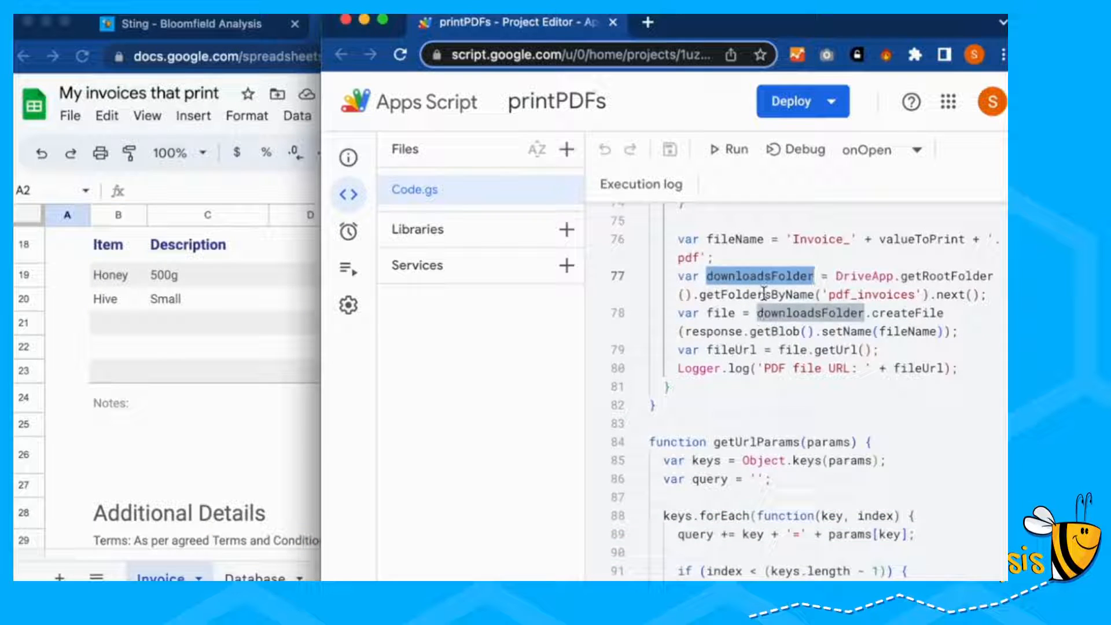
{"action": "mouse_move", "coordinate": [758, 276]}
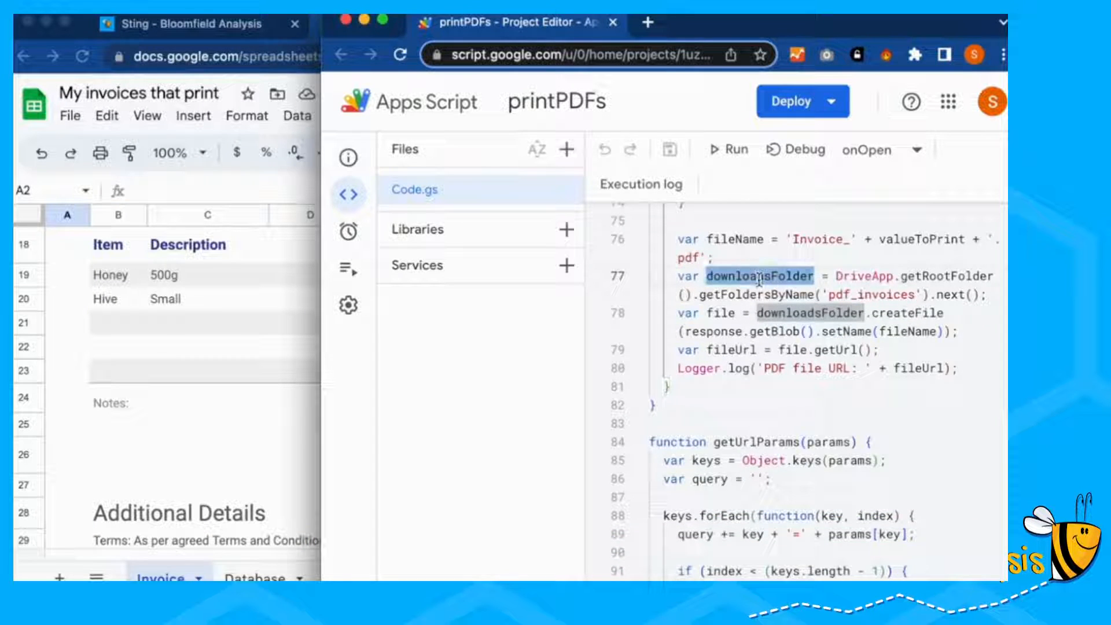
{"action": "double_click", "coordinate": [870, 294]}
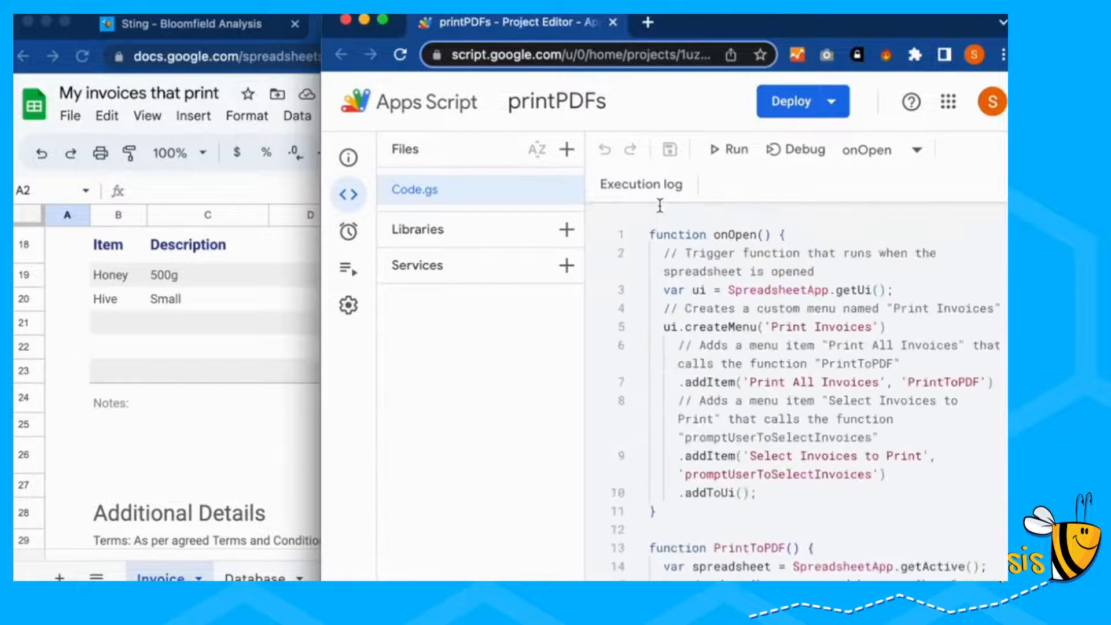
{"action": "mouse_move", "coordinate": [678, 375]}
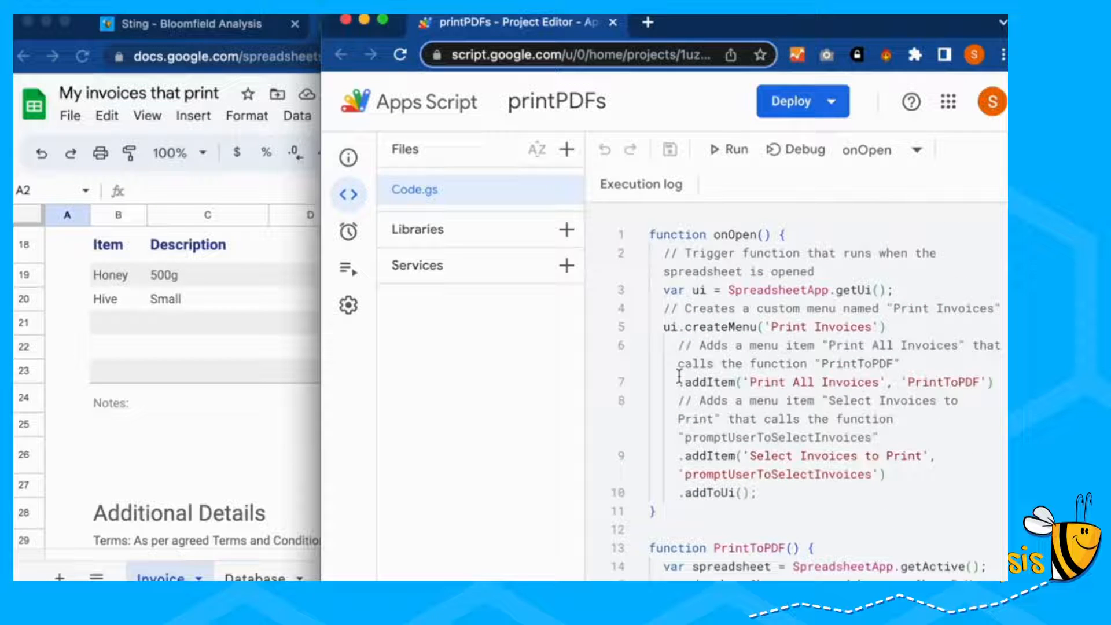
{"action": "scroll", "scroll_direction": "down", "scroll_amount": 3}
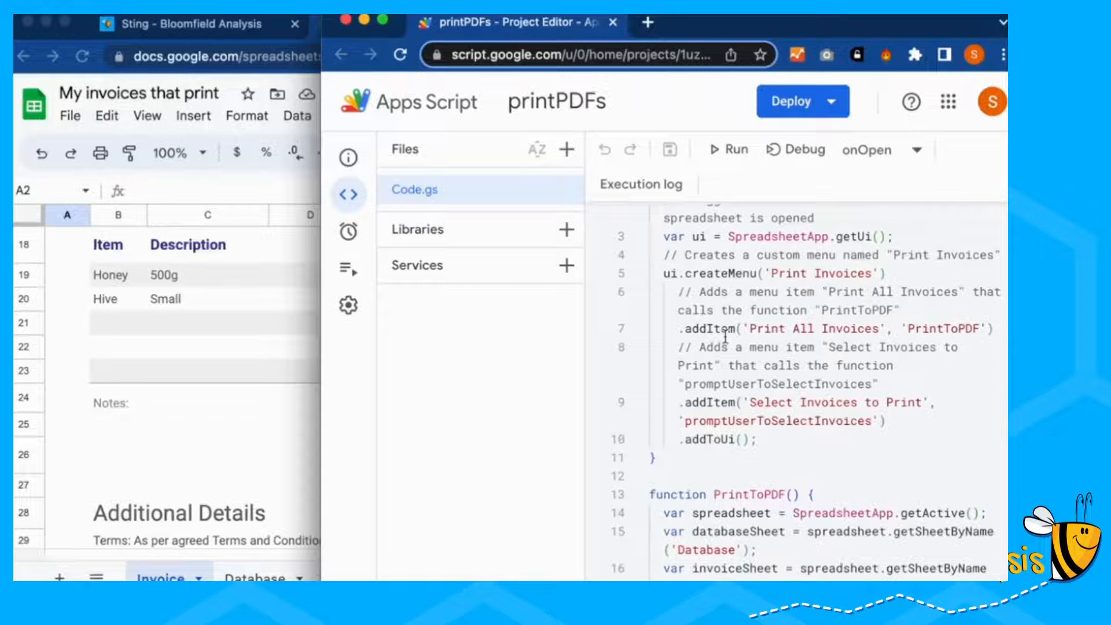
{"action": "double_click", "coordinate": [771, 403]}
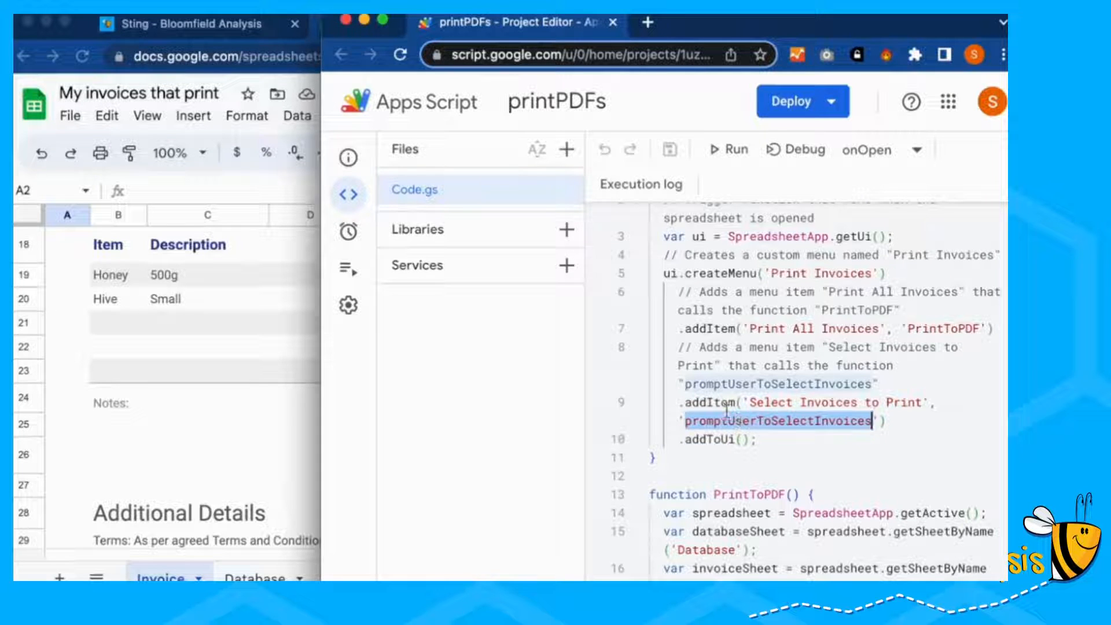
{"action": "scroll", "scroll_direction": "down", "scroll_amount": 3}
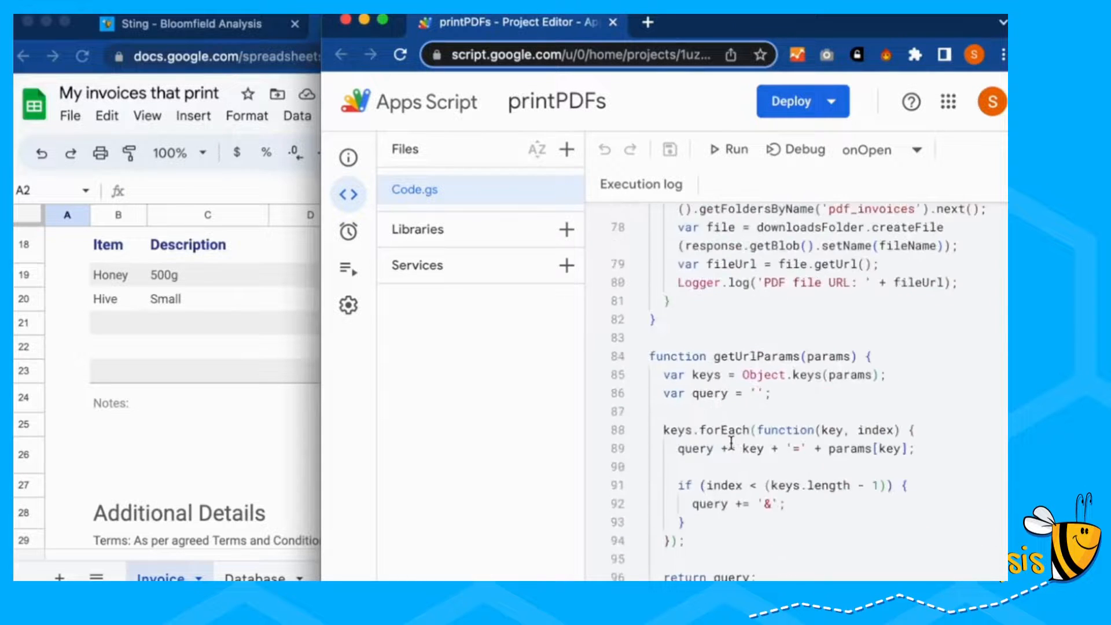
{"action": "scroll", "scroll_direction": "down", "scroll_amount": 3}
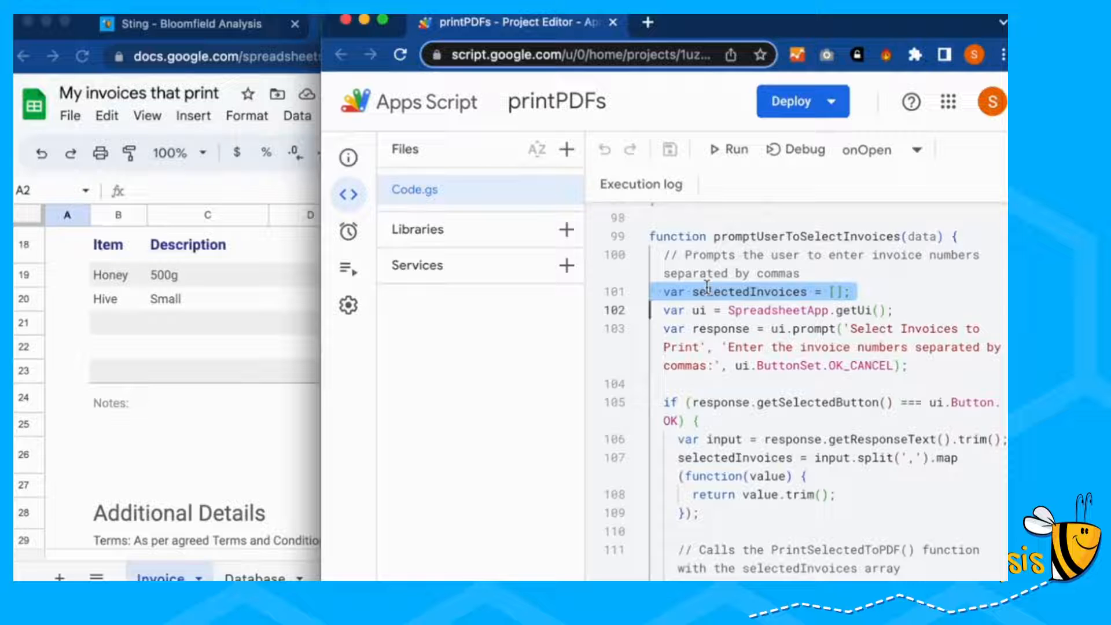
{"action": "left_click", "coordinate": [702, 311]}
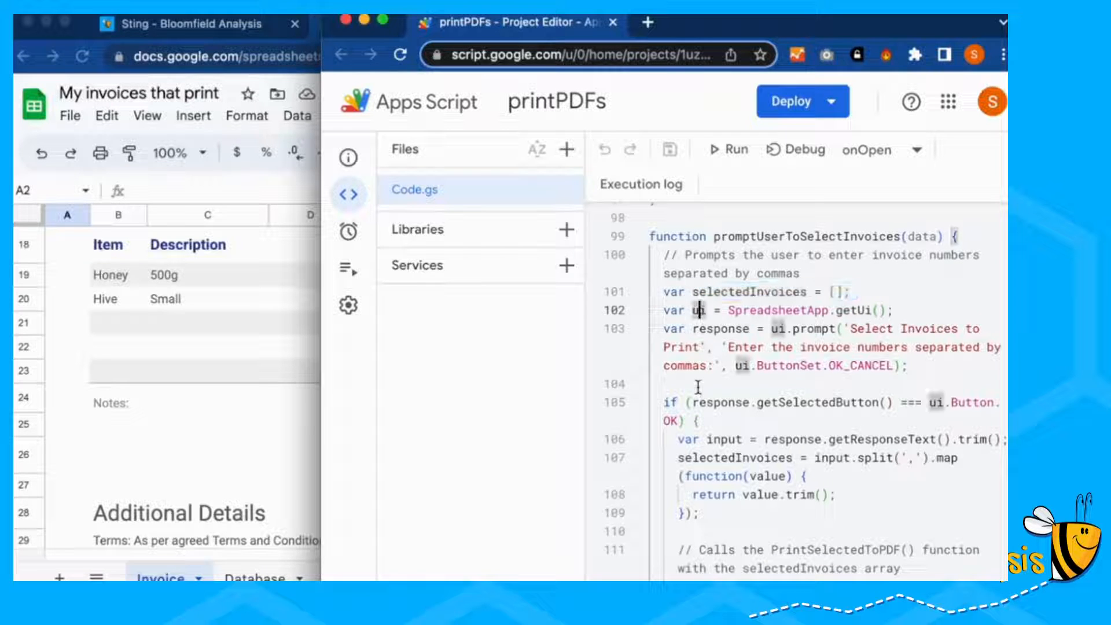
{"action": "double_click", "coordinate": [749, 292]}
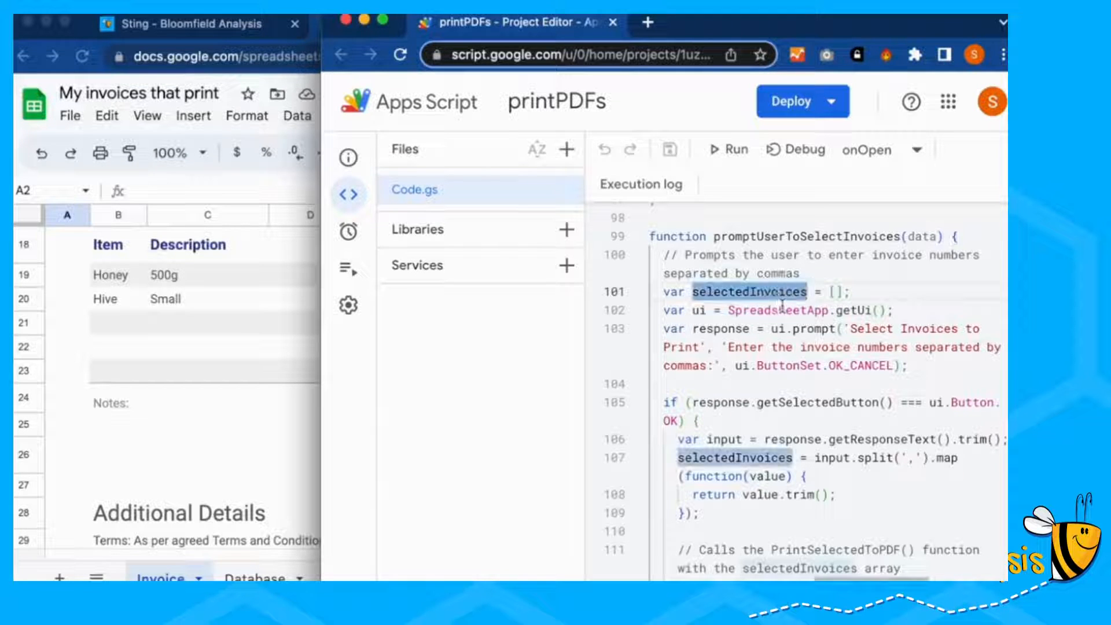
{"action": "double_click", "coordinate": [749, 292]}
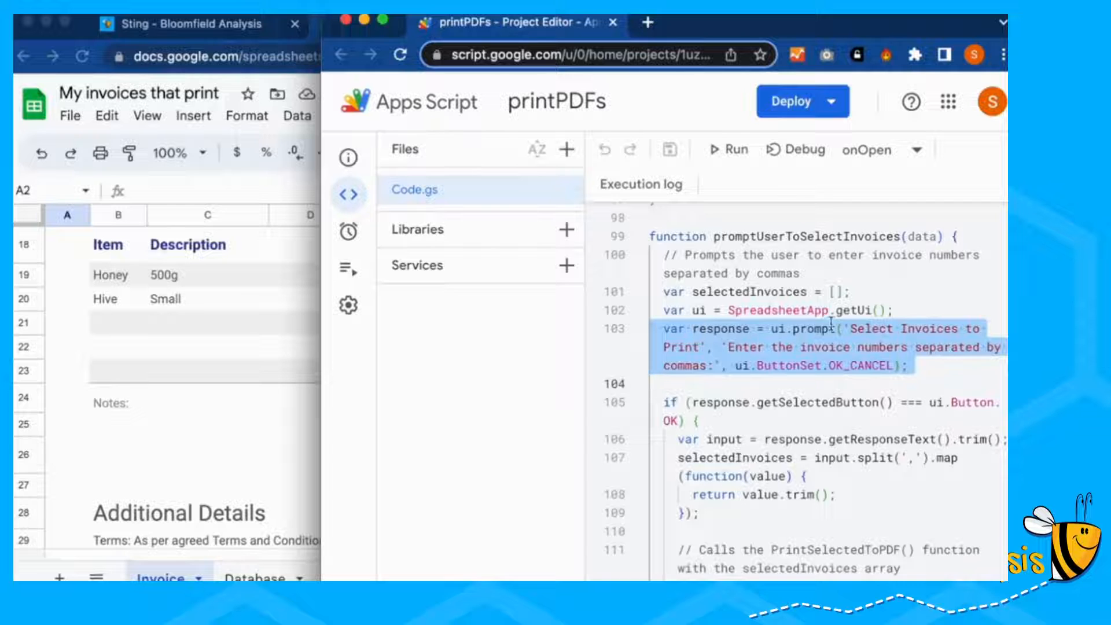
{"action": "left_click", "coordinate": [850, 329]}
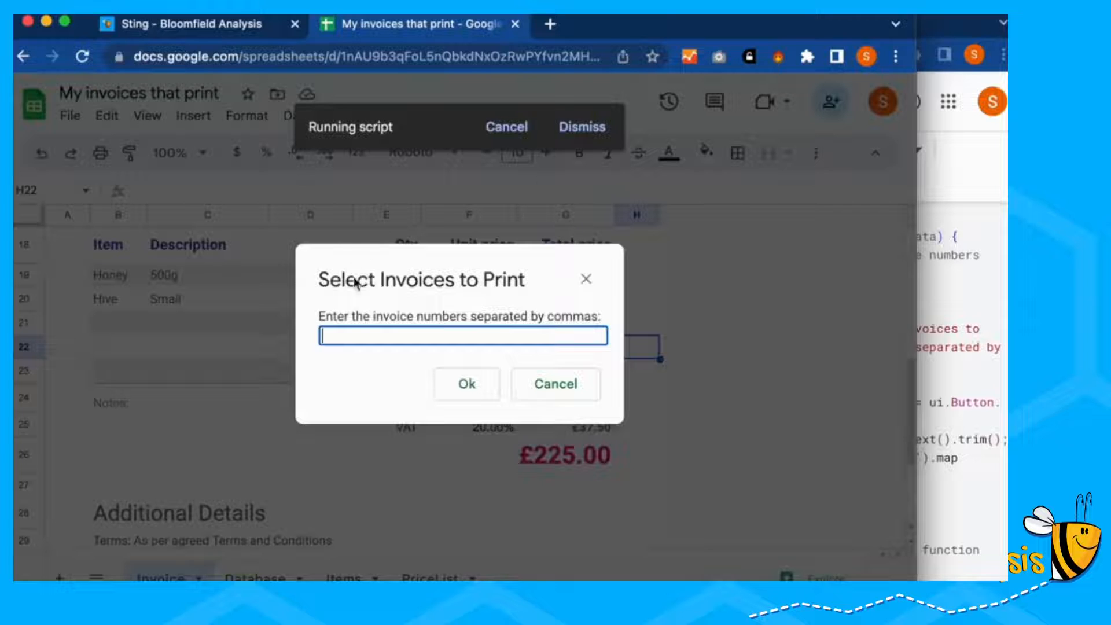
{"action": "mouse_move", "coordinate": [321, 282]}
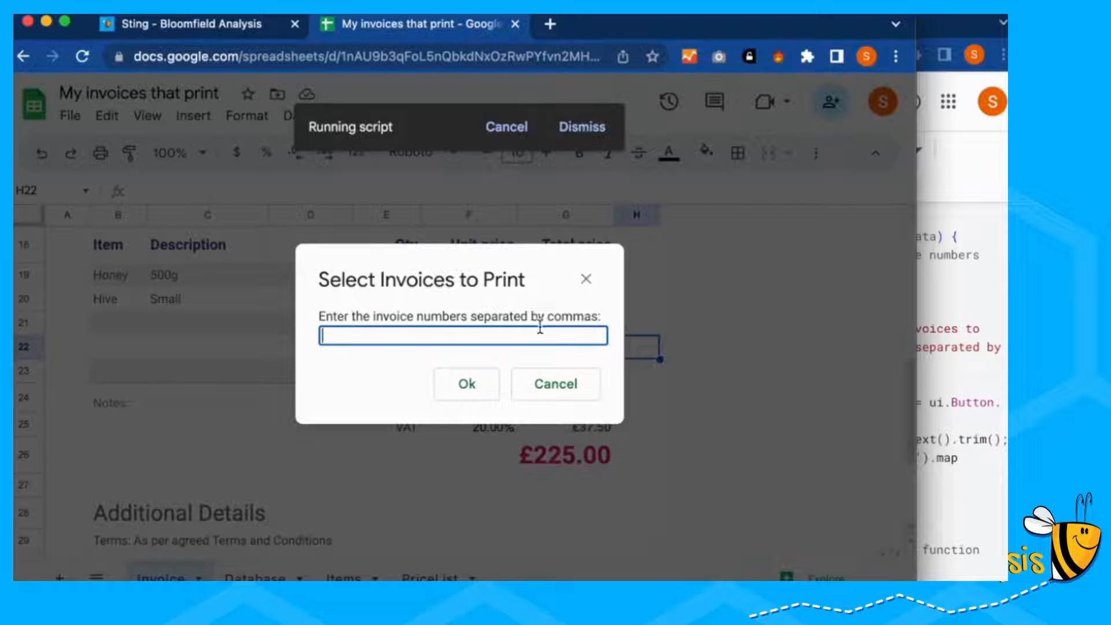
{"action": "mouse_move", "coordinate": [517, 383]}
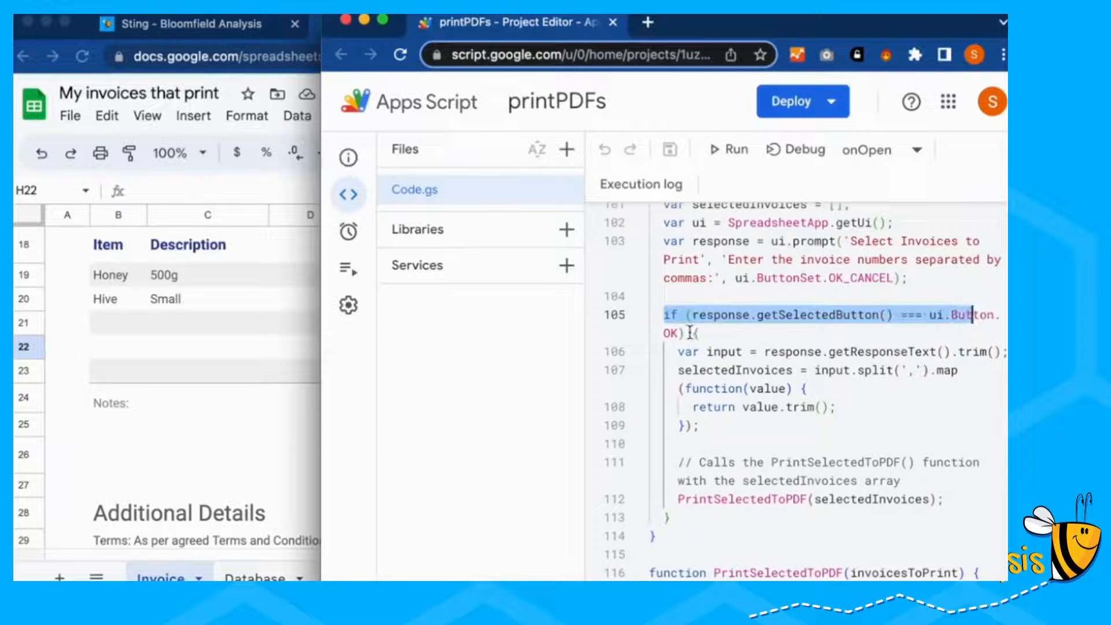
- Scroll the if block and highlight value and selectedInvoices up to the PrintSelectedToPDF call
{"action": "scroll", "scroll_direction": "down", "scroll_amount": 3}
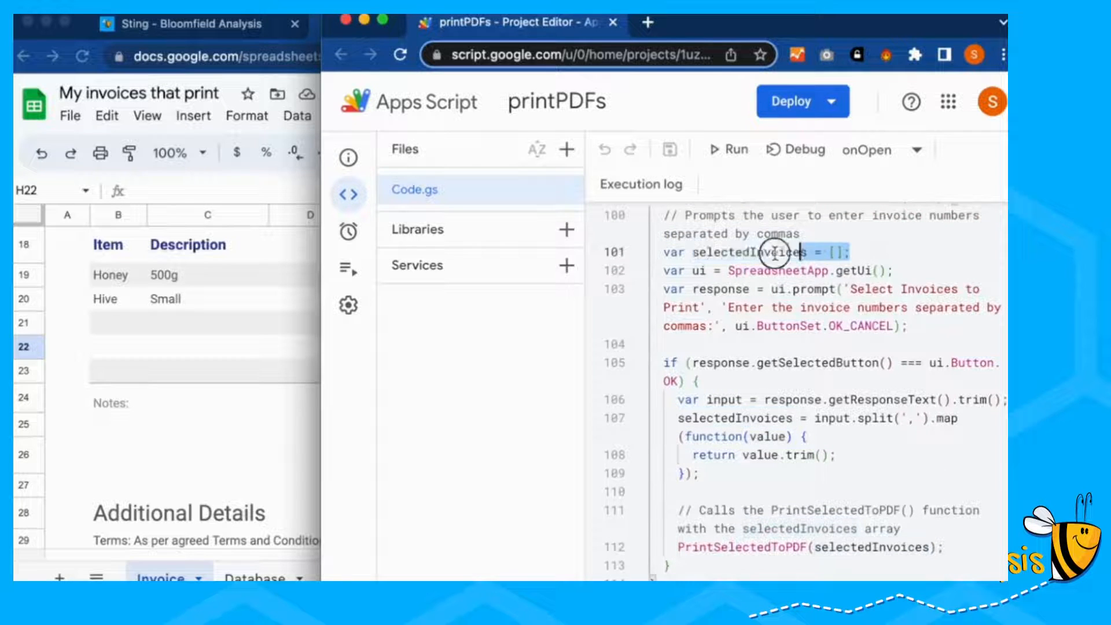
{"action": "scroll", "scroll_direction": "down", "scroll_amount": 3}
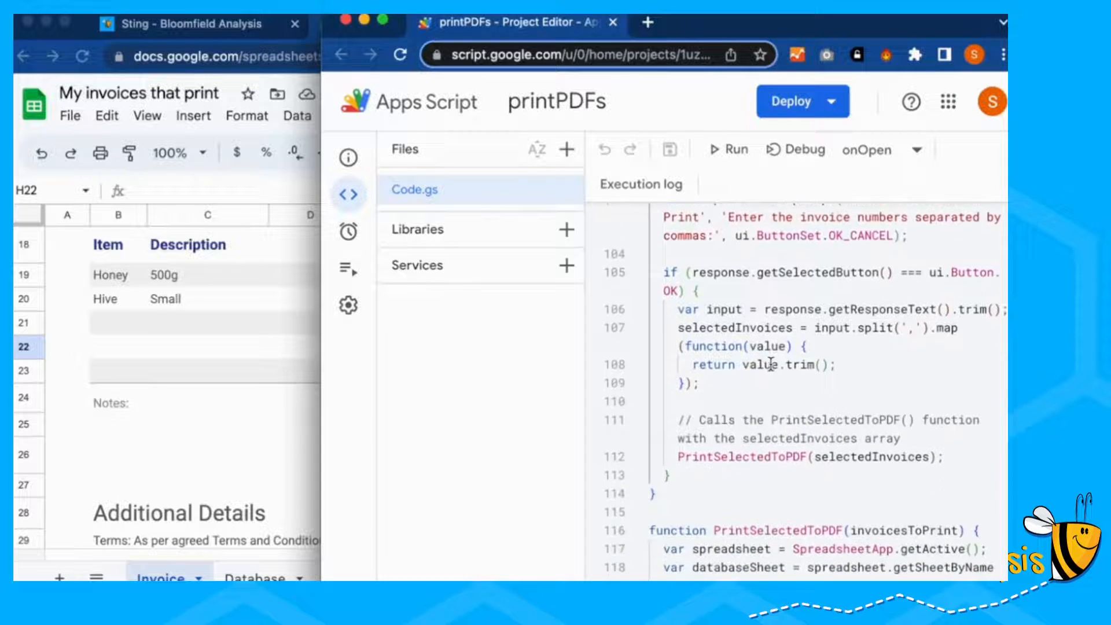
{"action": "double_click", "coordinate": [766, 346]}
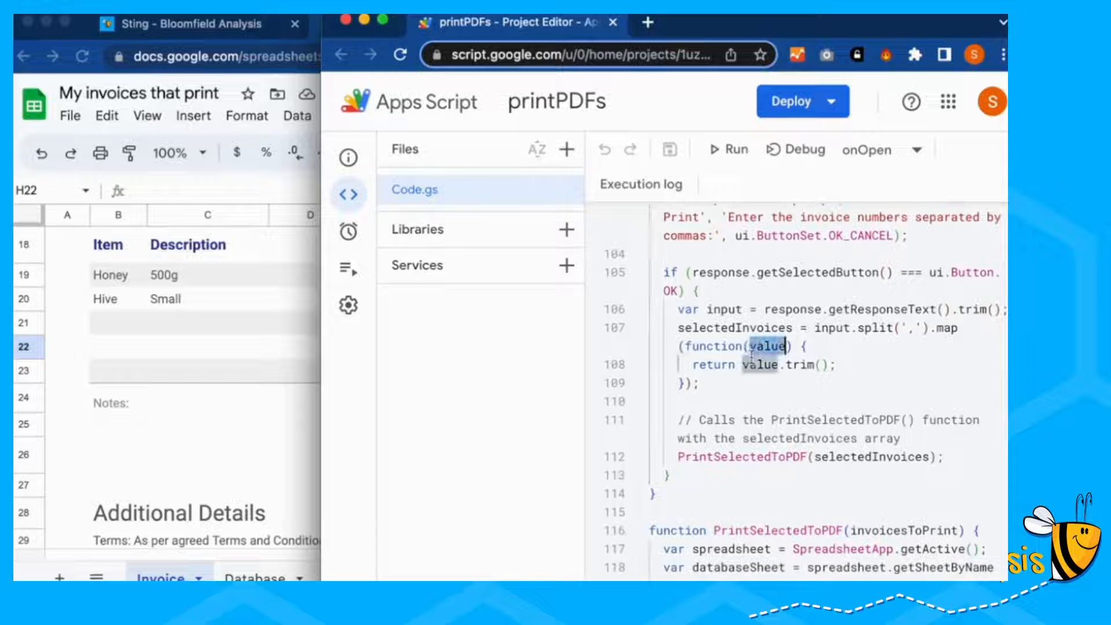
{"action": "left_click", "coordinate": [765, 365]}
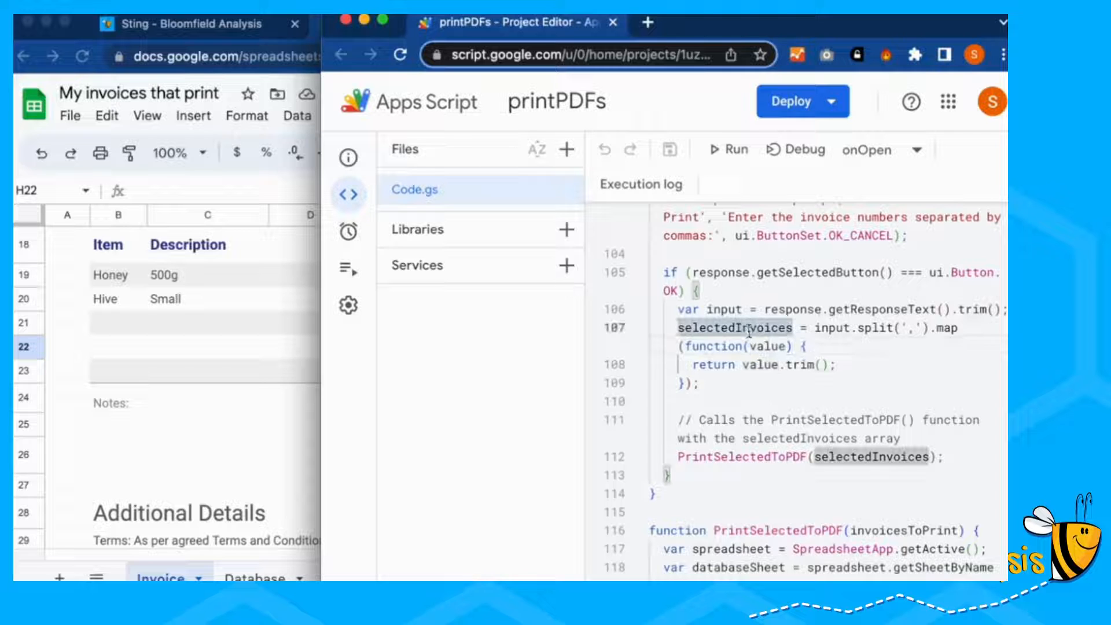
{"action": "double_click", "coordinate": [731, 328]}
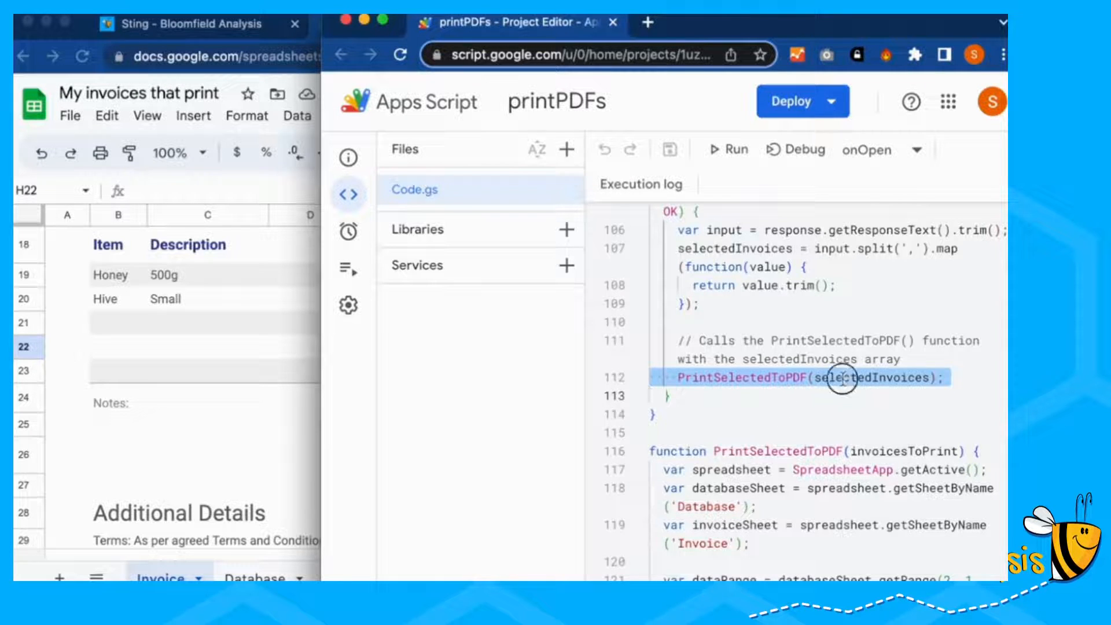
{"action": "double_click", "coordinate": [845, 377]}
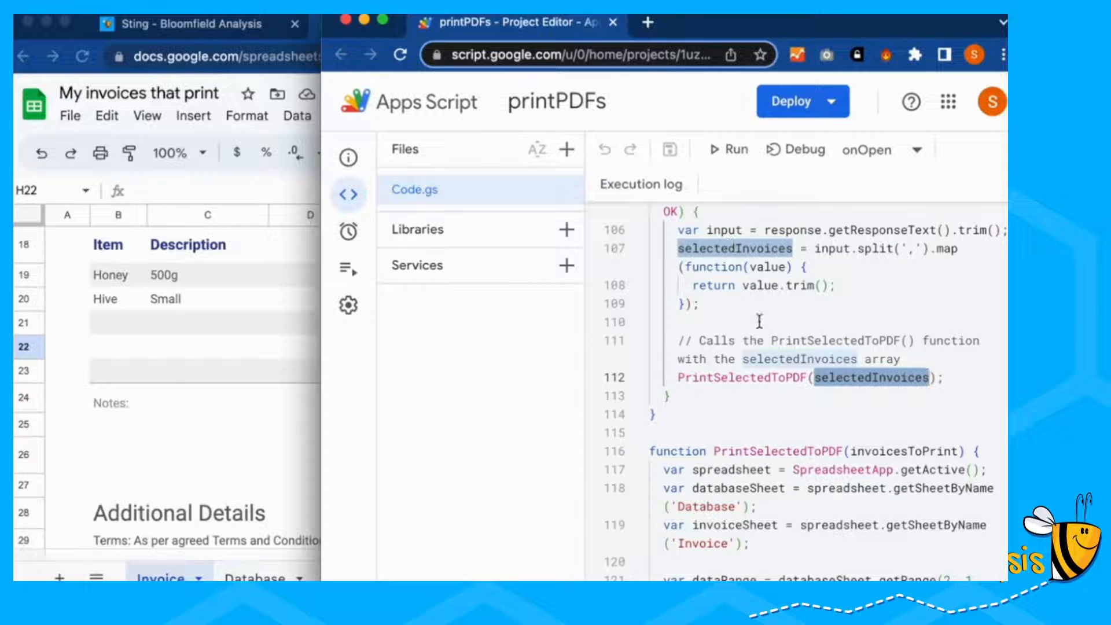
{"action": "mouse_move", "coordinate": [817, 346]}
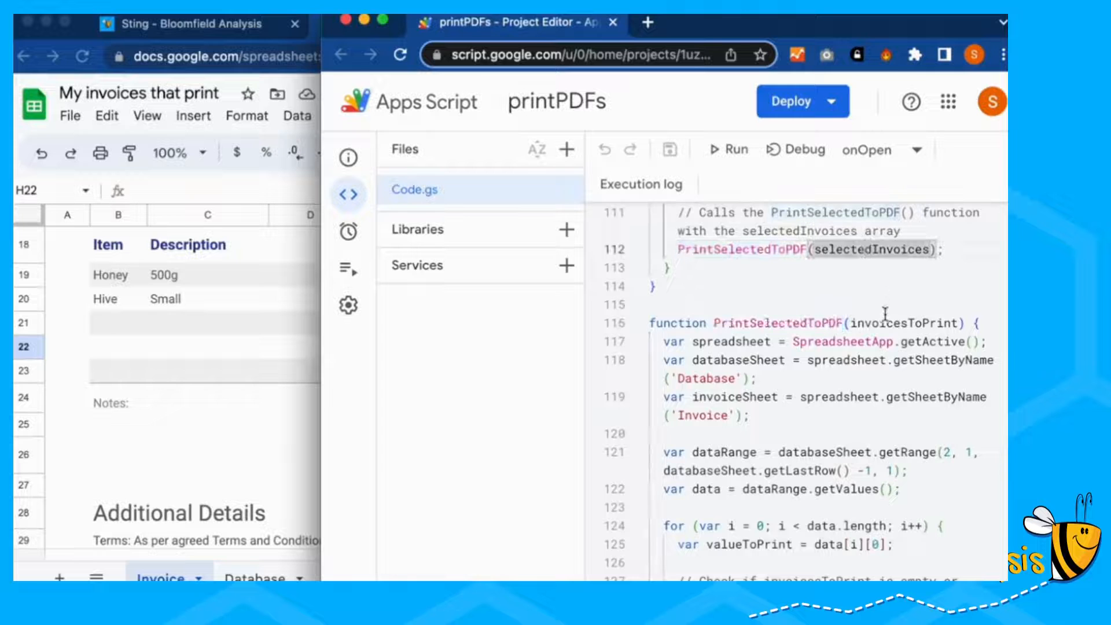
{"action": "double_click", "coordinate": [902, 323]}
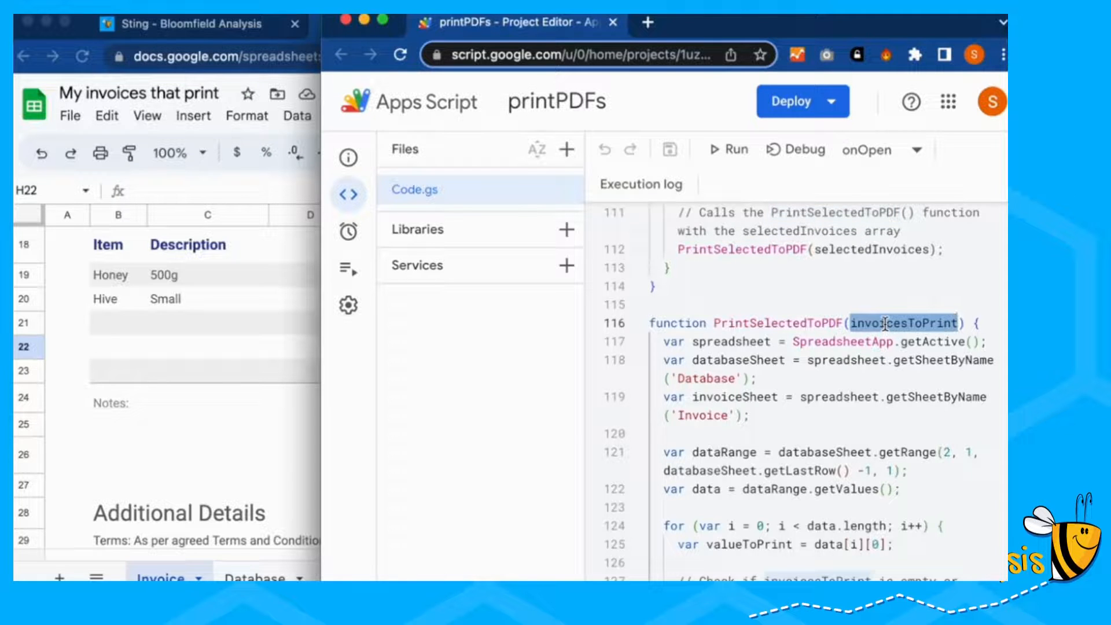
{"action": "scroll", "scroll_direction": "down", "scroll_amount": 3}
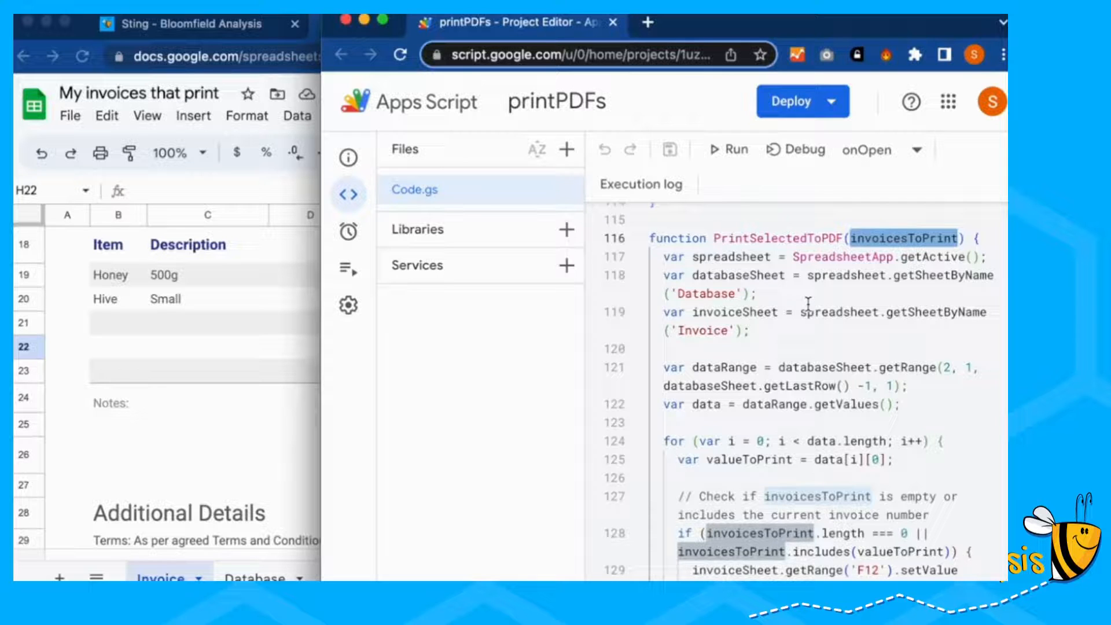
{"action": "left_click", "coordinate": [723, 257]}
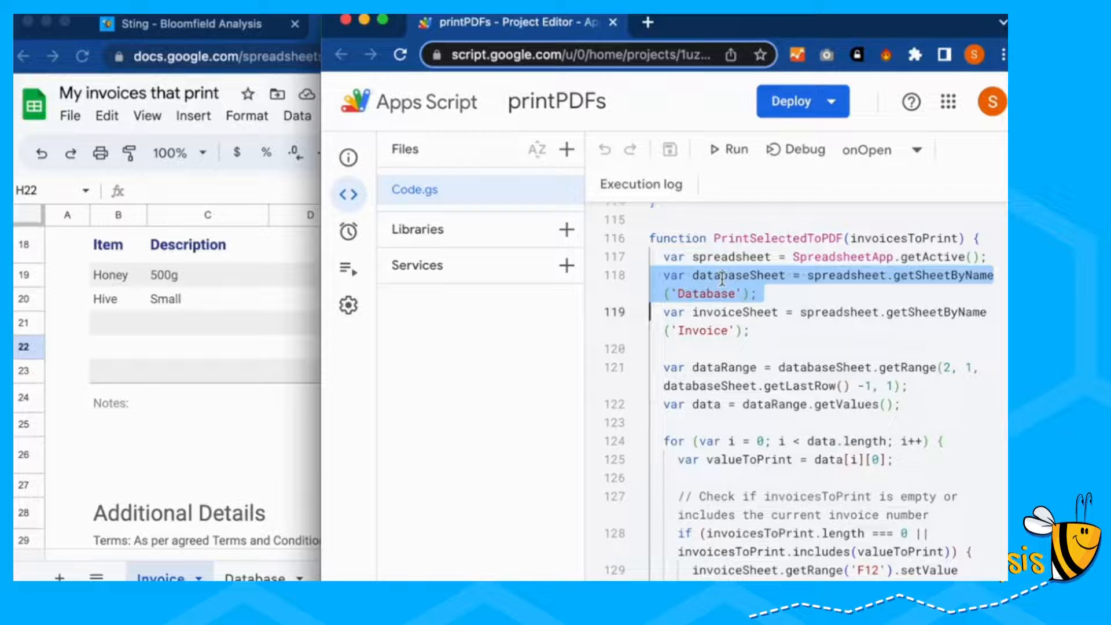
{"action": "mouse_move", "coordinate": [719, 319]}
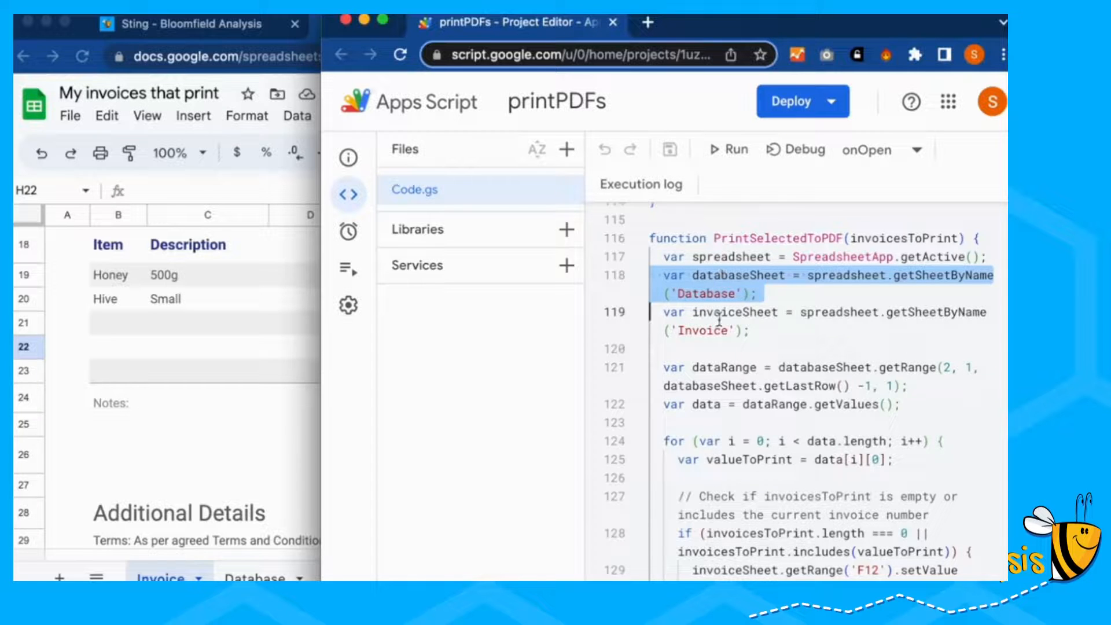
{"action": "mouse_move", "coordinate": [744, 279]}
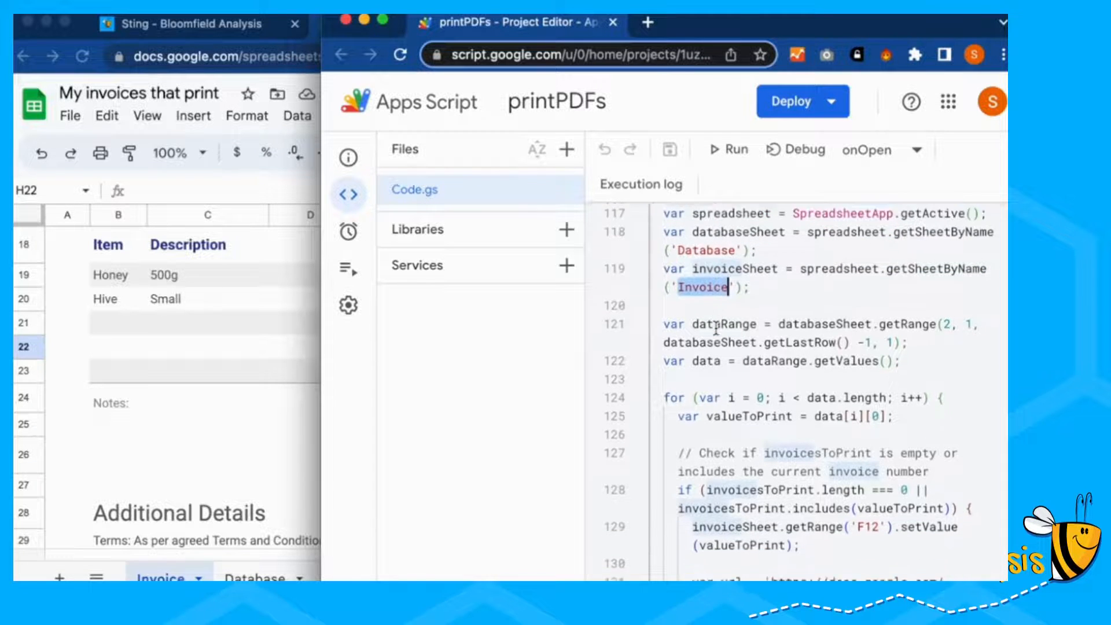
{"action": "scroll", "scroll_direction": "down", "scroll_amount": 3}
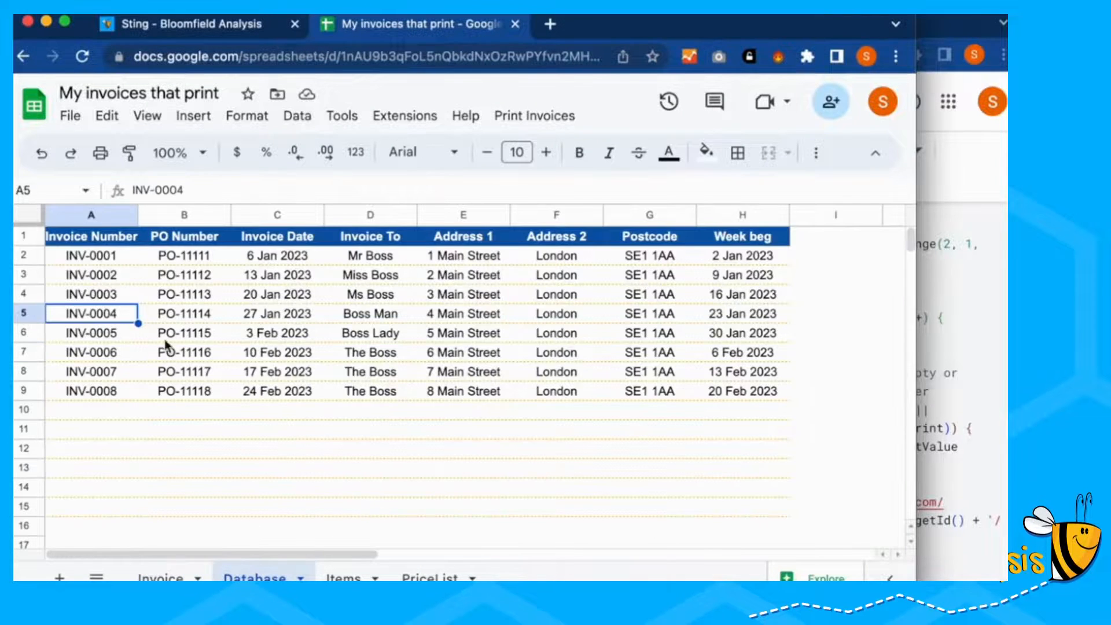
- Select invoice numbers INV-0001 through INV-0008 (A2:A9) in the Database sheet
{"action": "left_click", "coordinate": [91, 255]}
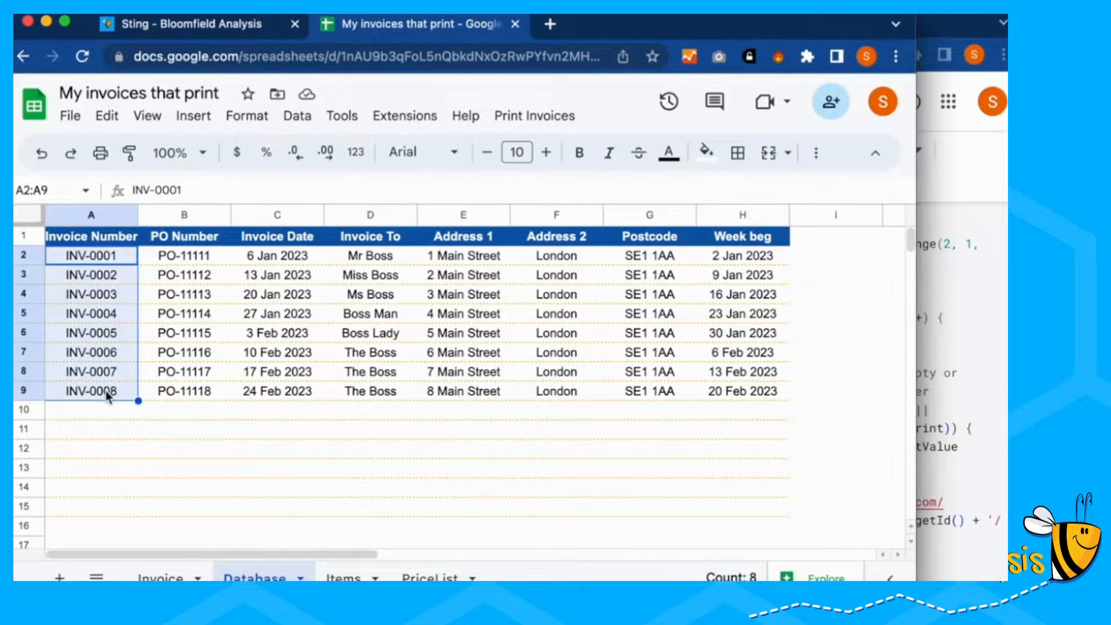
{"action": "mouse_move", "coordinate": [853, 354]}
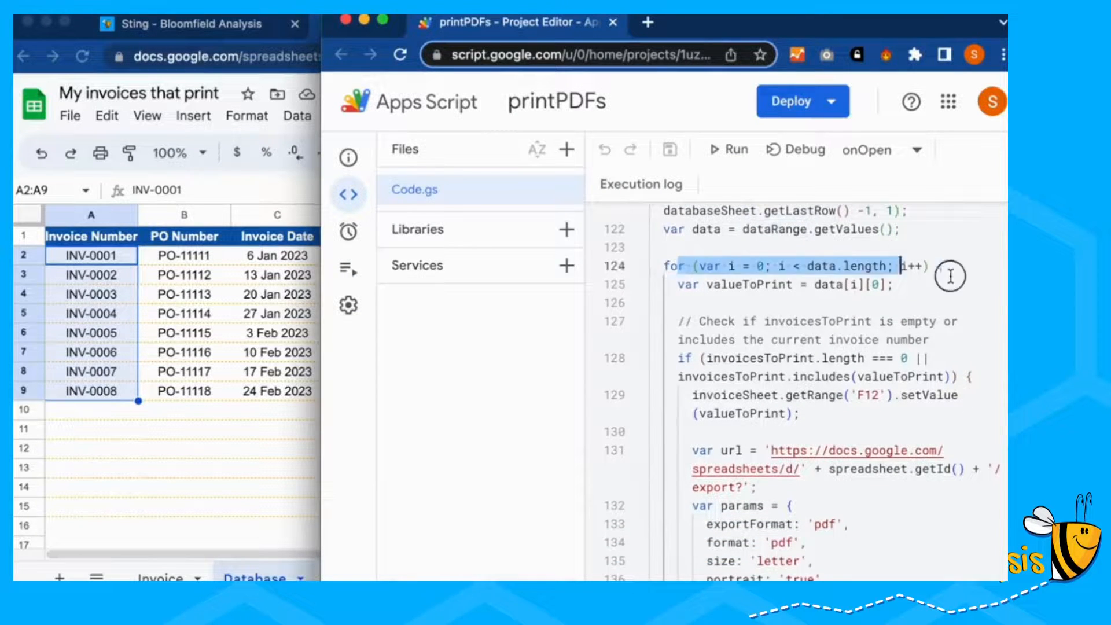
- Highlight the for loop over invoice rows, then invoicesToPrint and valueToPrint in its check
{"action": "triple_click", "coordinate": [793, 263]}
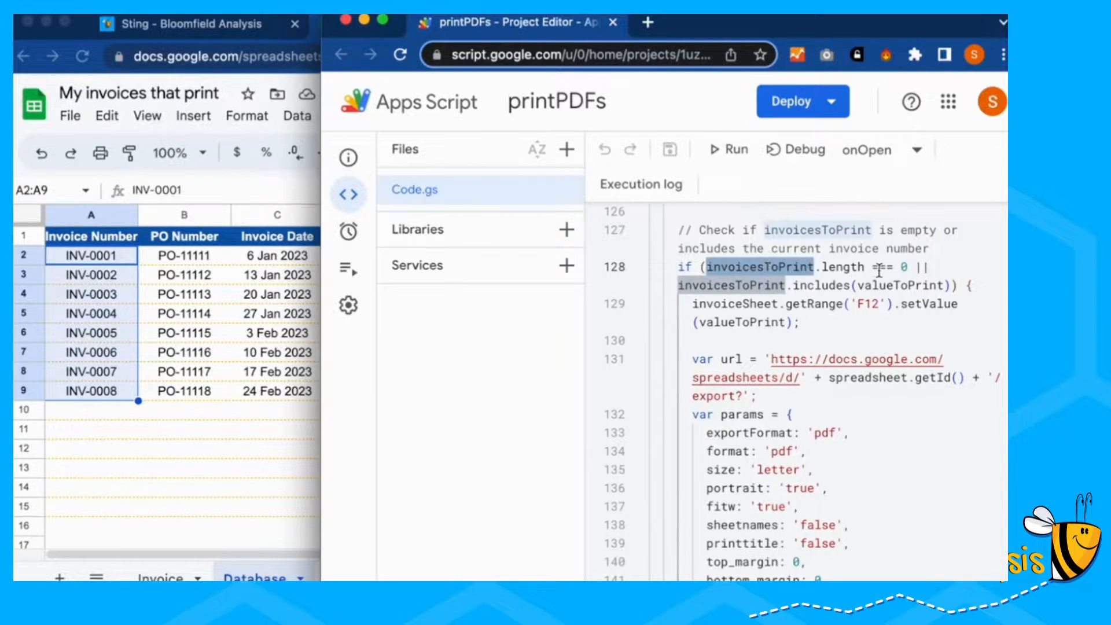
{"action": "double_click", "coordinate": [898, 285]}
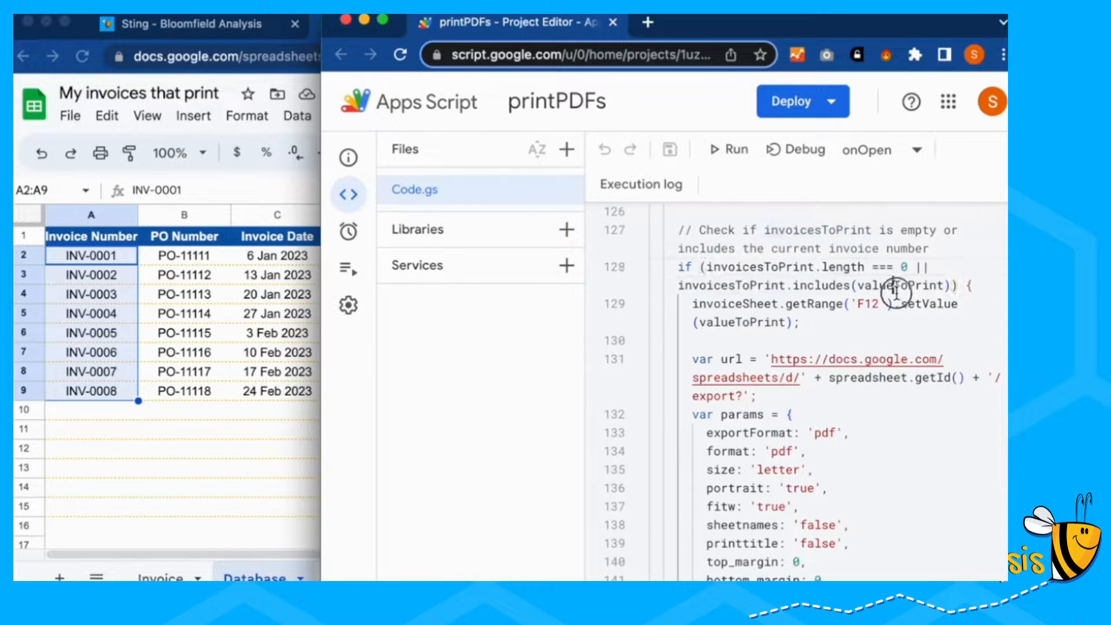
{"action": "double_click", "coordinate": [897, 286]}
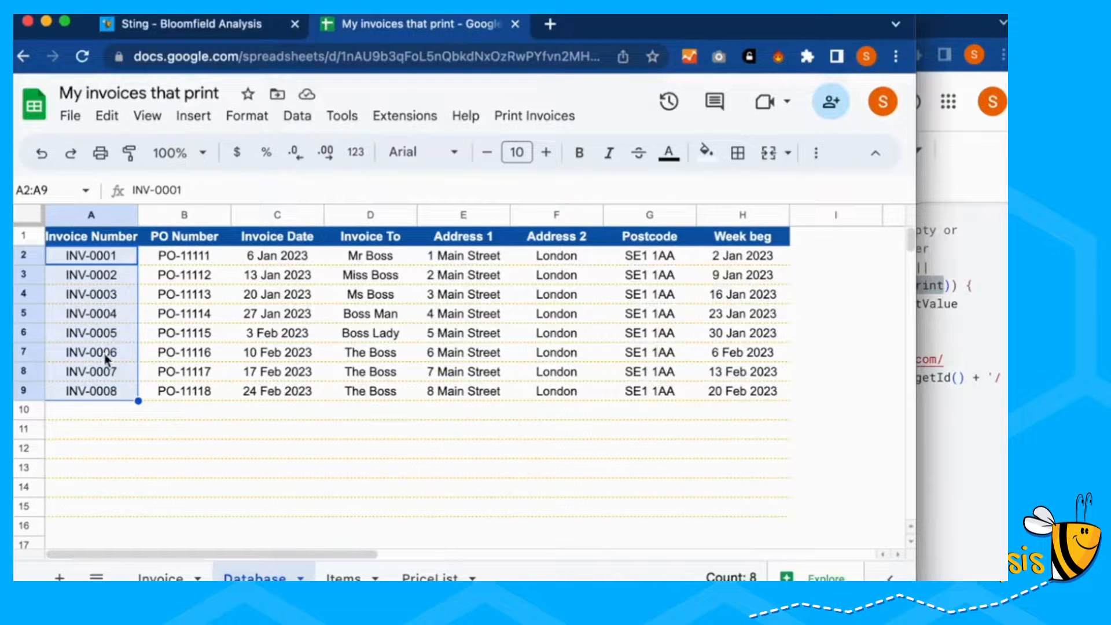
{"action": "mouse_move", "coordinate": [949, 355]}
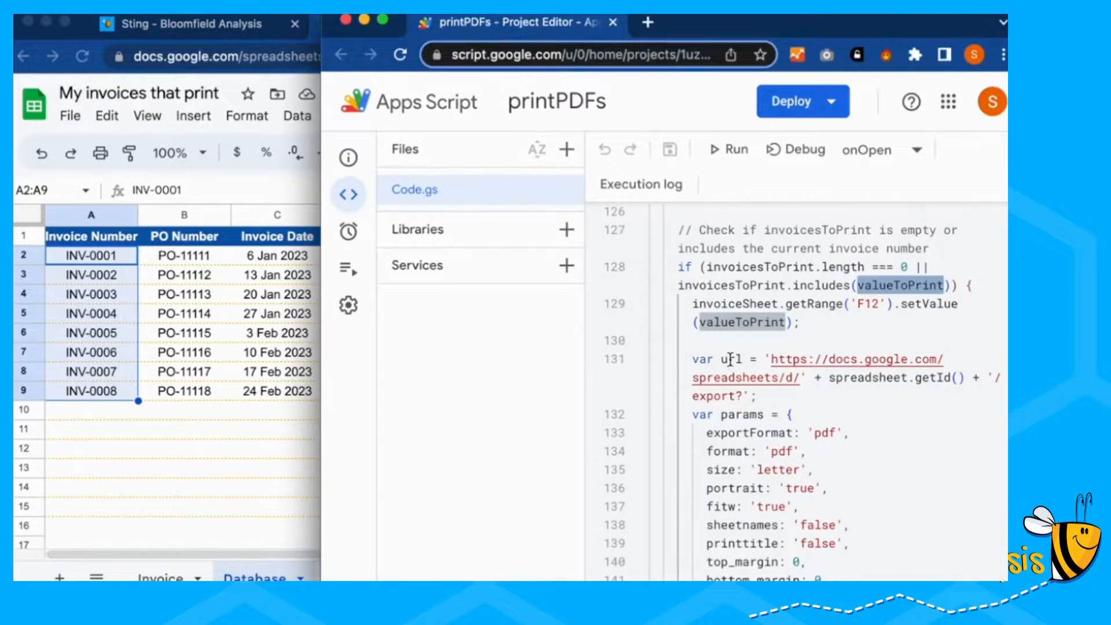
{"action": "scroll", "scroll_direction": "down", "scroll_amount": 3}
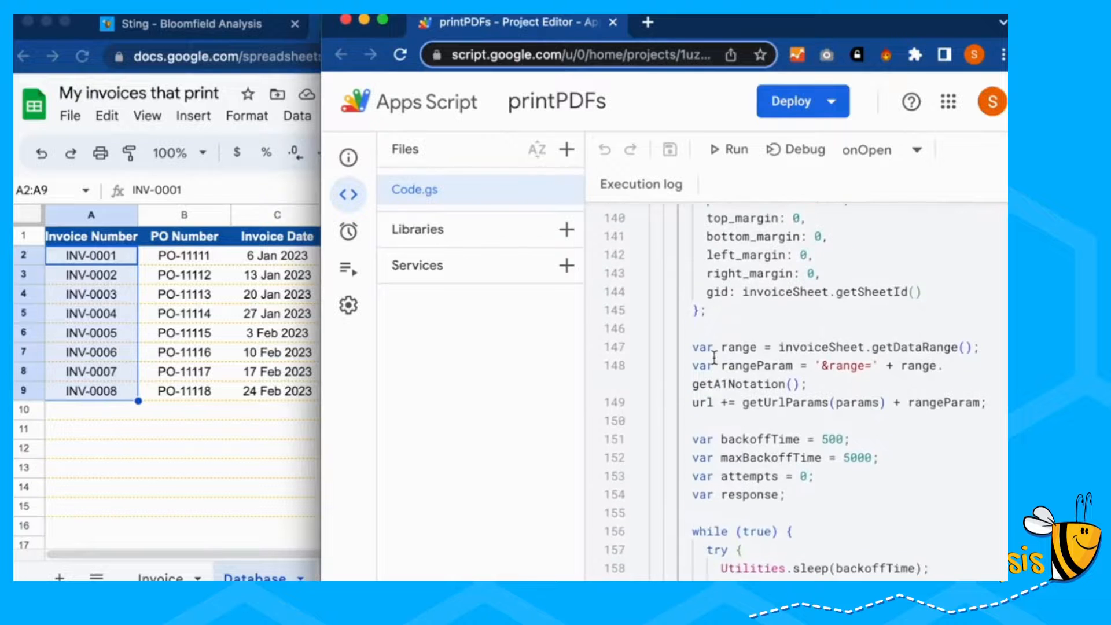
{"action": "scroll", "scroll_direction": "down", "scroll_amount": 3}
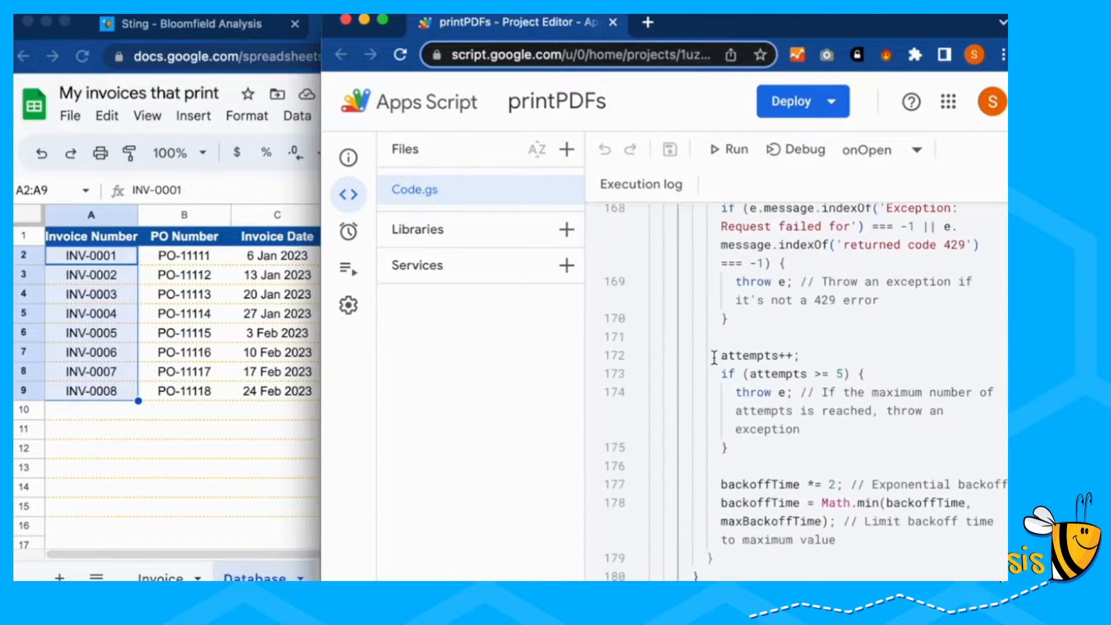
{"action": "scroll", "scroll_direction": "down", "scroll_amount": 3}
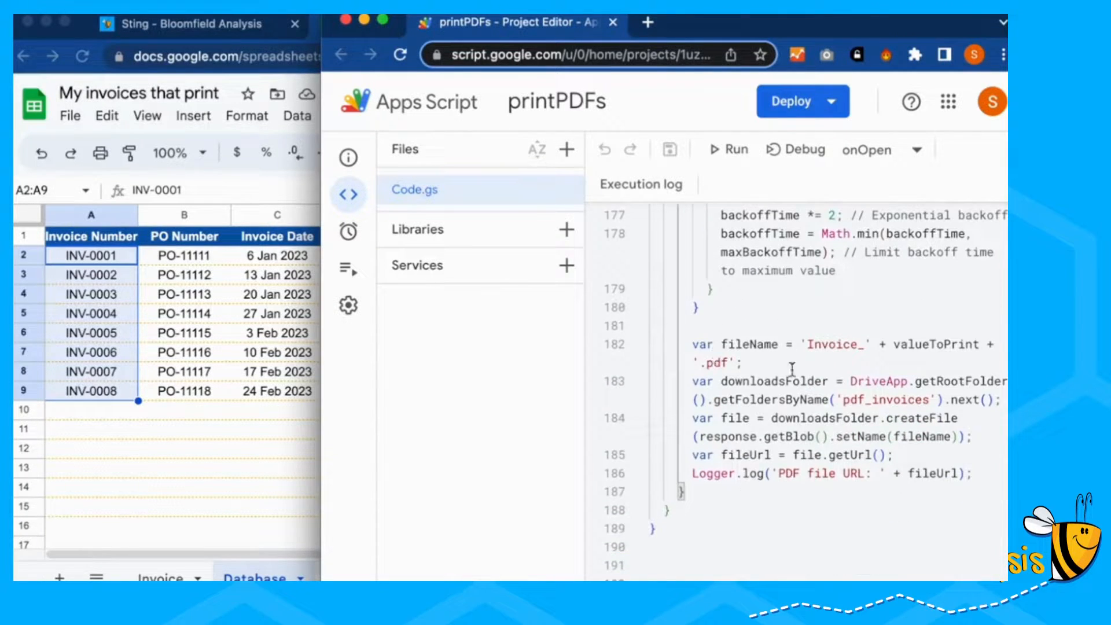
{"action": "left_click", "coordinate": [669, 510]}
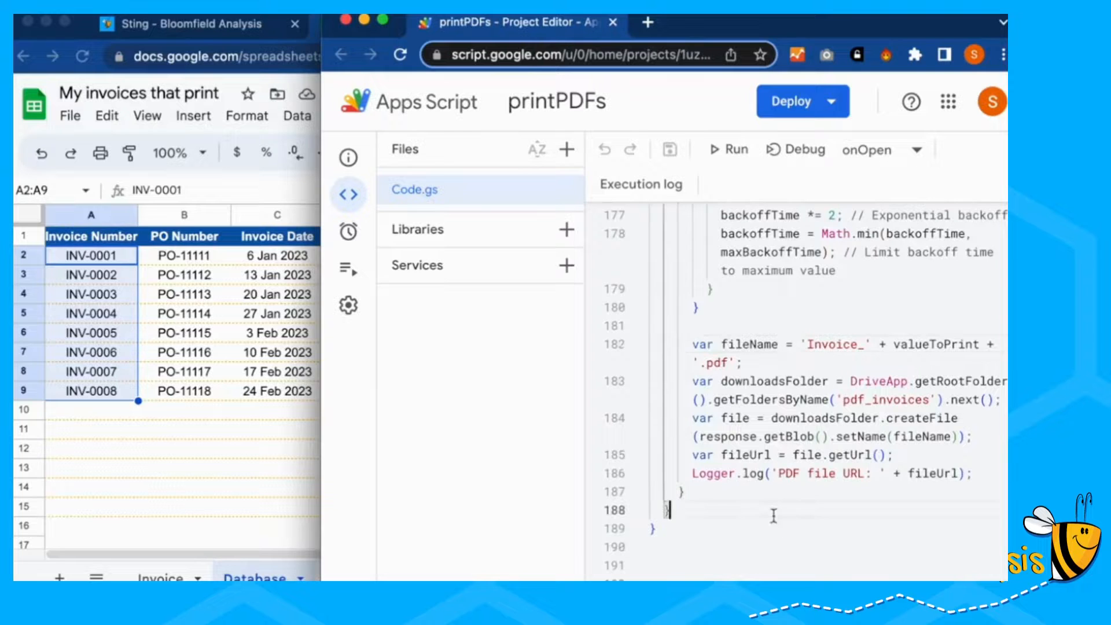
{"action": "mouse_move", "coordinate": [434, 419]}
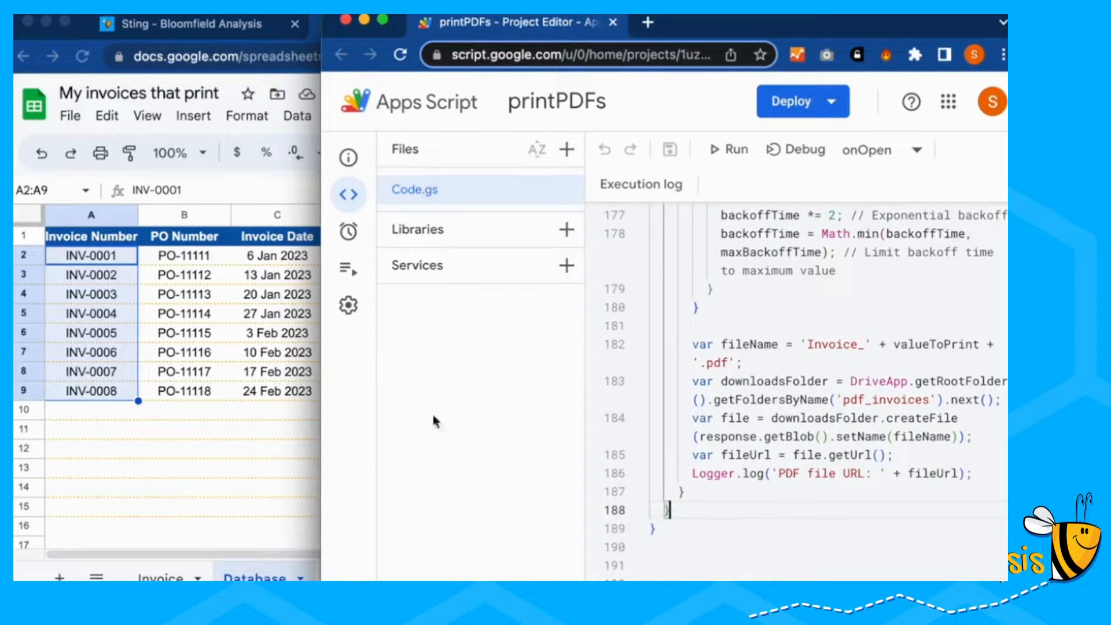